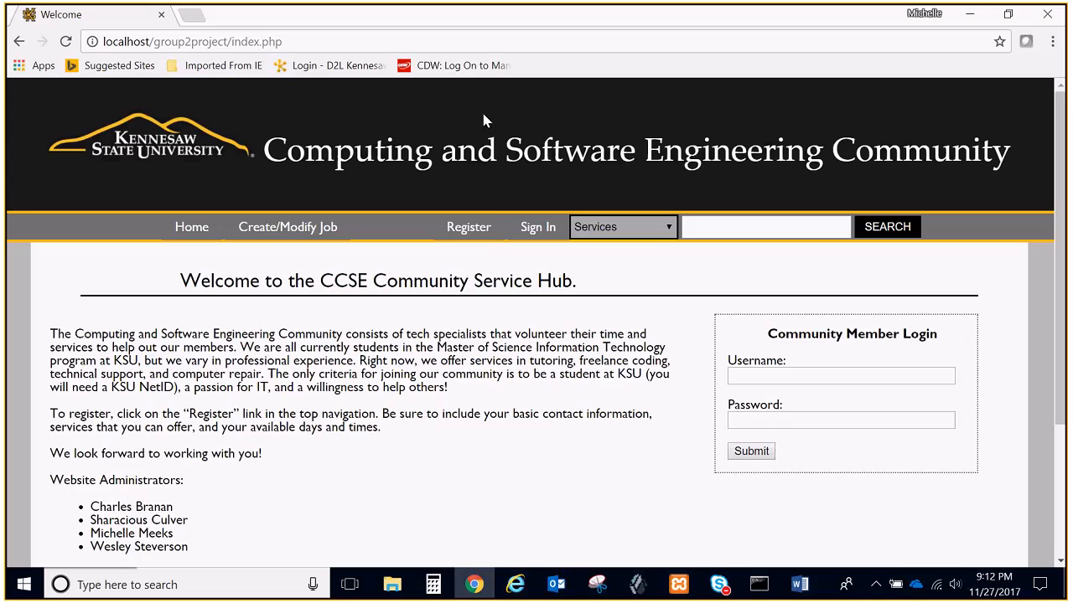
mouse_move(150, 231)
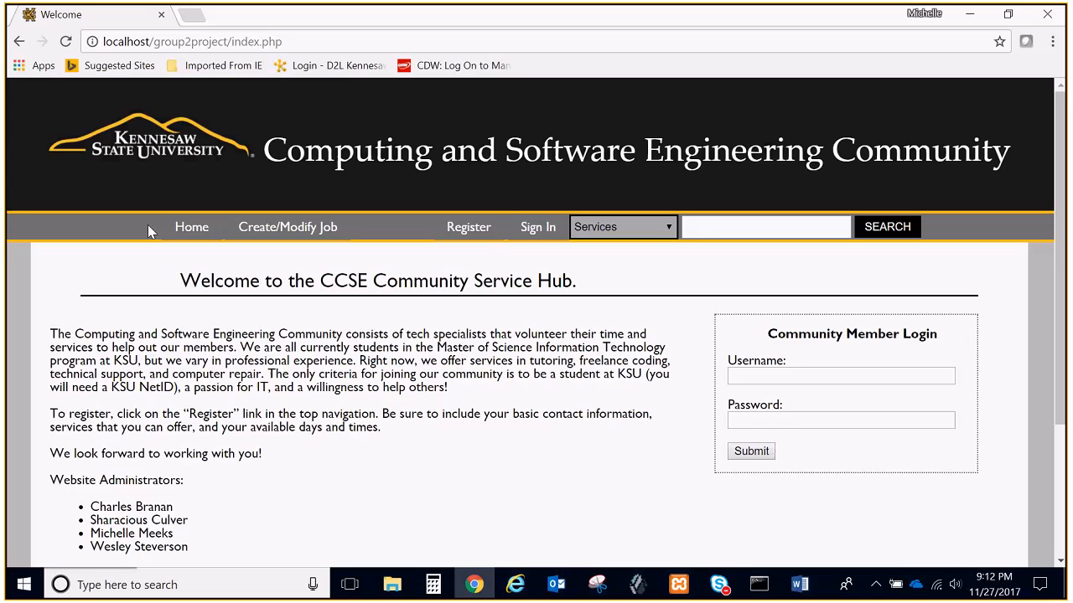
mouse_move(428, 235)
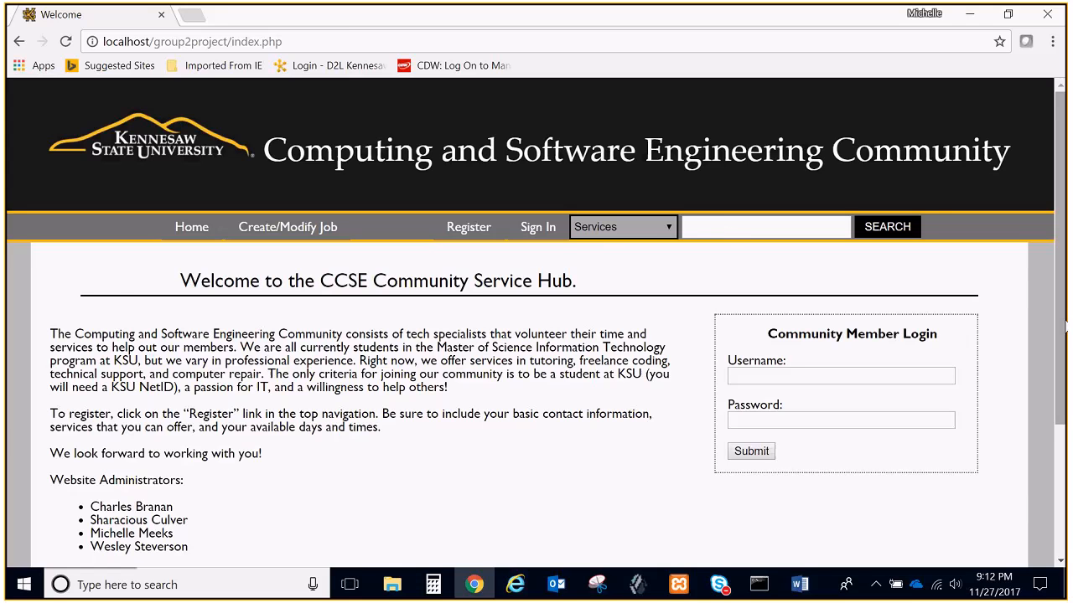
Step: Attempt the Create/Modify Job login with username 'me'; it is rejected as Invalid Credentials
scroll("down", 3)
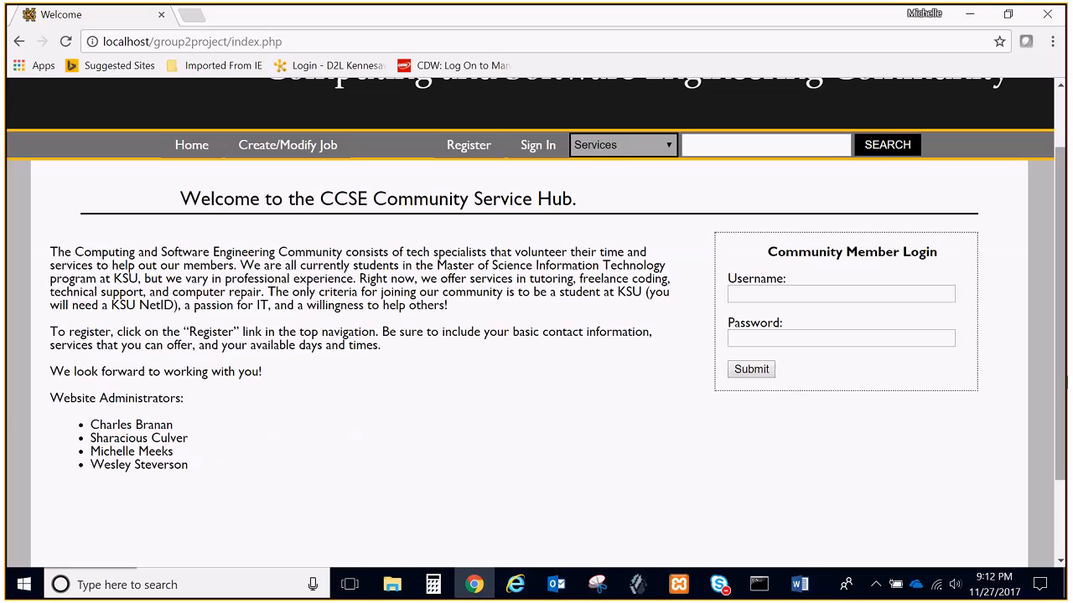
mouse_move(612, 191)
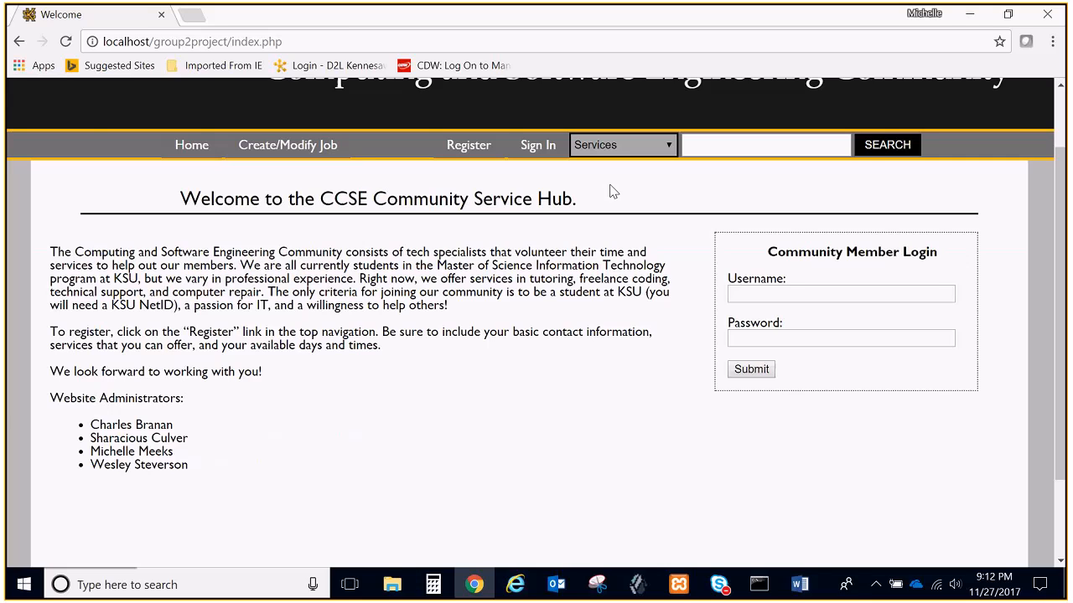
left_click(288, 144)
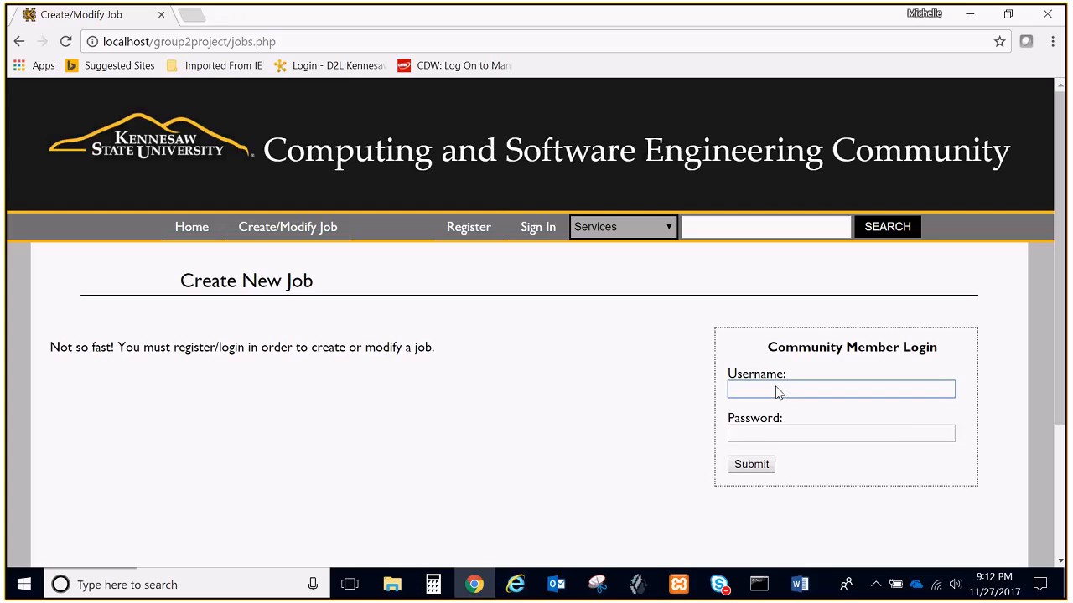
type("me")
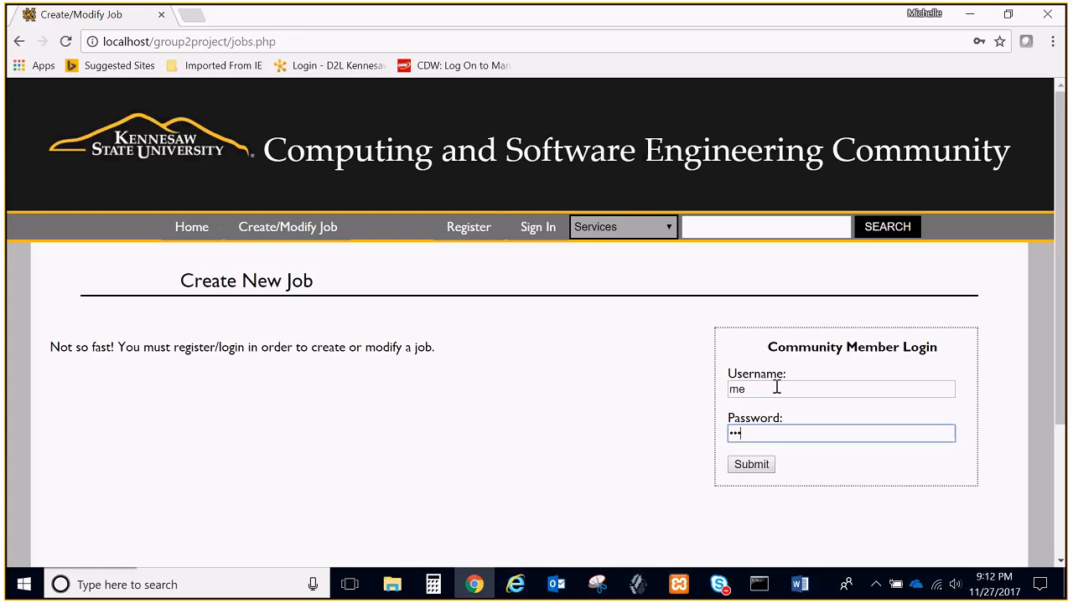
left_click(751, 464)
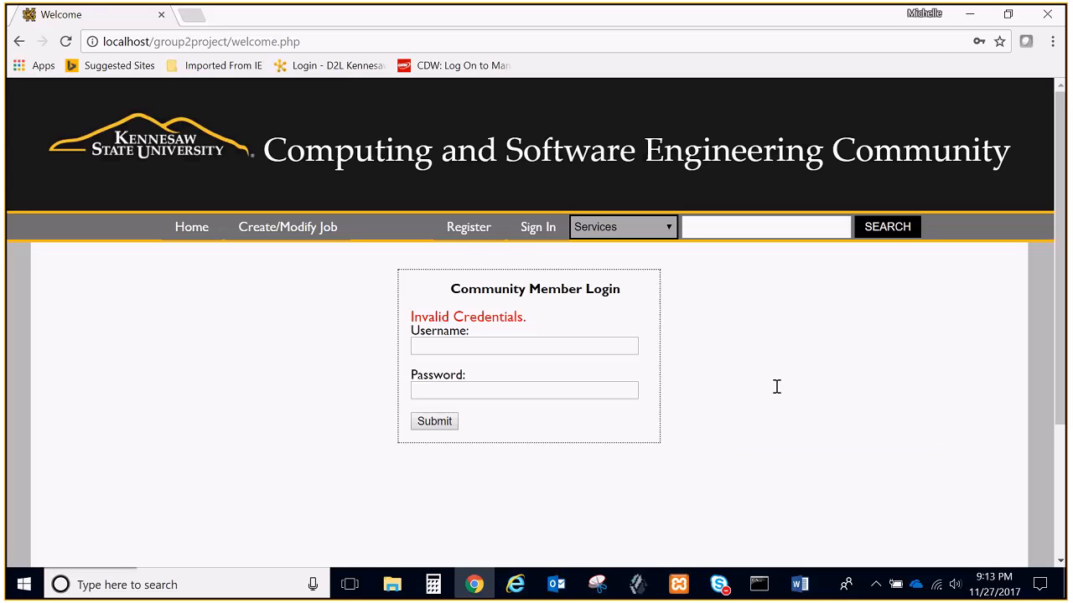
left_click(469, 226)
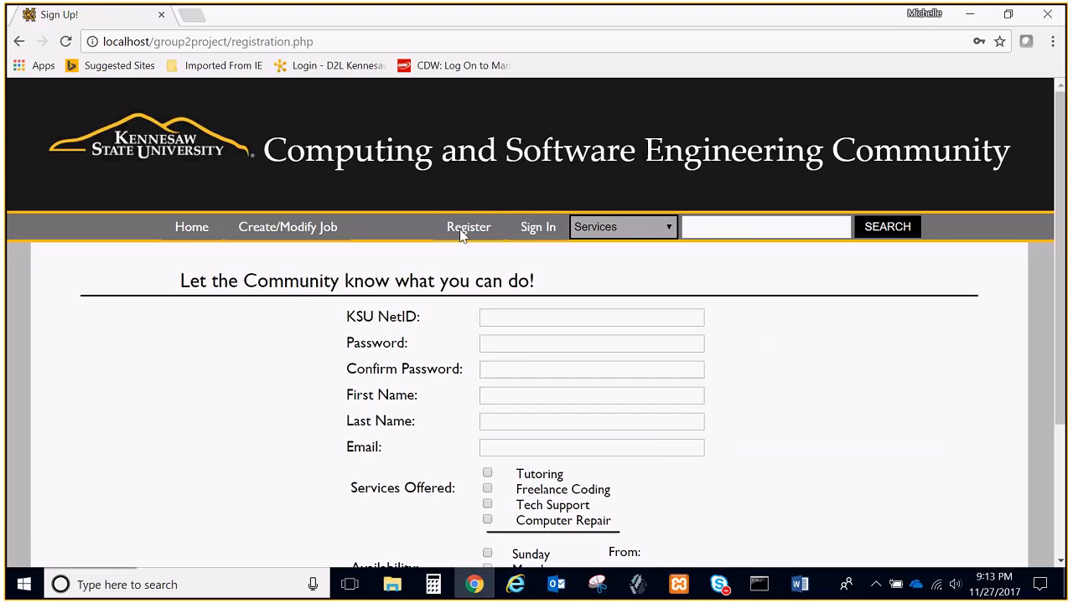
scroll("down", 3)
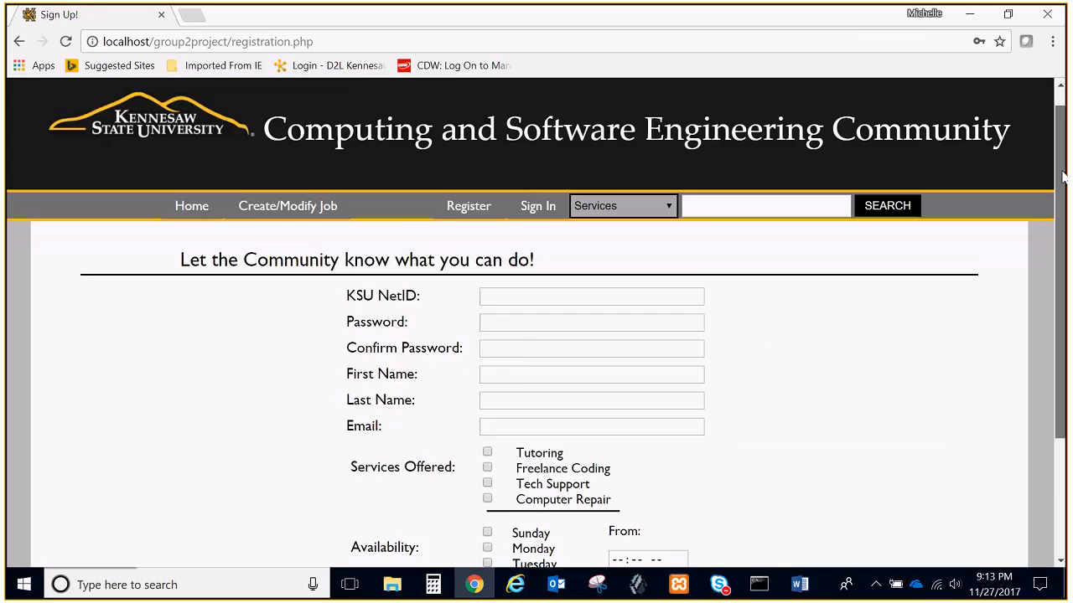
scroll("down", 3)
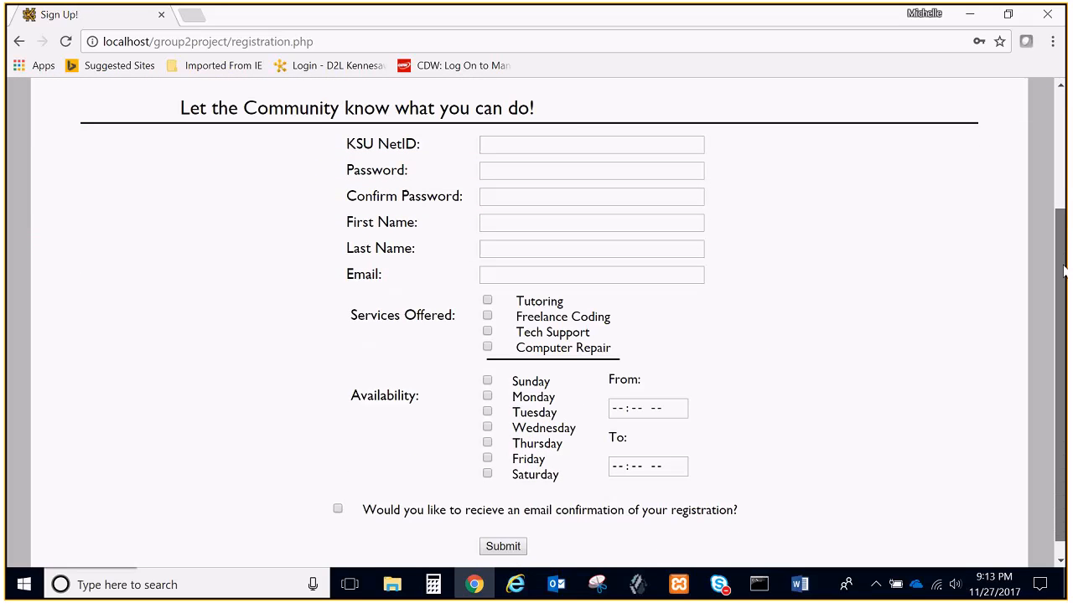
left_click(590, 144)
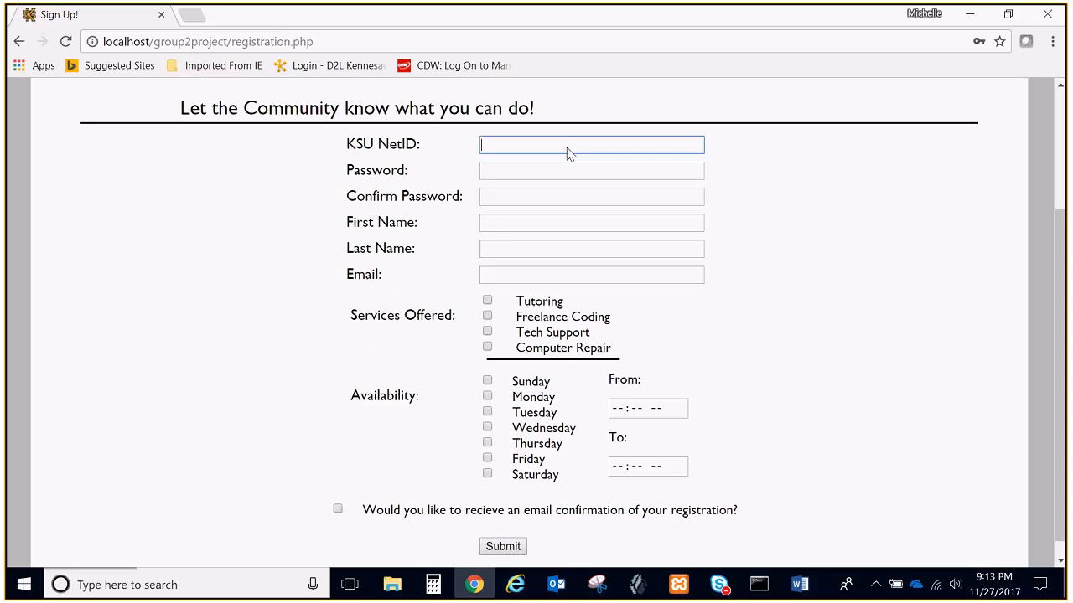
type("martham")
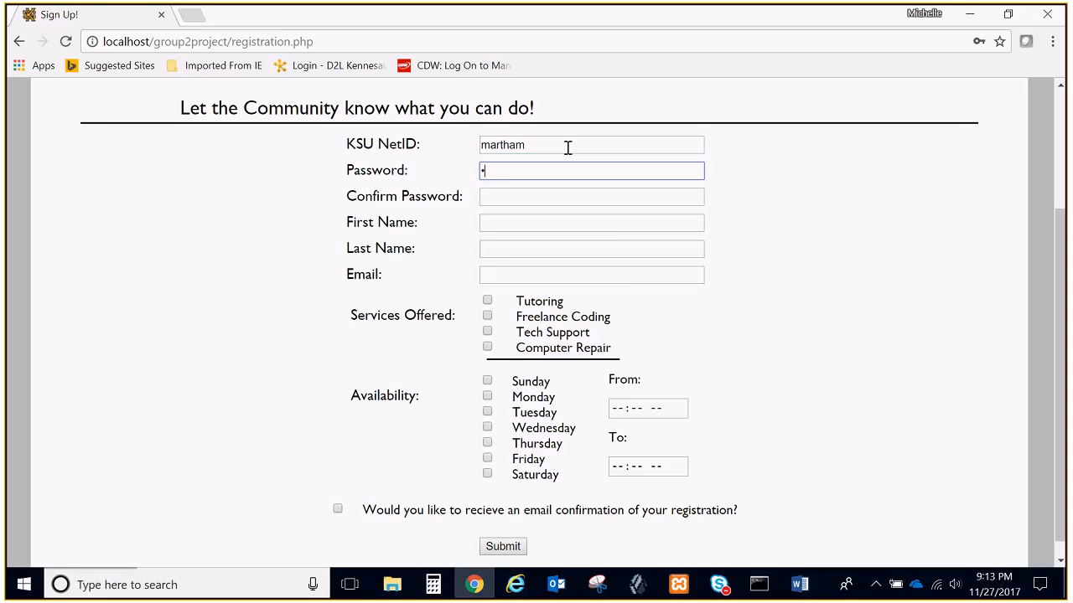
type("password")
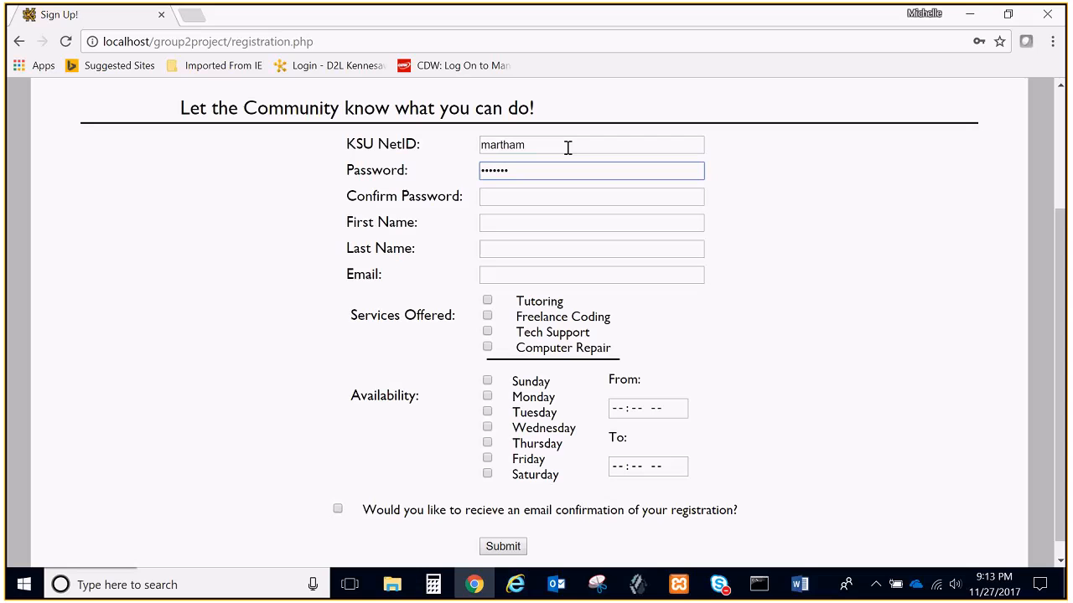
left_click(590, 196)
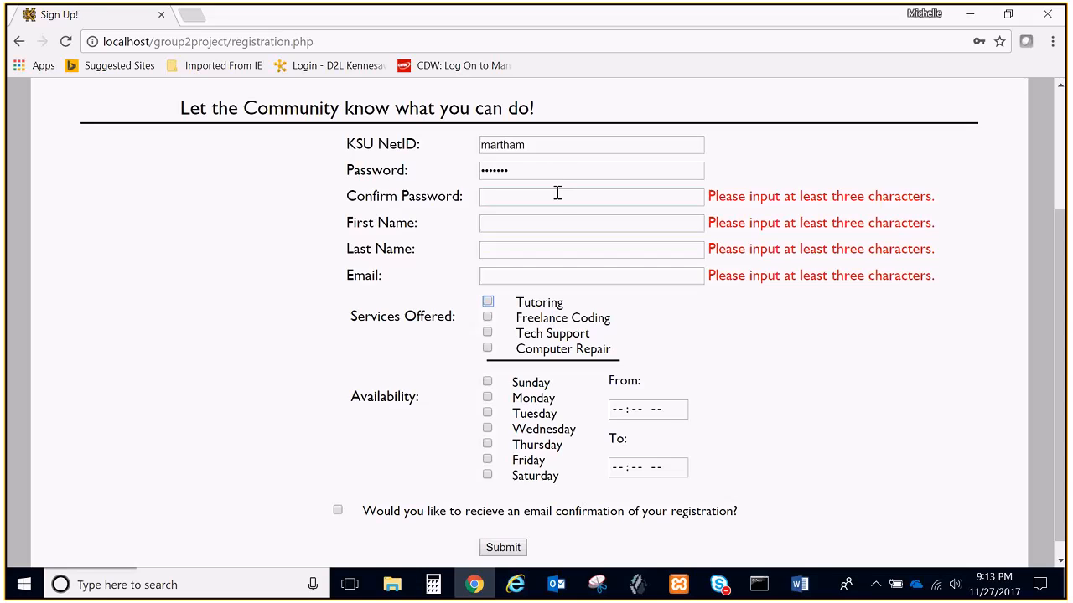
type("•••")
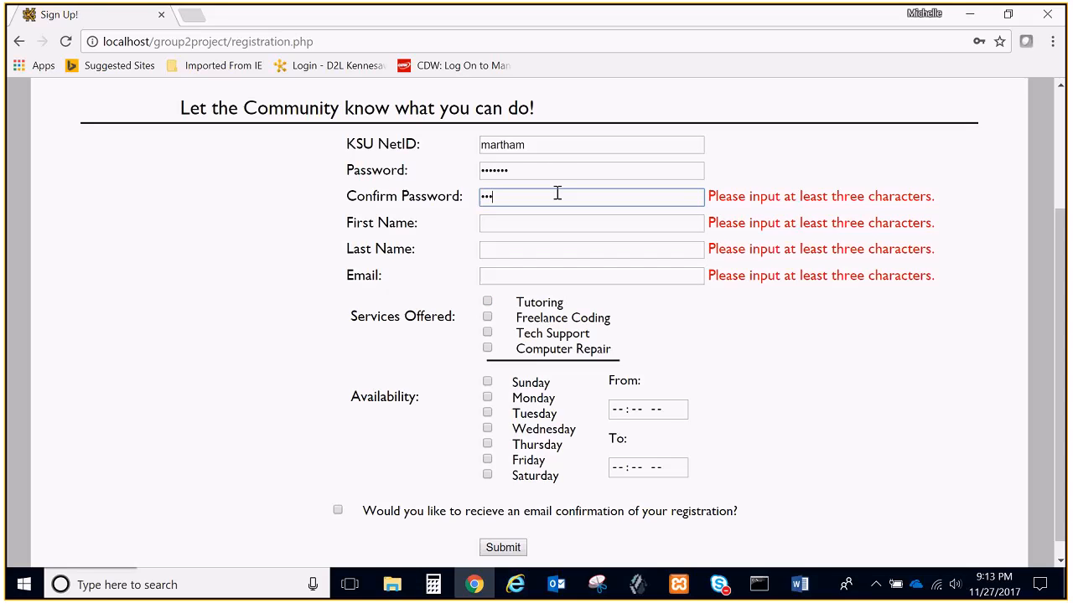
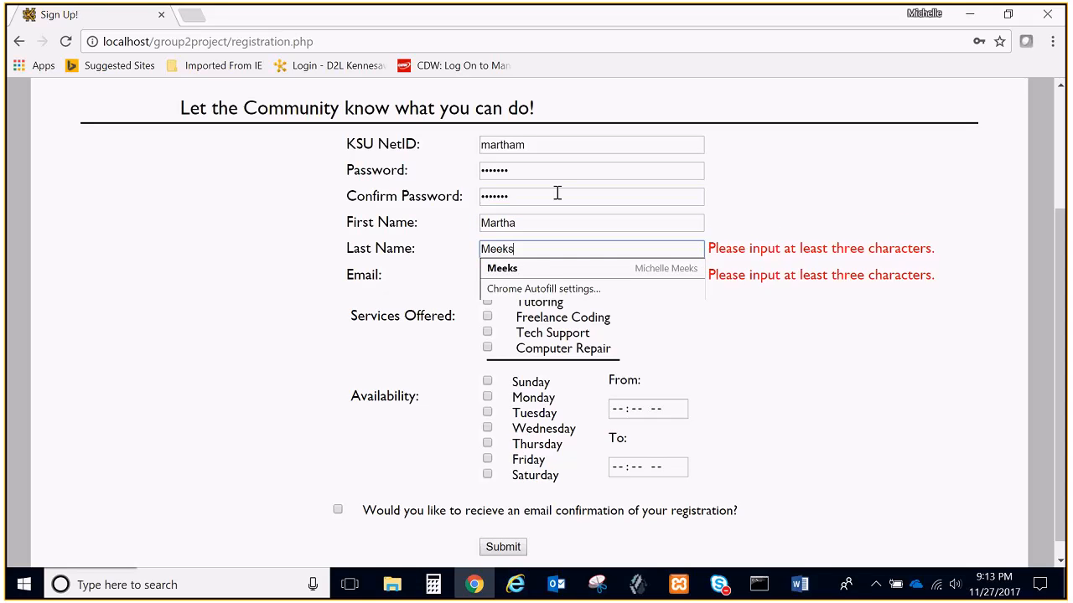
left_click(590, 274)
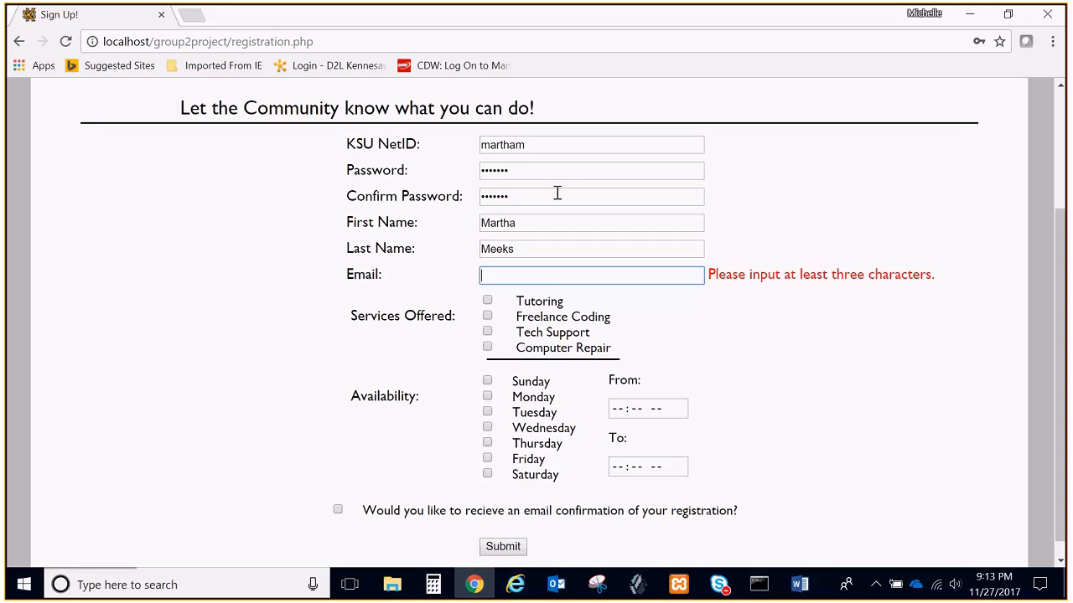
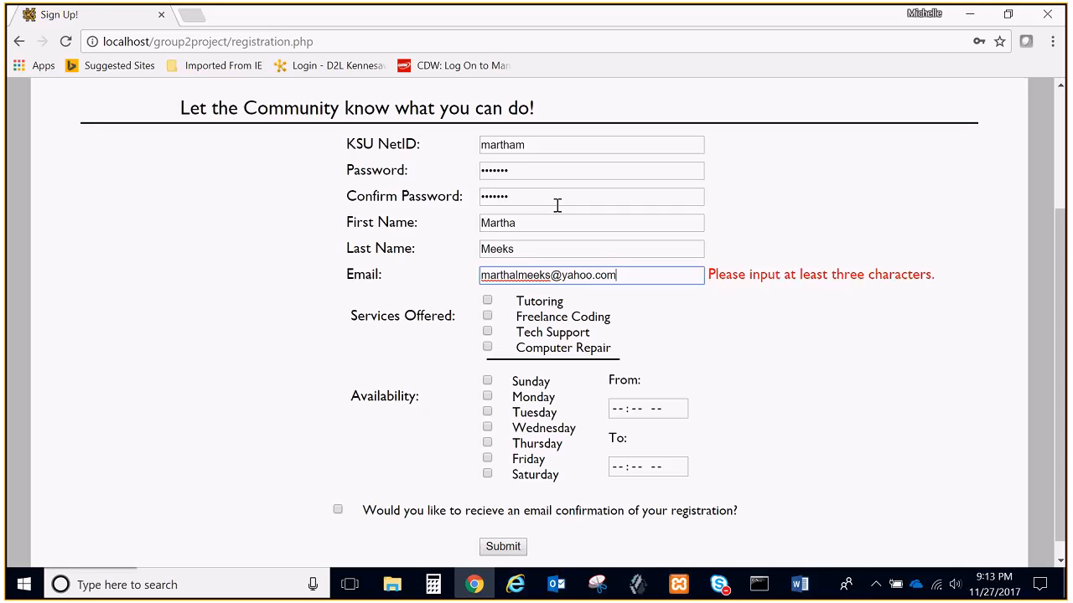
left_click(486, 301)
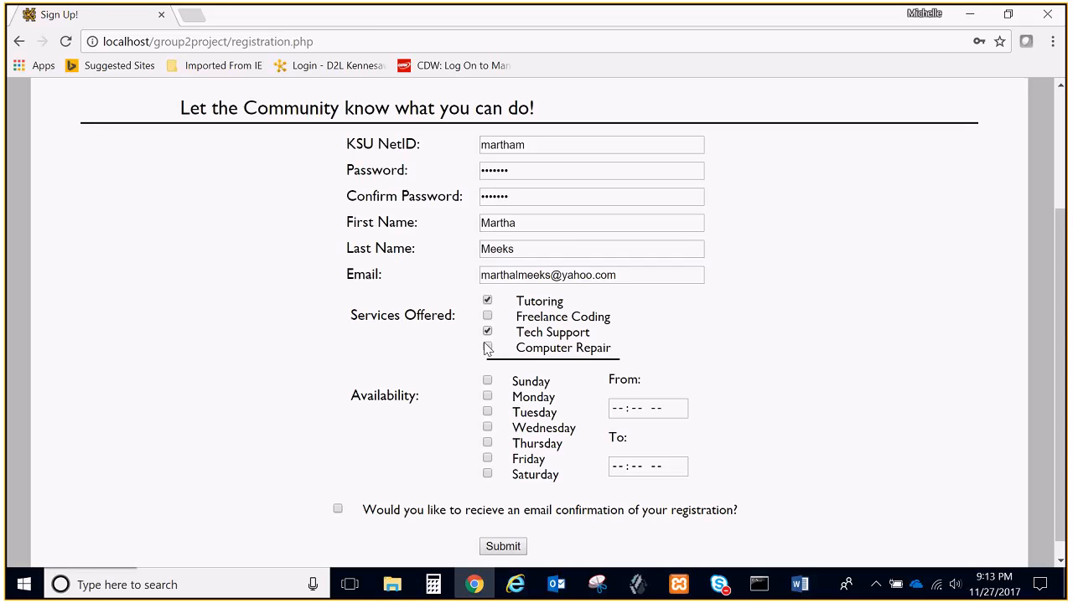
left_click(486, 396)
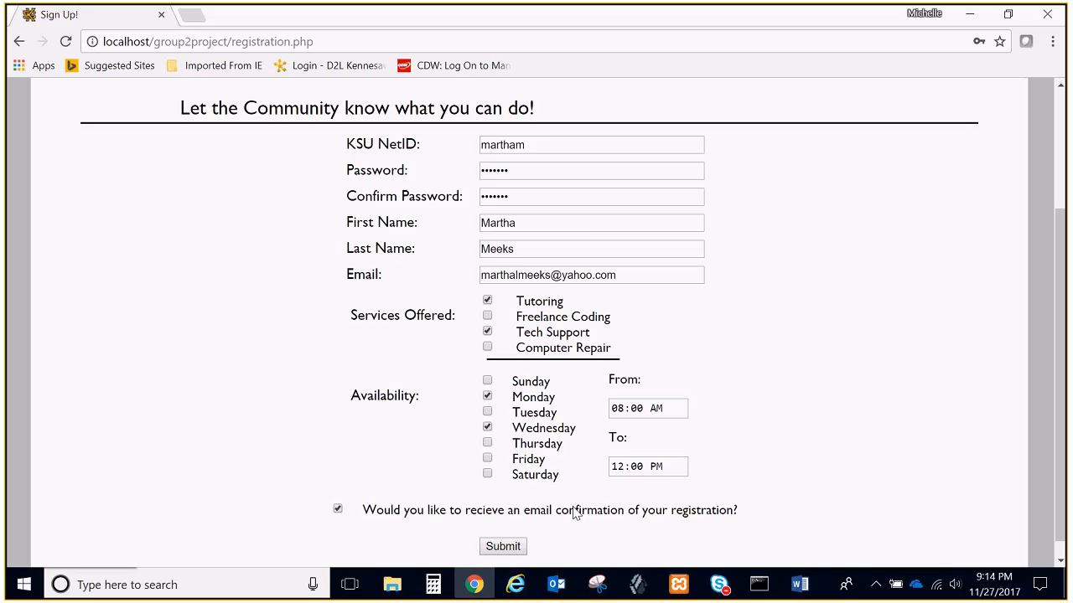
Step: Submit the registration and review the profile-created confirmation summary
left_click(503, 547)
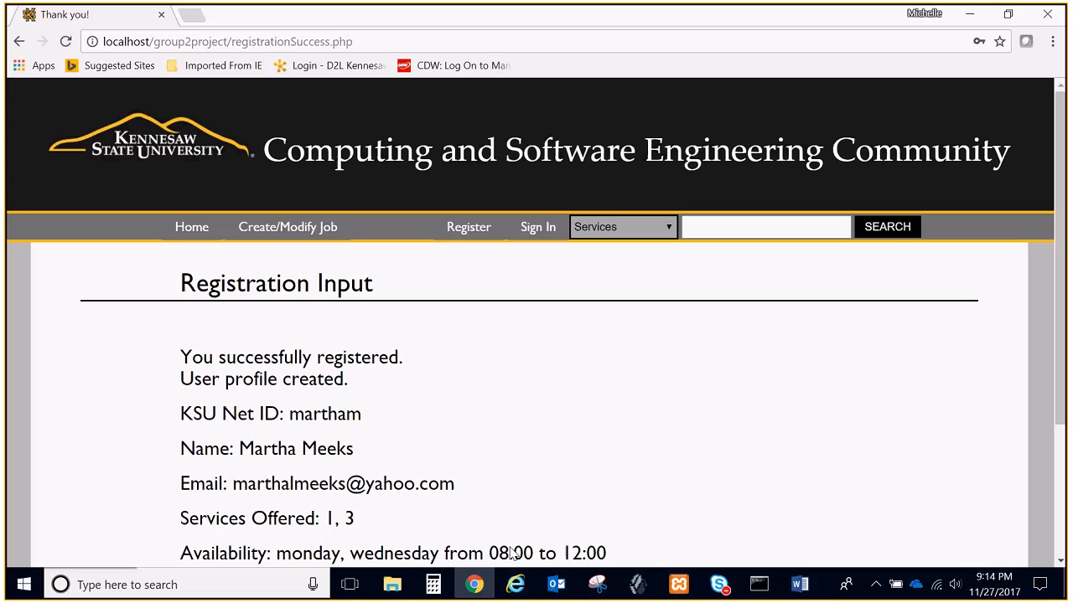
scroll("down", 3)
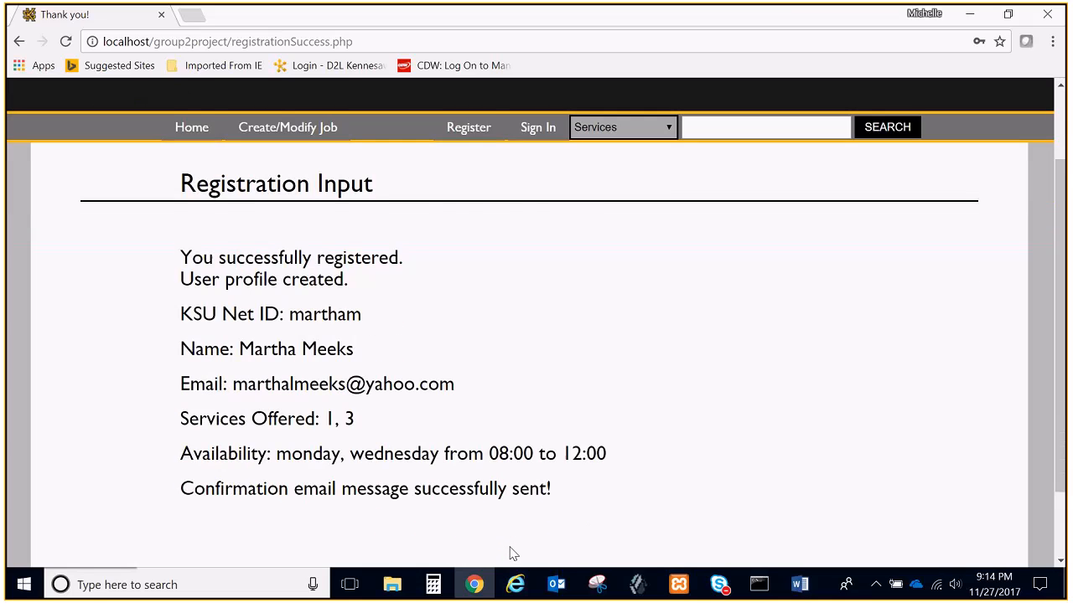
scroll("down", 3)
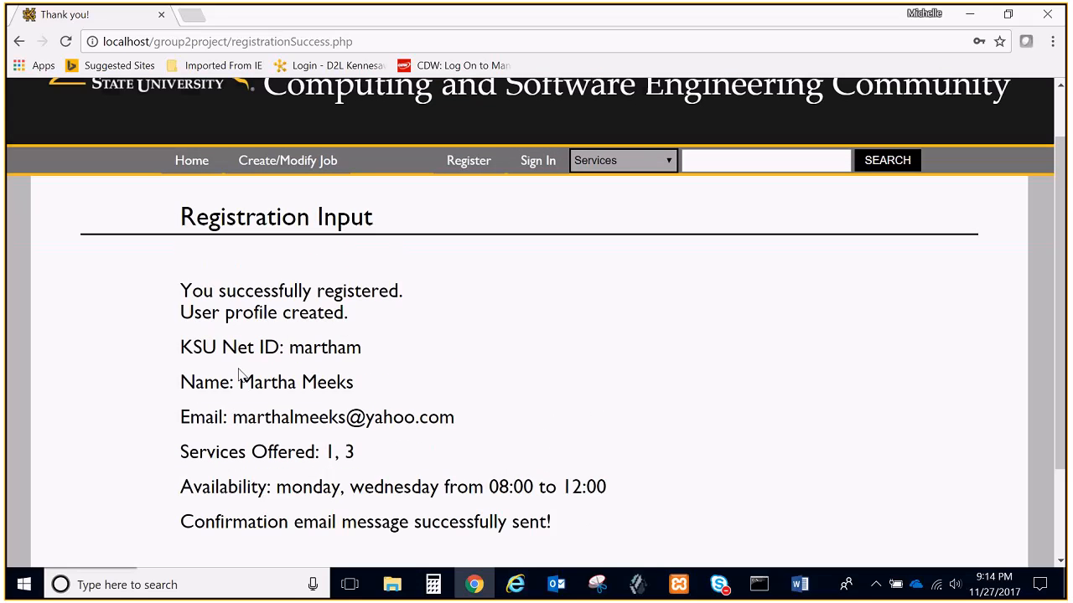
mouse_move(292, 165)
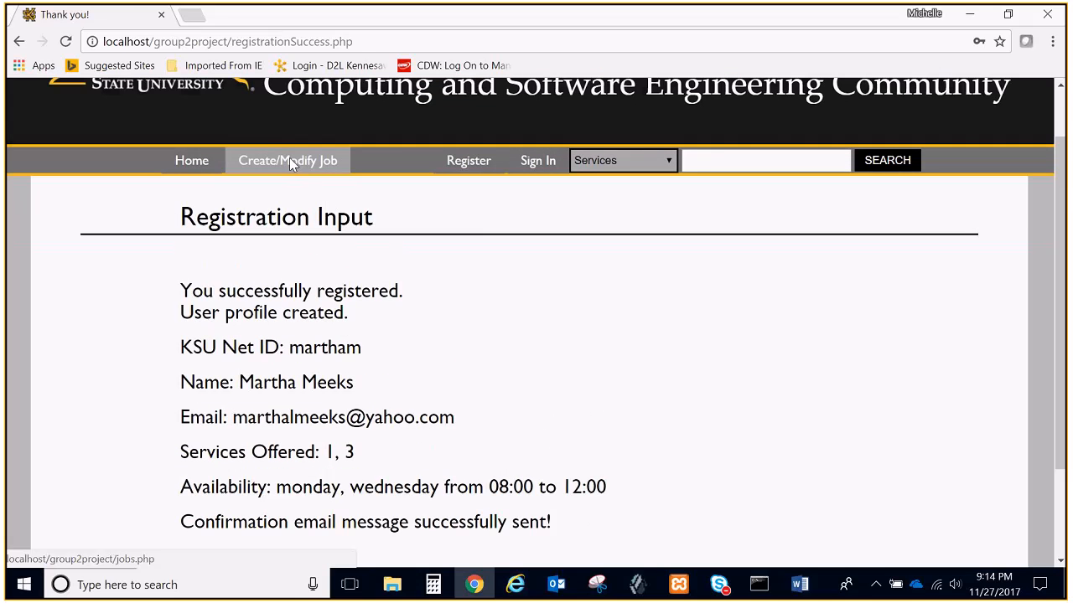
Step: Log in as the newly registered member 'martha', landing on the My Profile page
left_click(288, 161)
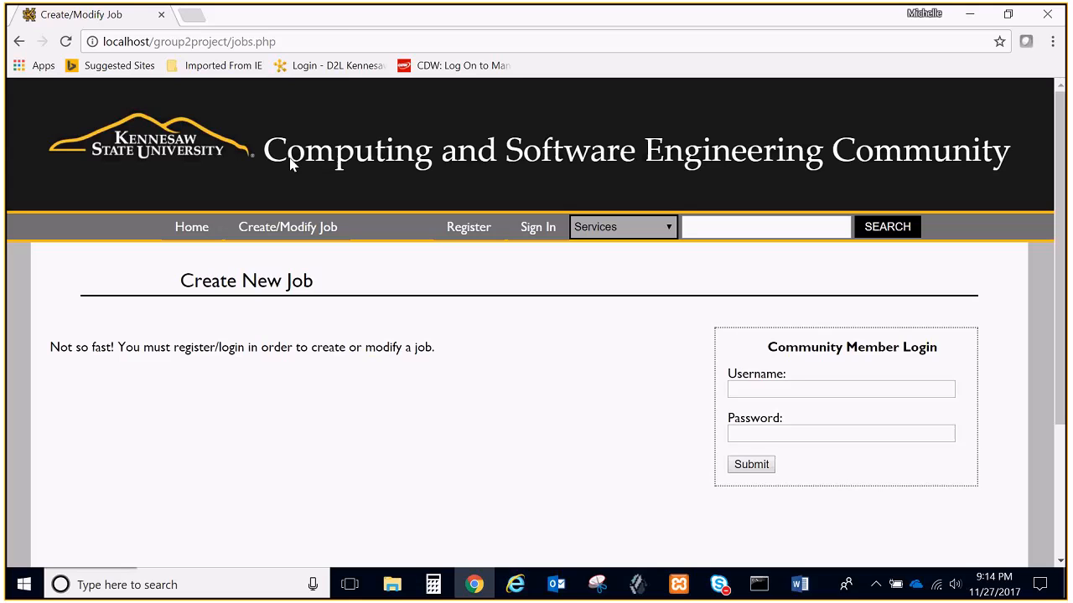
mouse_move(743, 377)
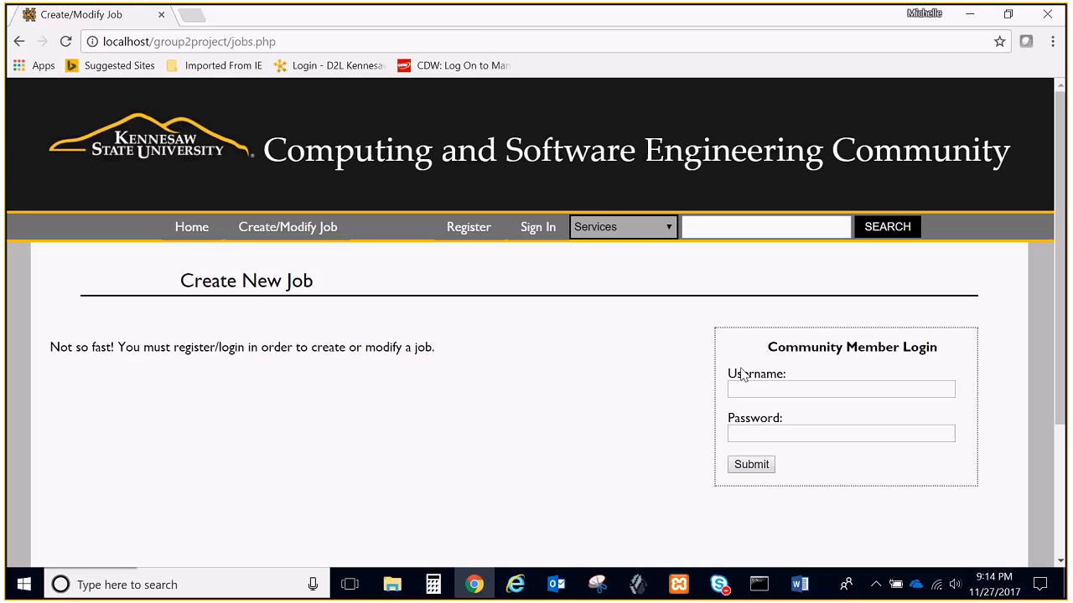
type("martham")
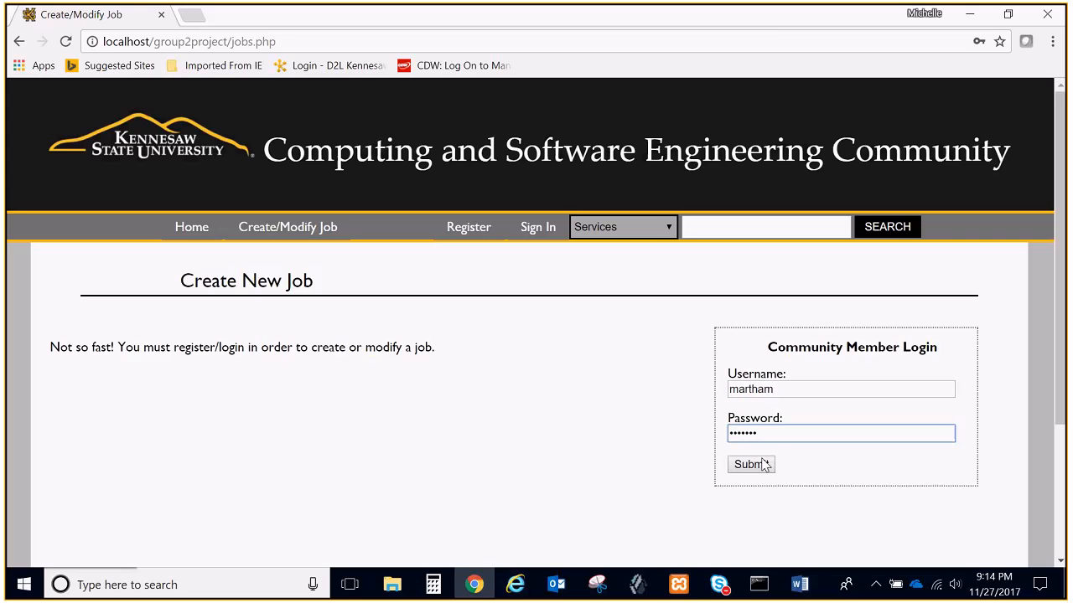
left_click(751, 464)
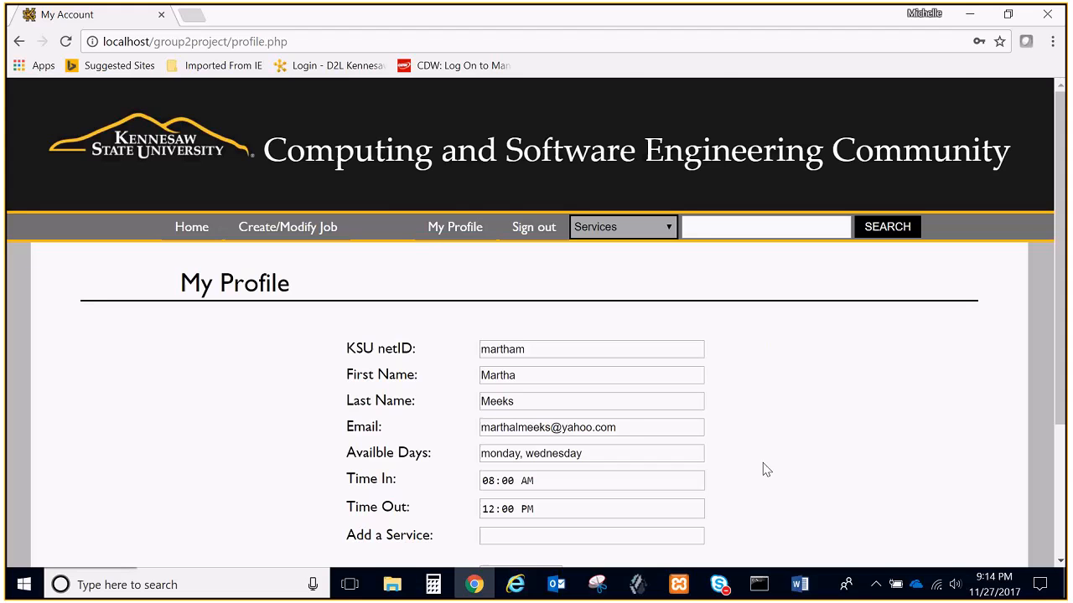
scroll("down", 3)
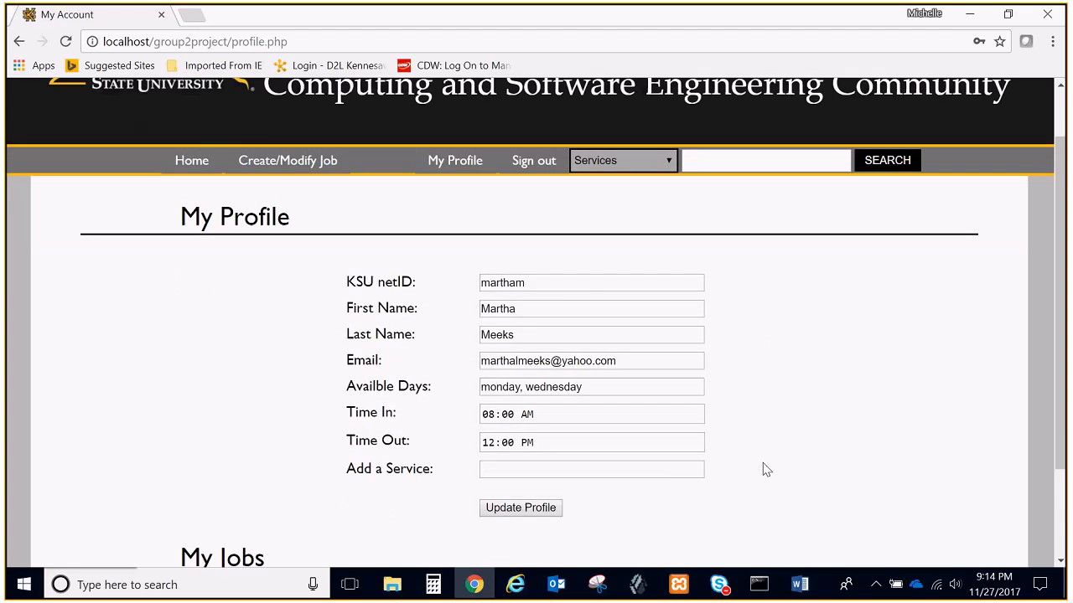
scroll("down", 3)
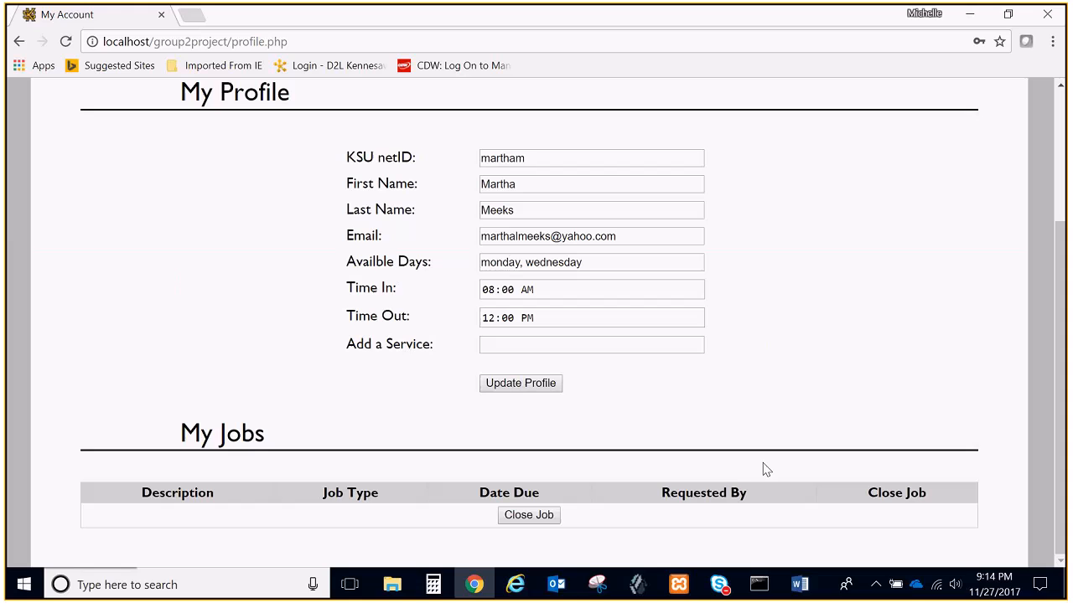
mouse_move(885, 528)
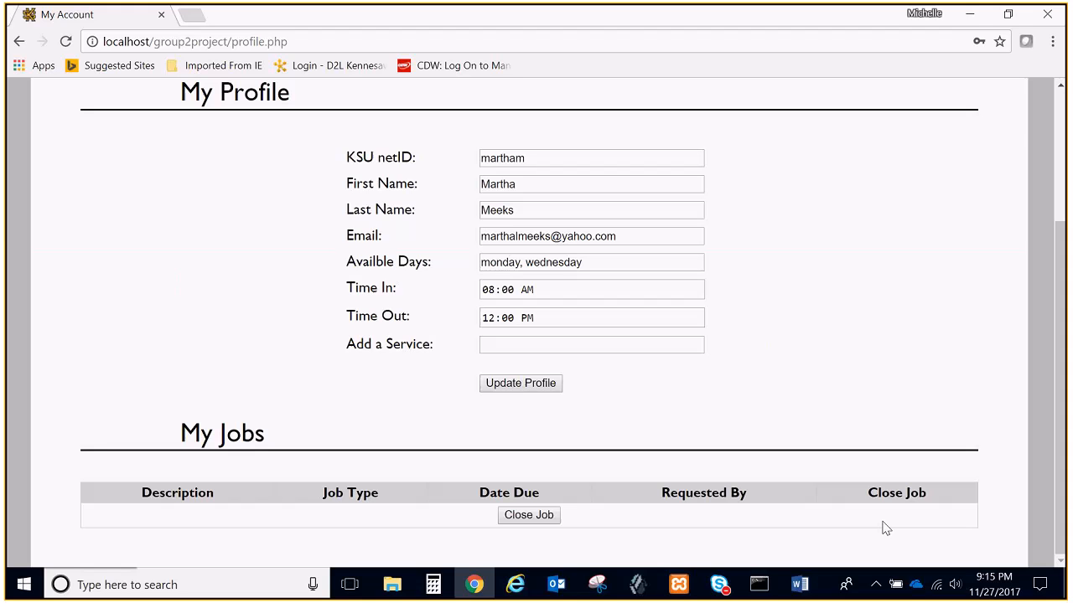
scroll("up", 3)
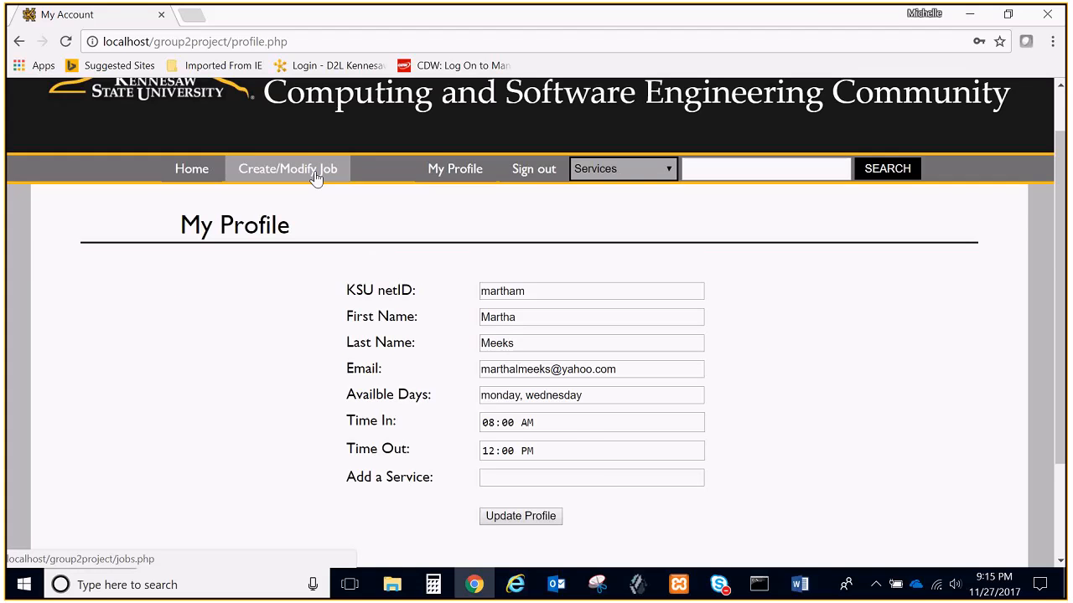
Step: Start a new job for NetID martha with description 'My keyboard is broken.'
left_click(288, 168)
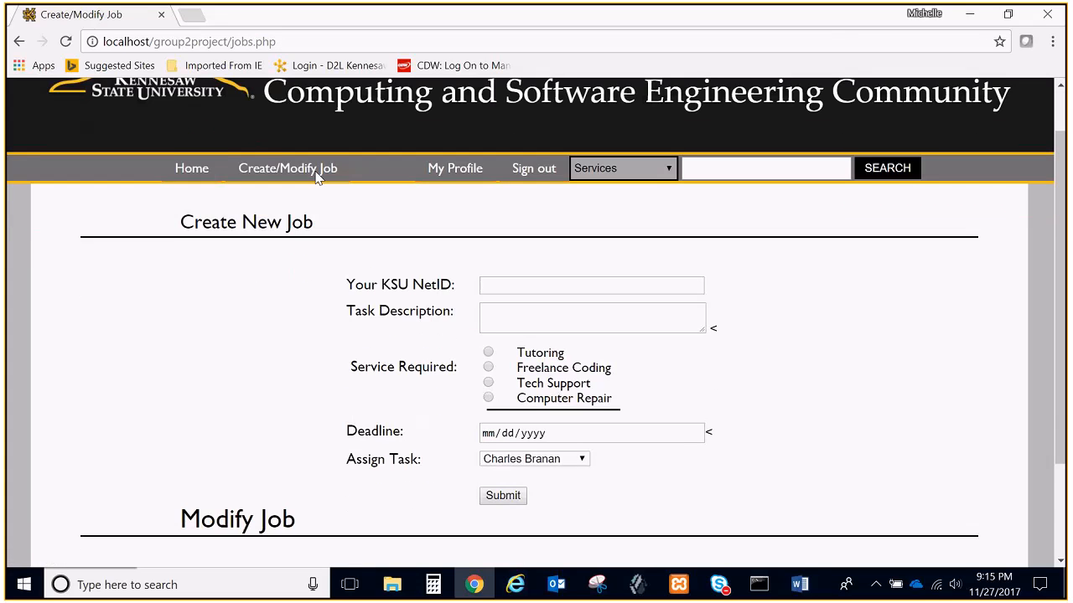
scroll("down", 3)
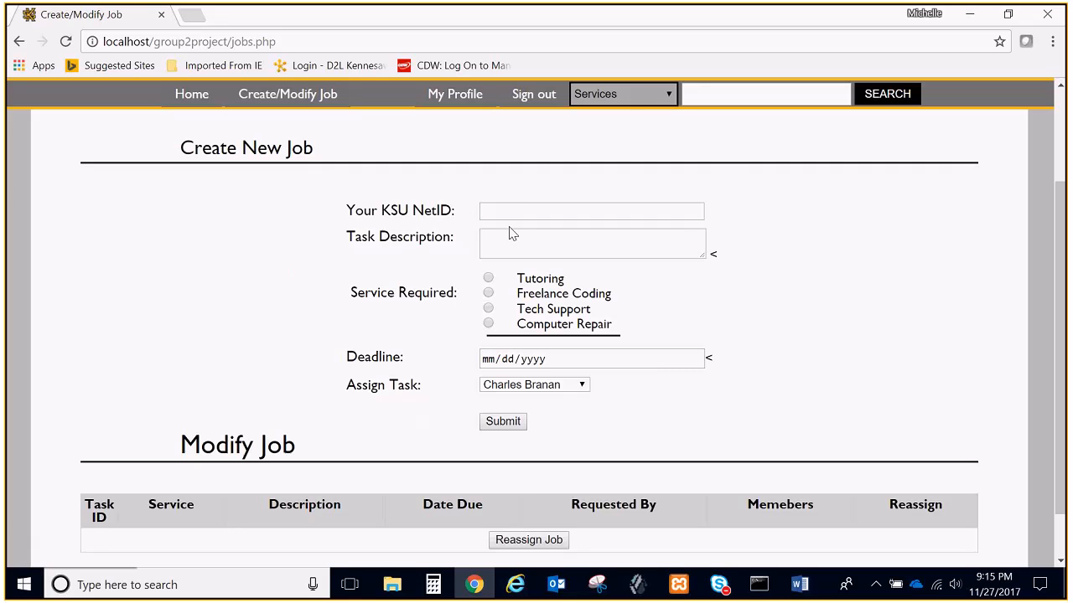
type("ma")
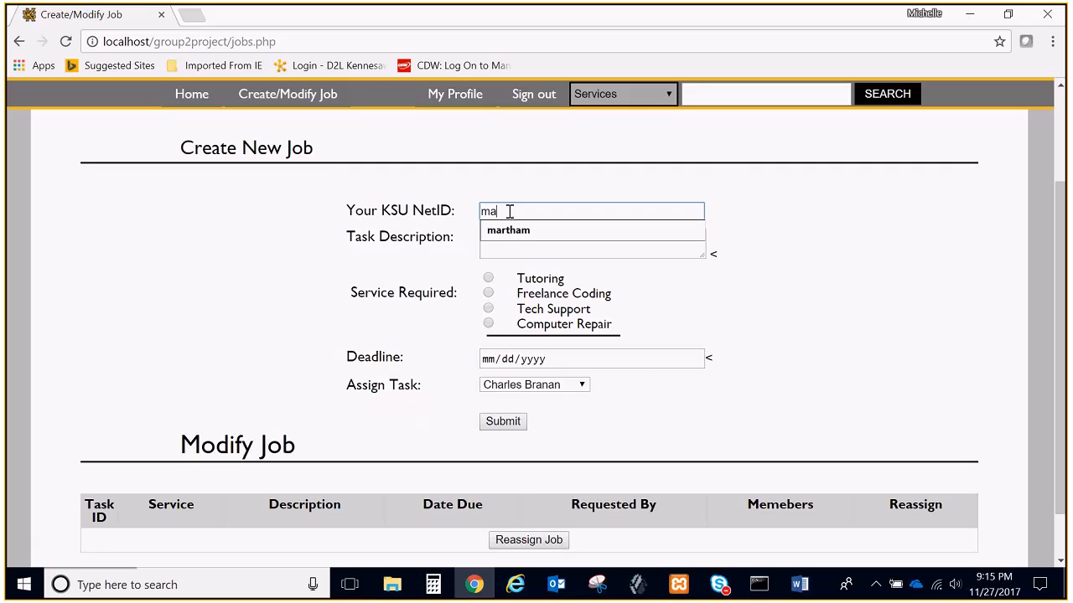
left_click(508, 230)
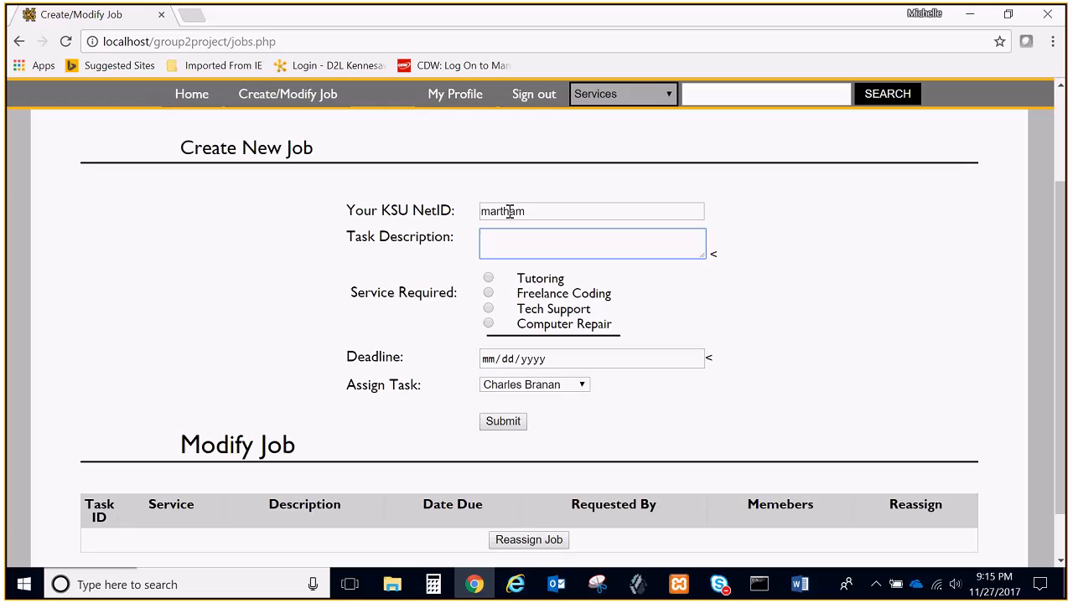
type("My")
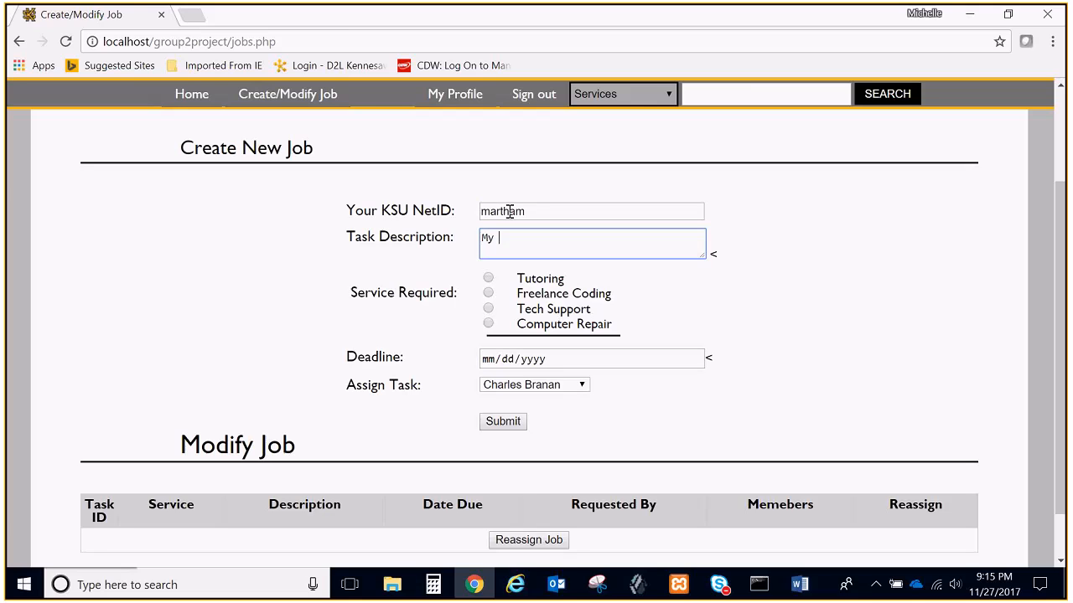
type("keyboard is")
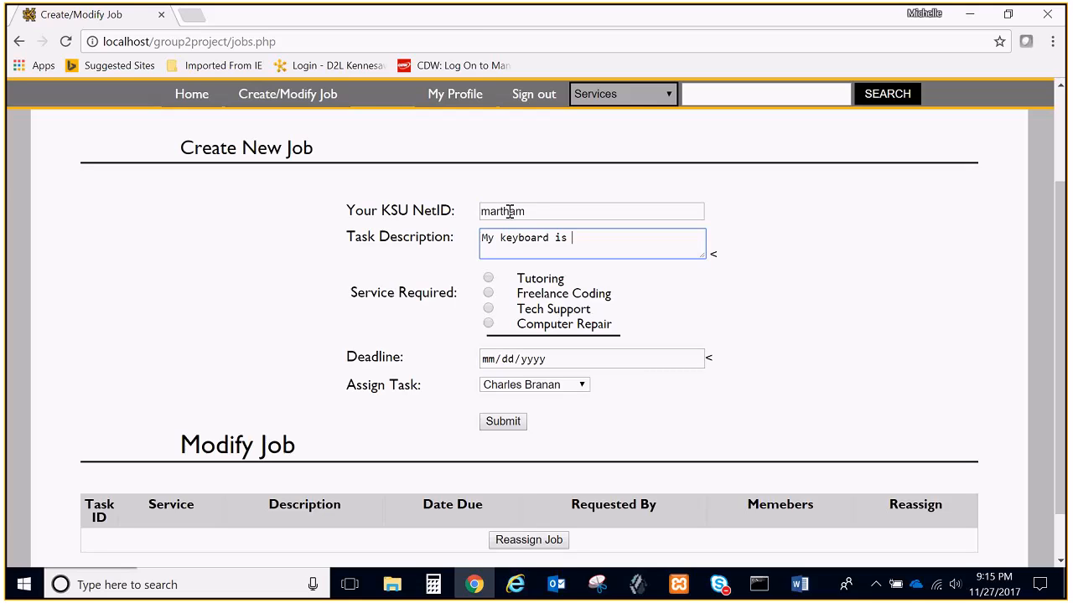
type("broken.")
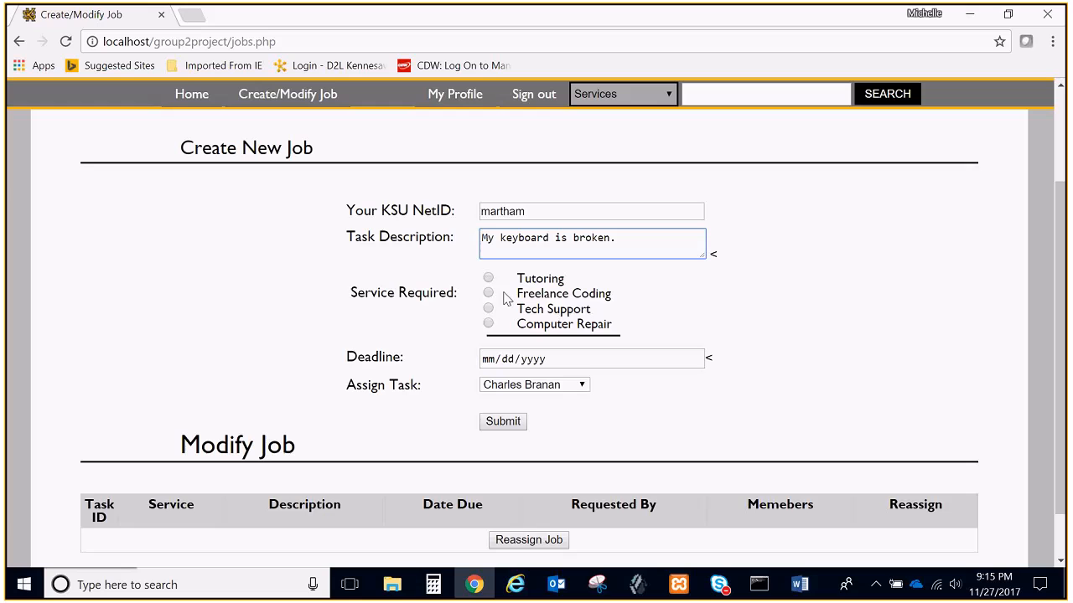
left_click(487, 309)
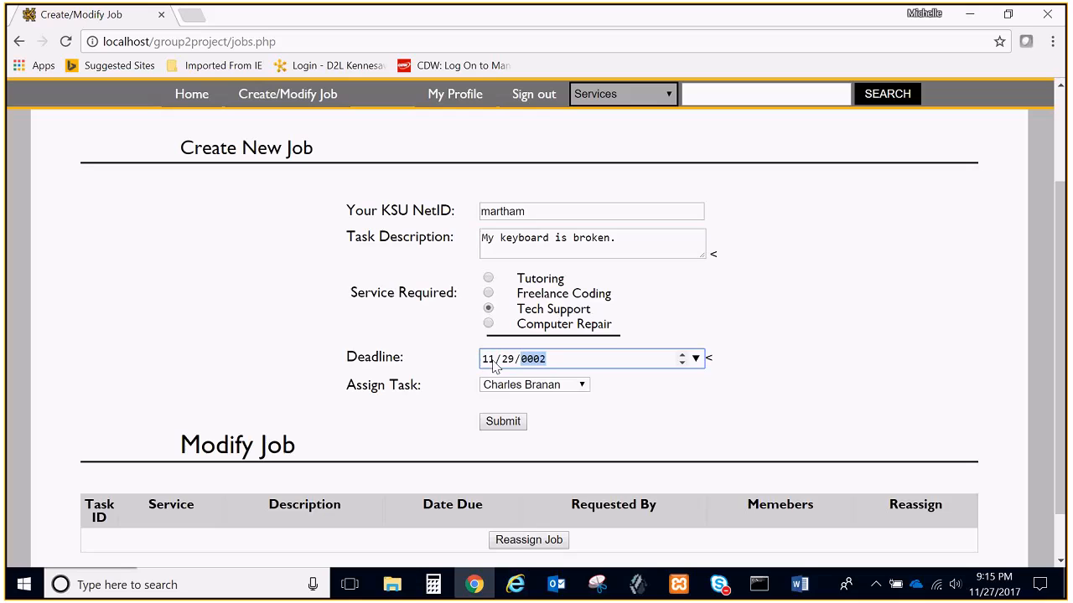
type("2017")
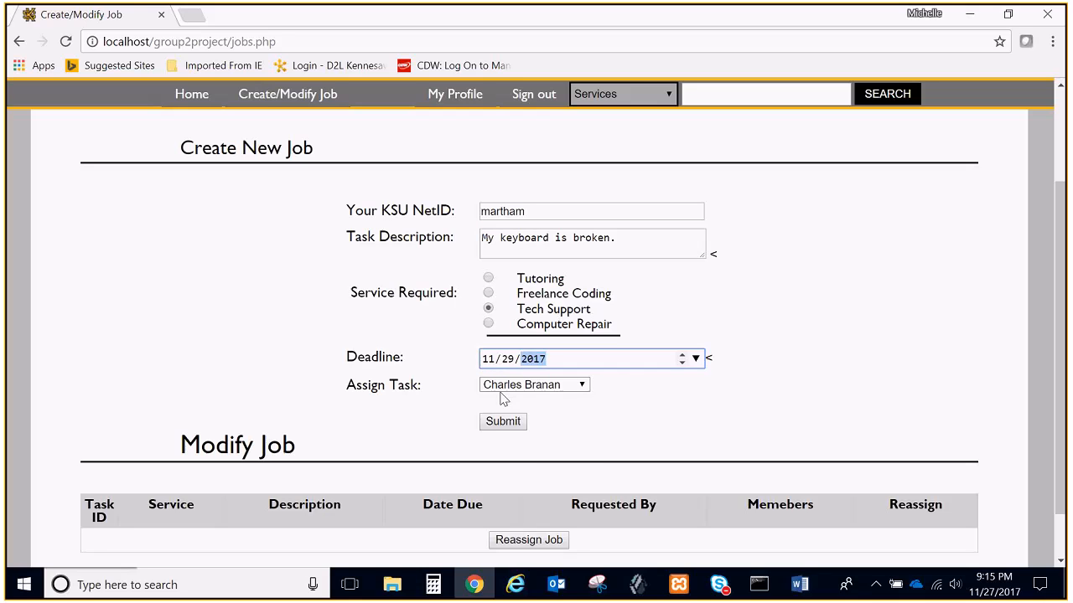
left_click(533, 384)
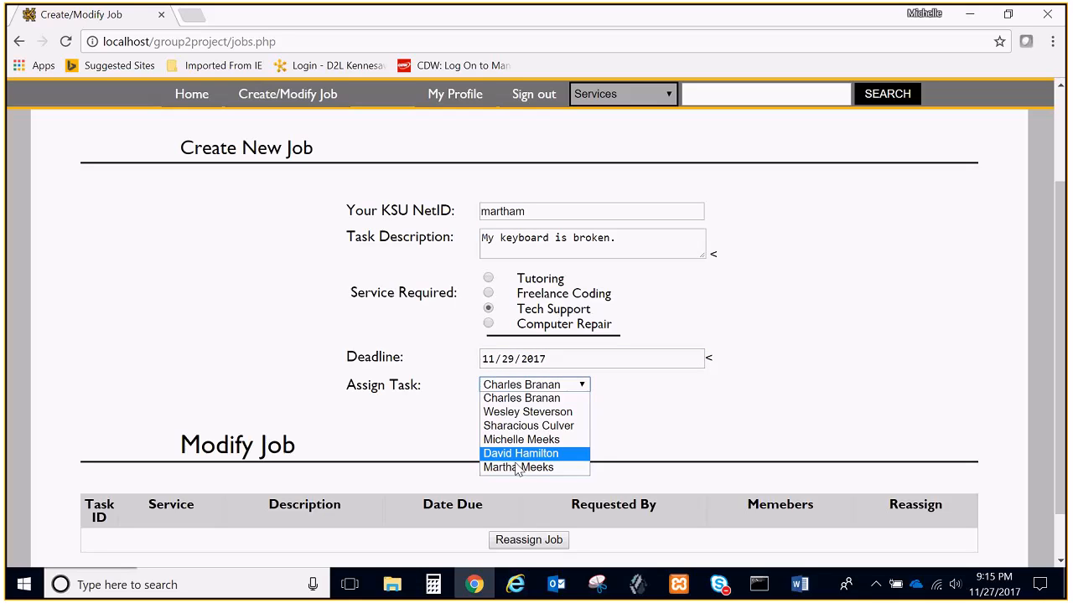
left_click(518, 468)
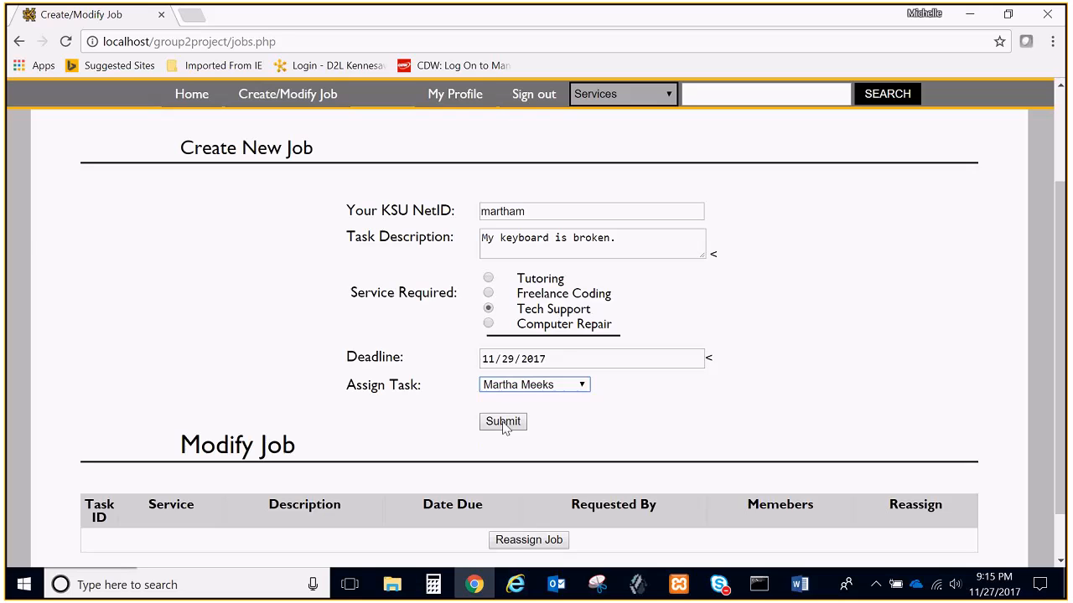
left_click(503, 422)
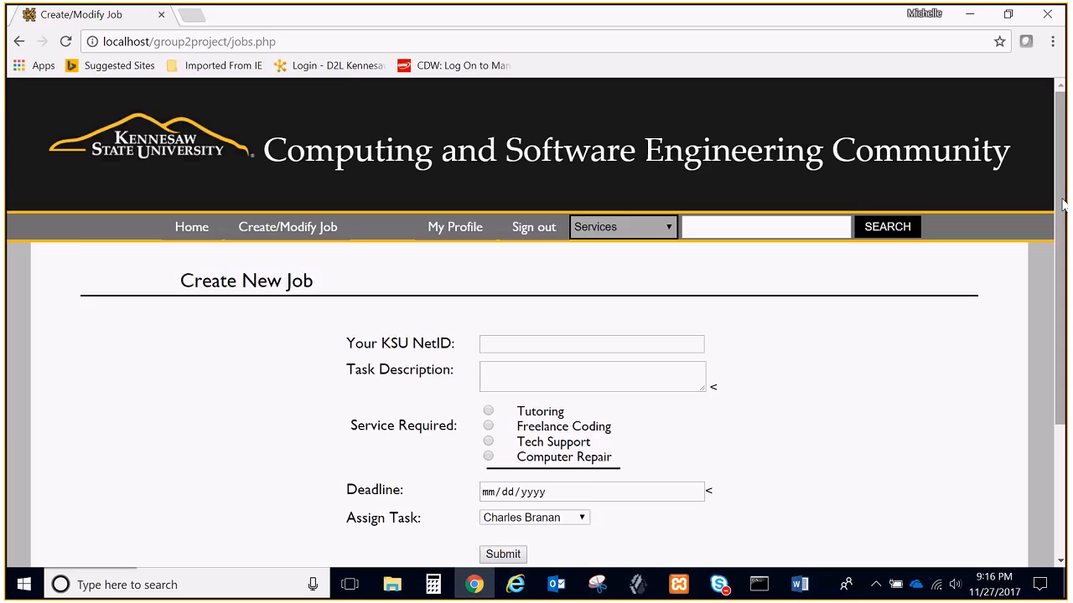
scroll("down", 3)
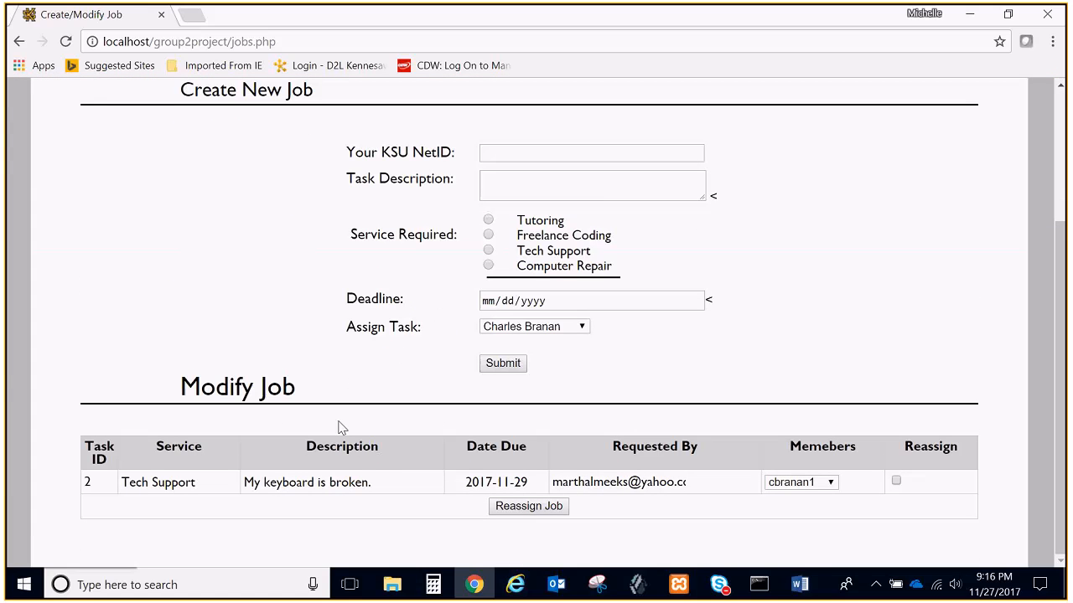
mouse_move(168, 483)
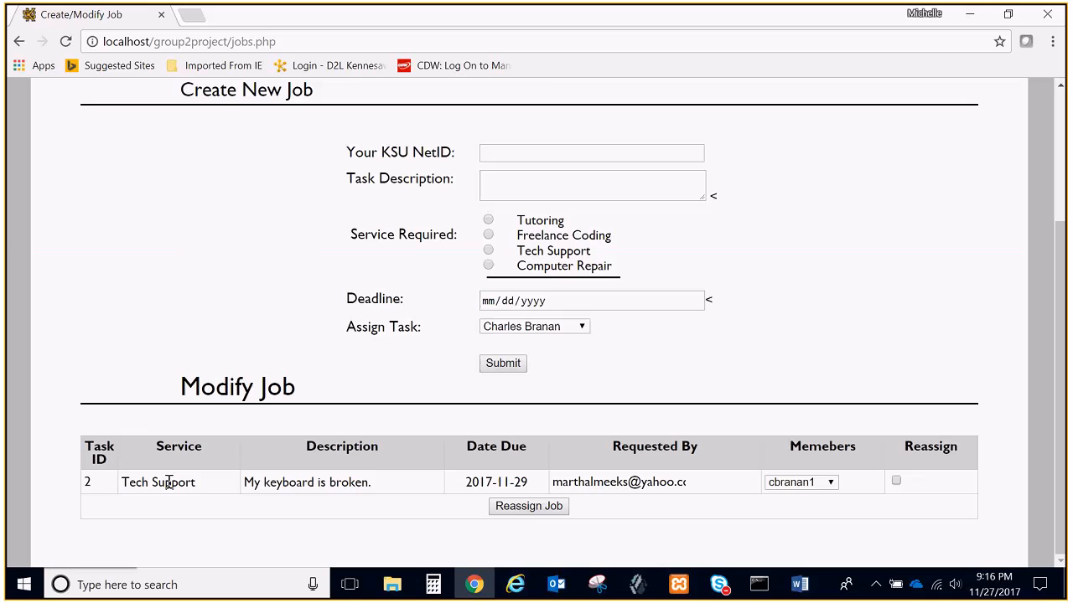
mouse_move(320, 481)
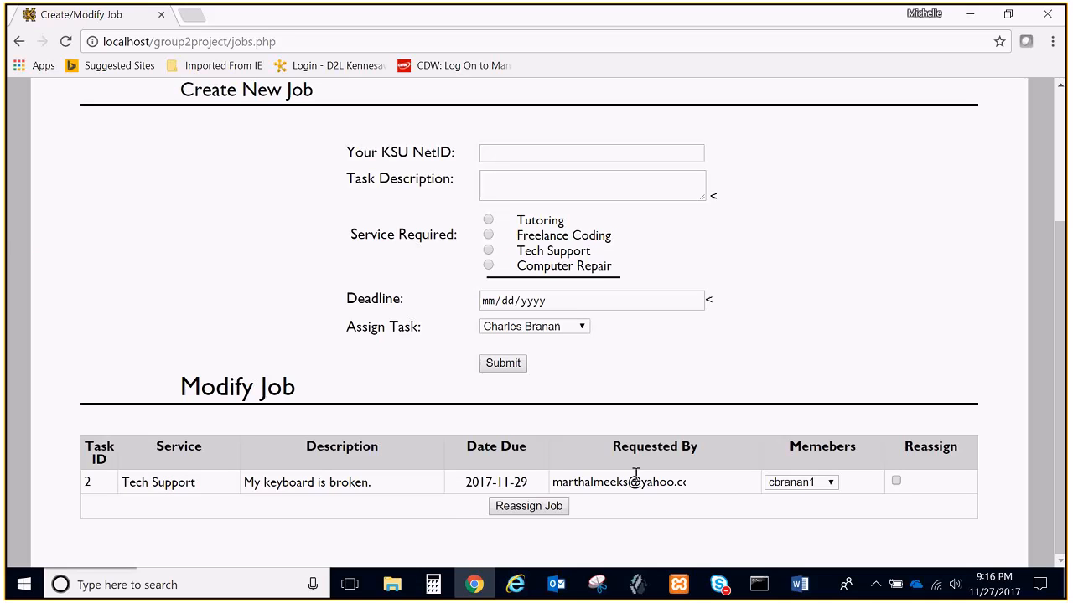
mouse_move(814, 485)
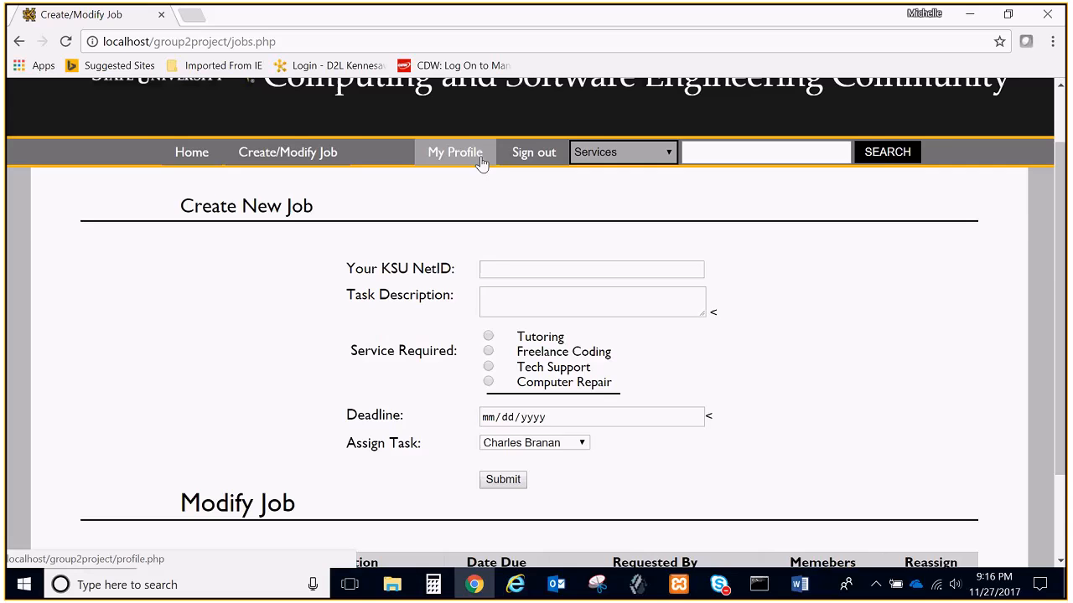
Step: Close the keyboard job from My Jobs on the profile and acknowledge the job-deleted message
left_click(456, 151)
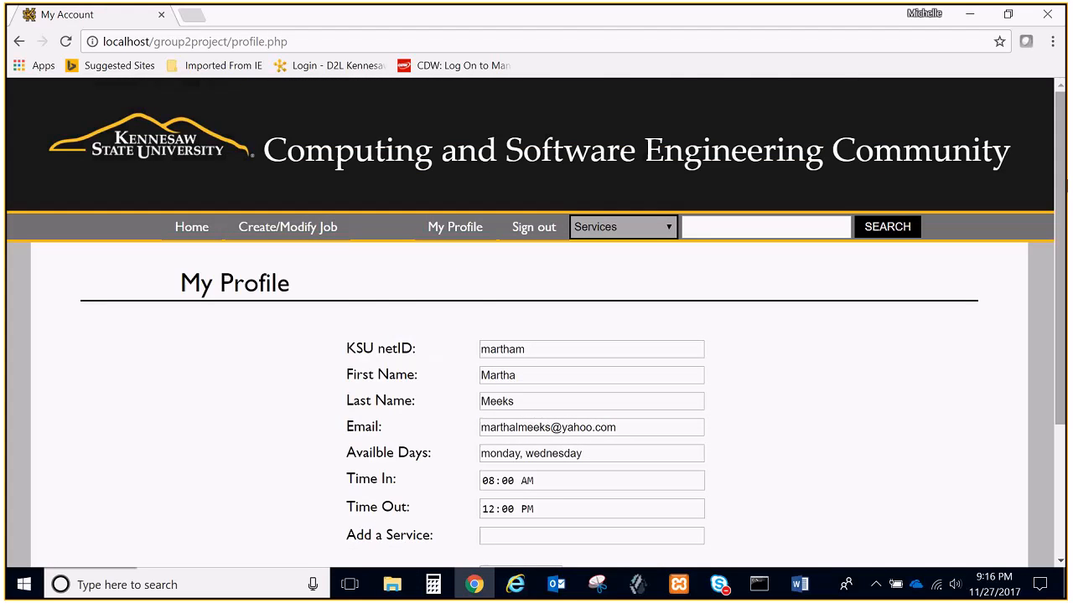
scroll("down", 3)
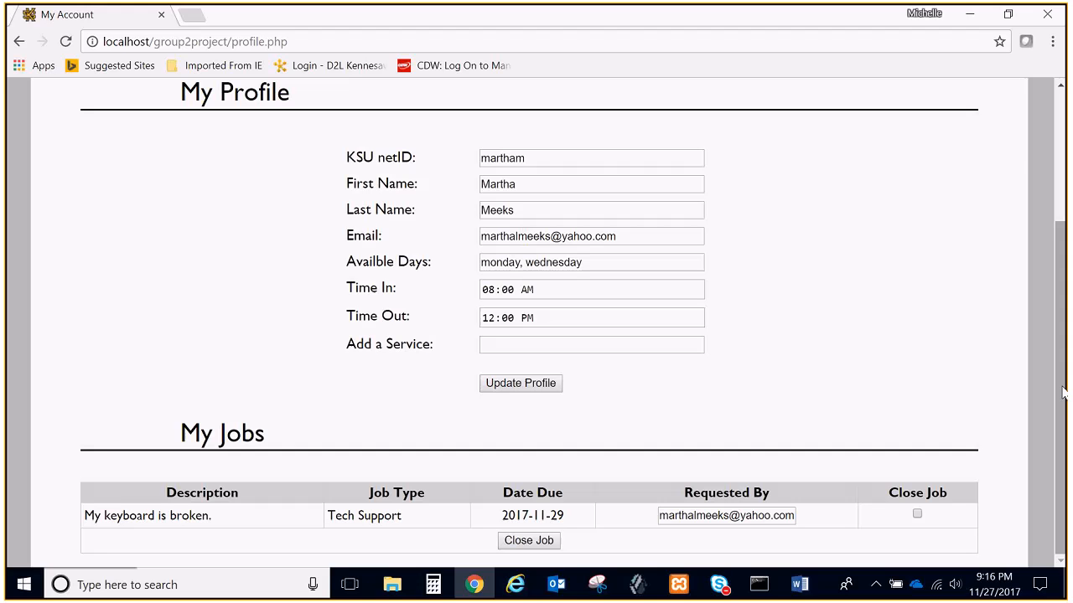
scroll("up", 3)
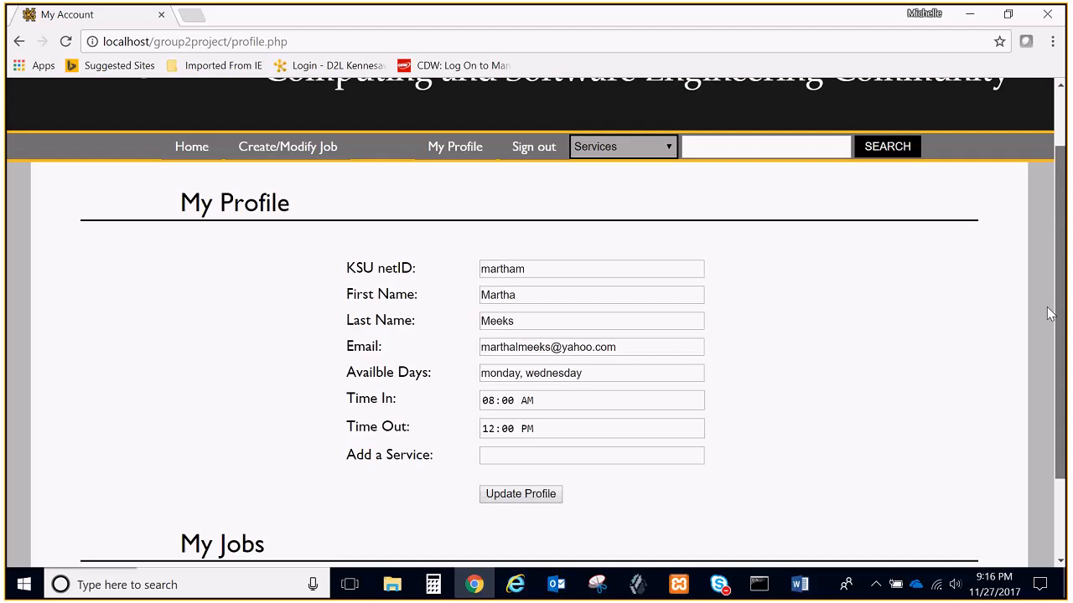
scroll("down", 3)
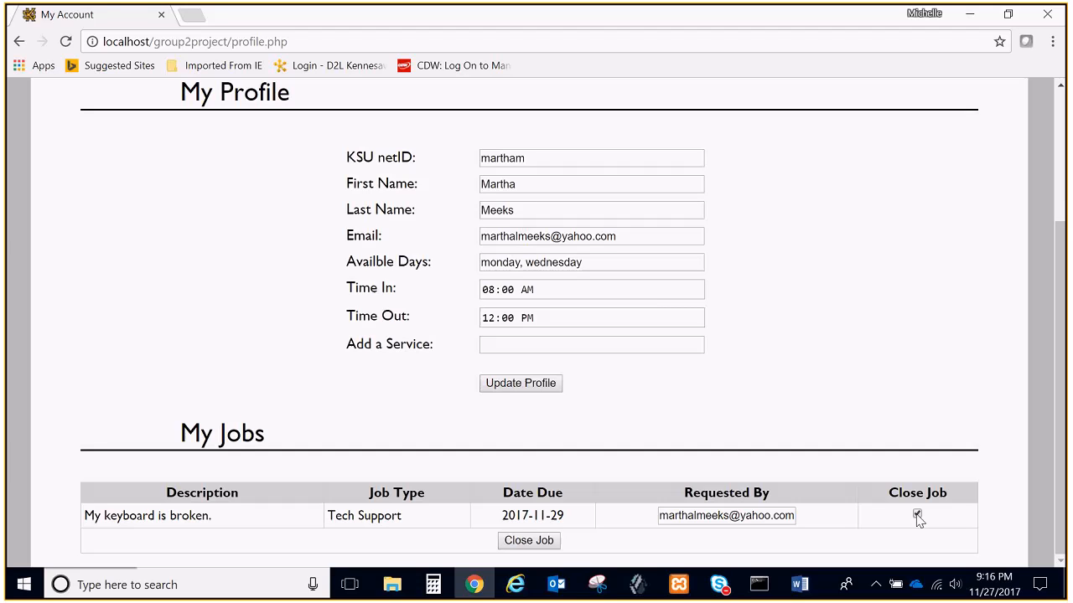
left_click(530, 539)
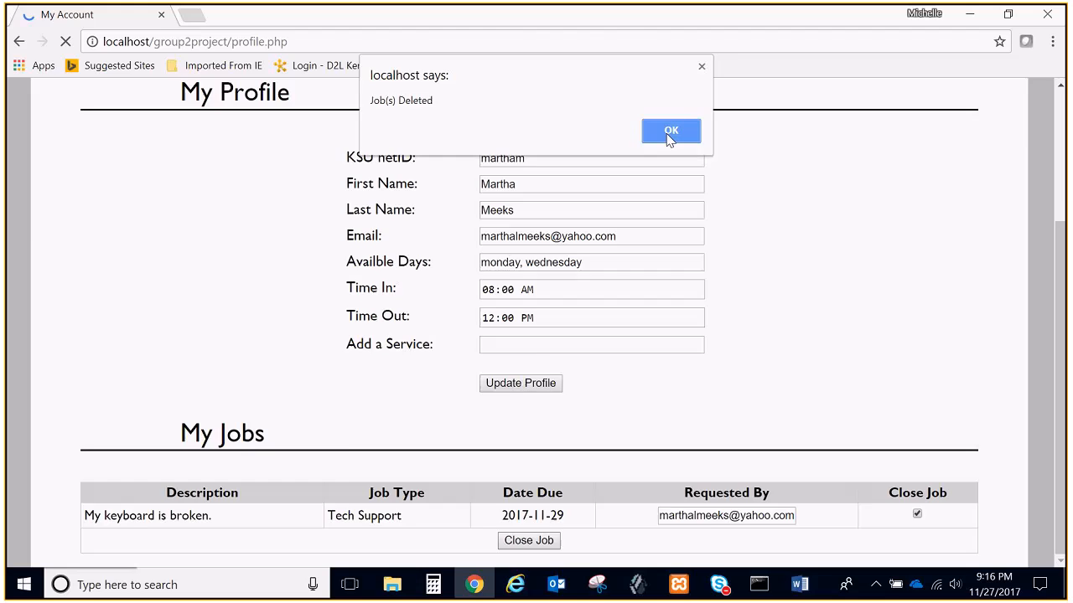
left_click(671, 131)
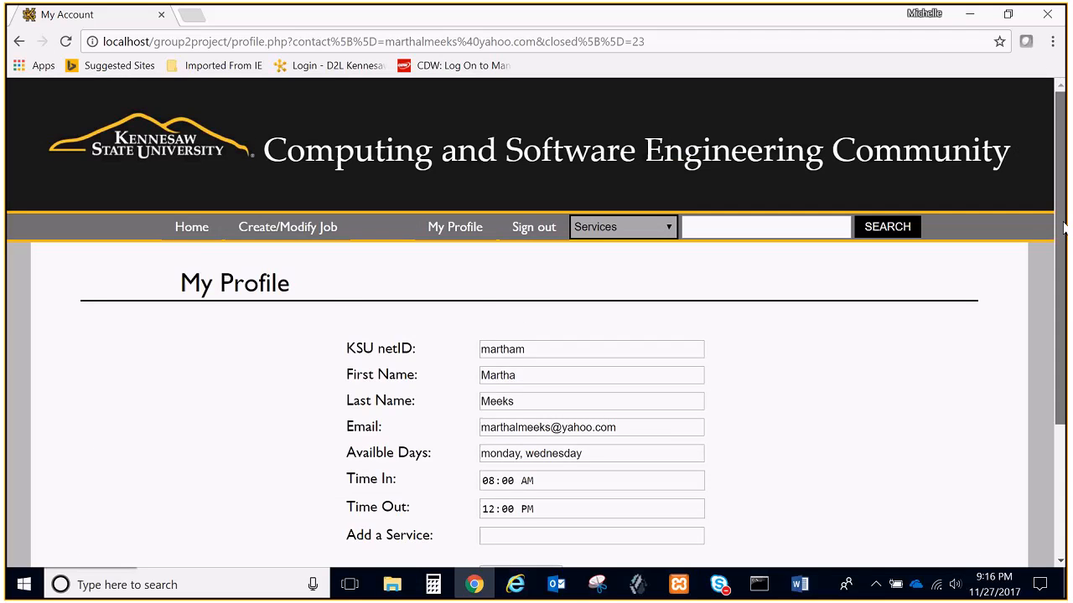
scroll("down", 3)
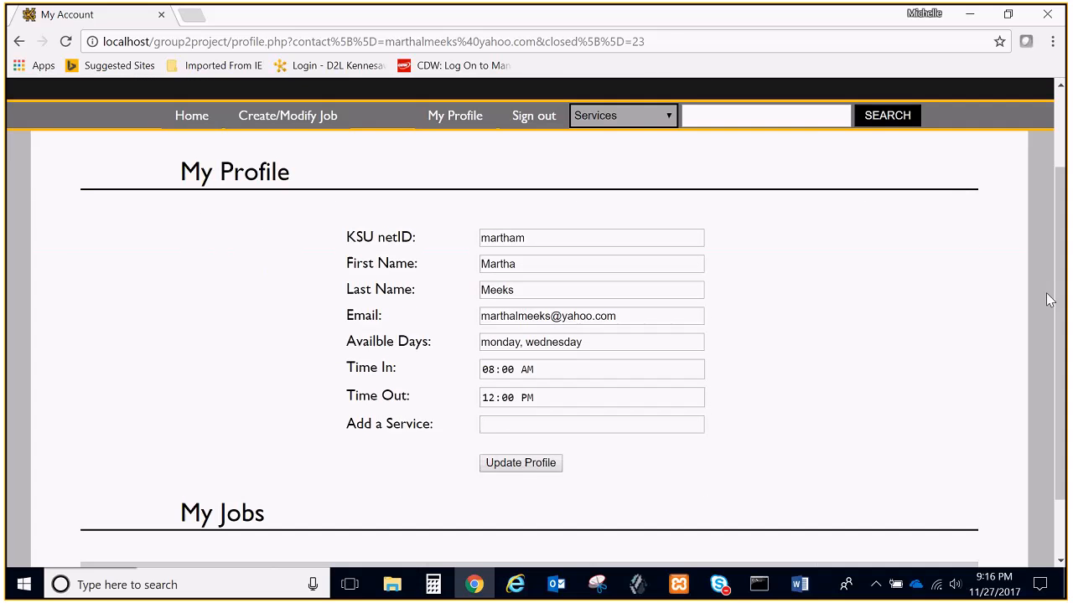
Step: Add 'Windows tutorials' as an offered service and save the updated profile
left_click(591, 424)
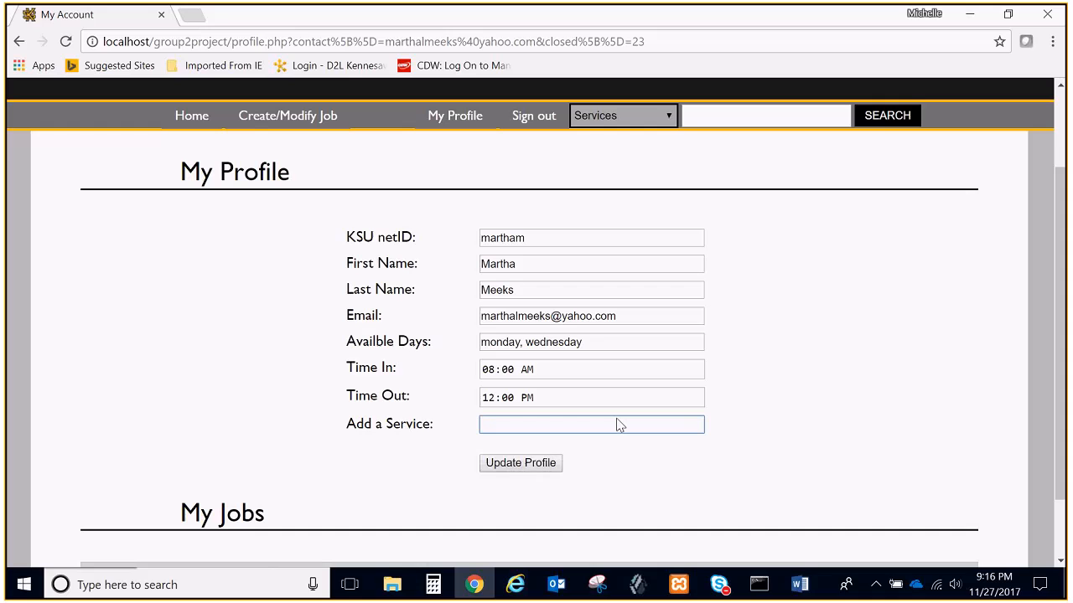
left_click(590, 426)
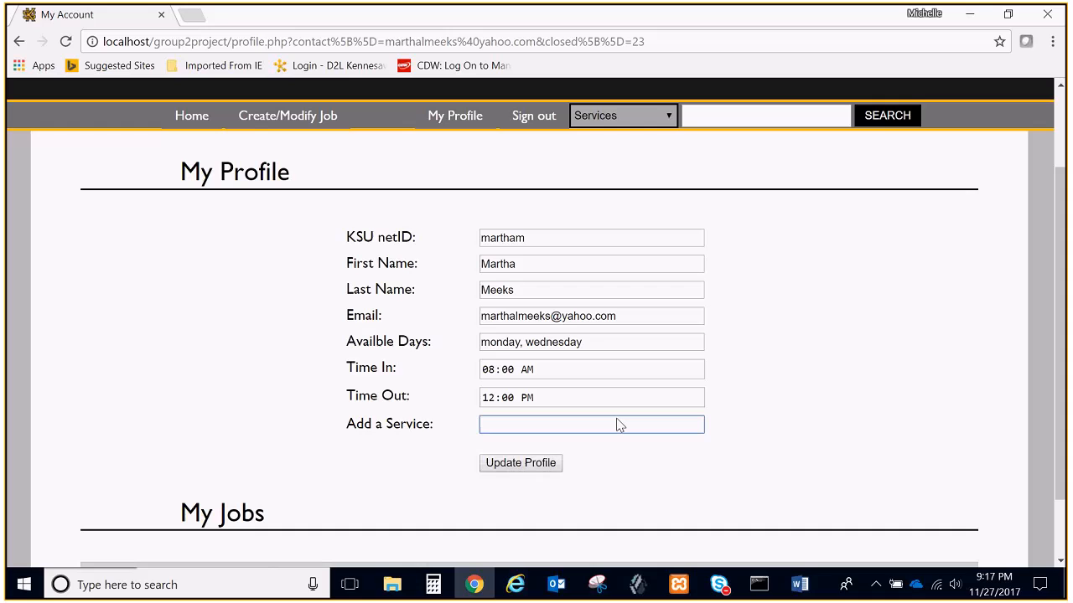
left_click(617, 425)
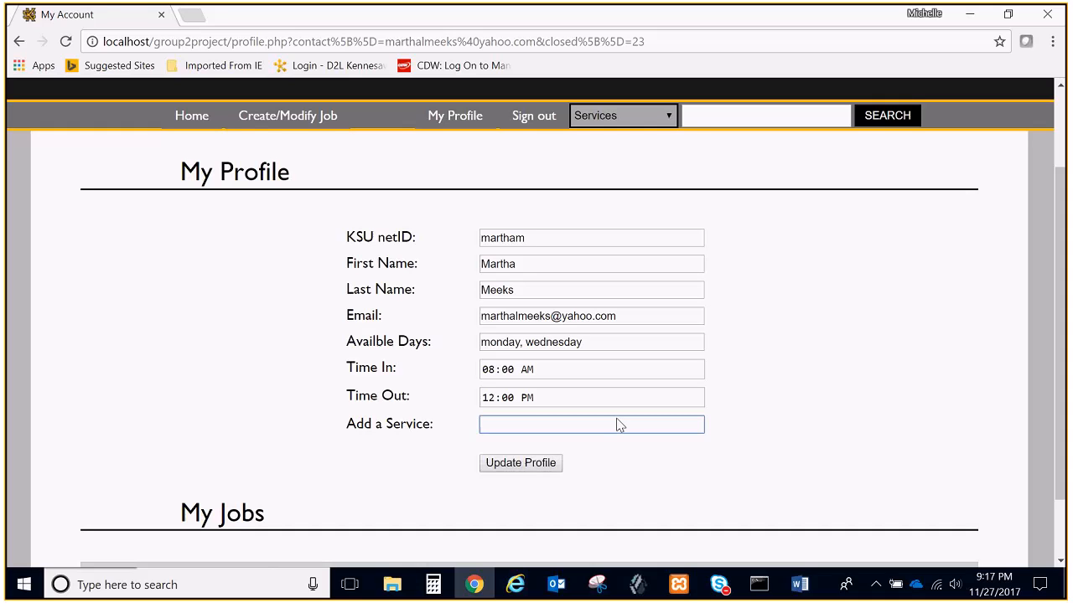
type("Comput")
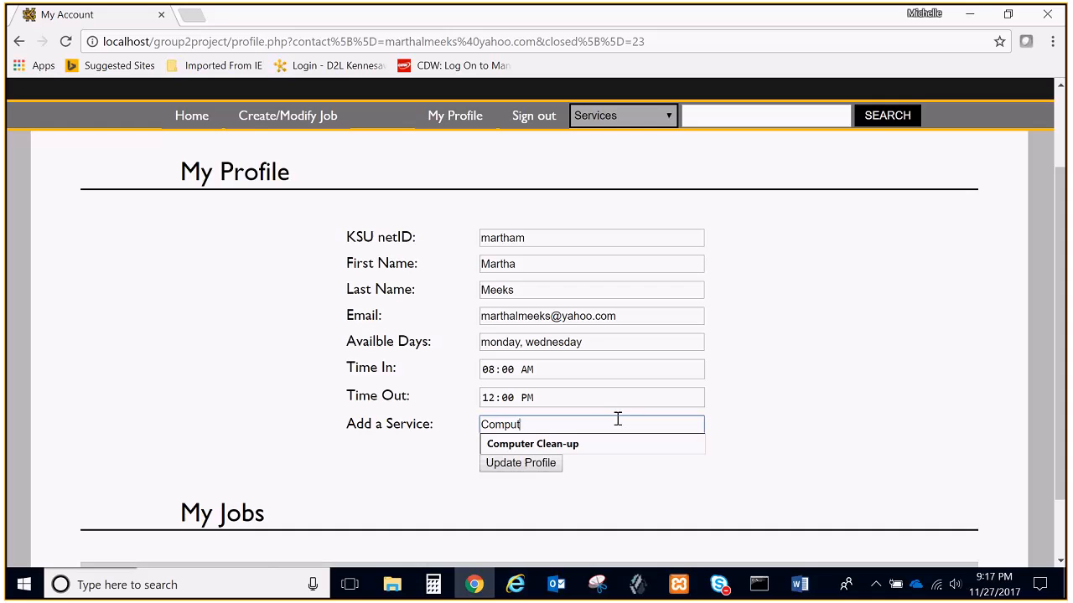
type("e")
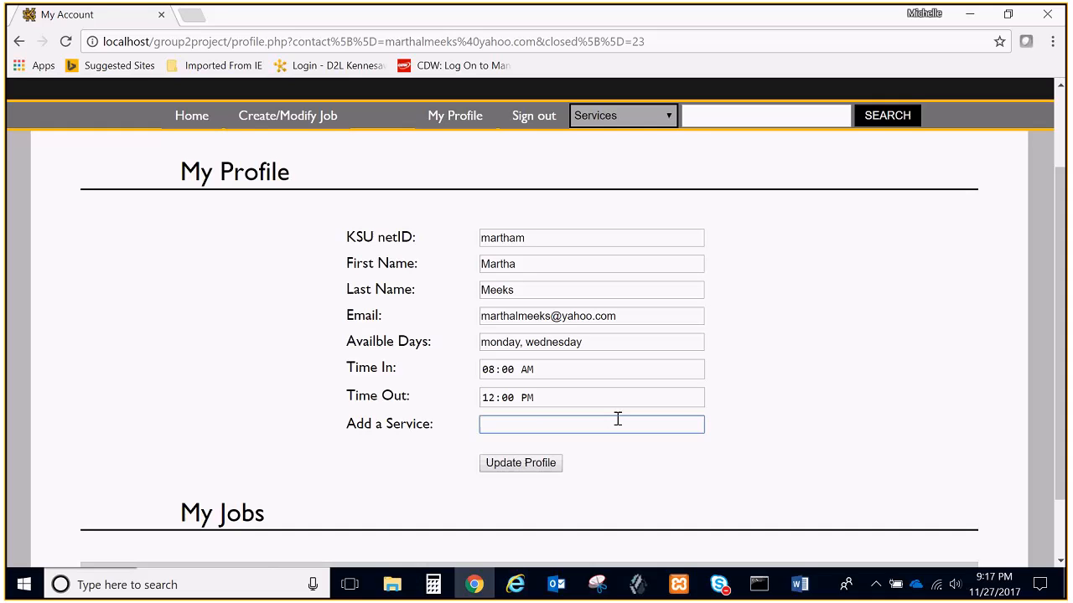
type("Windows")
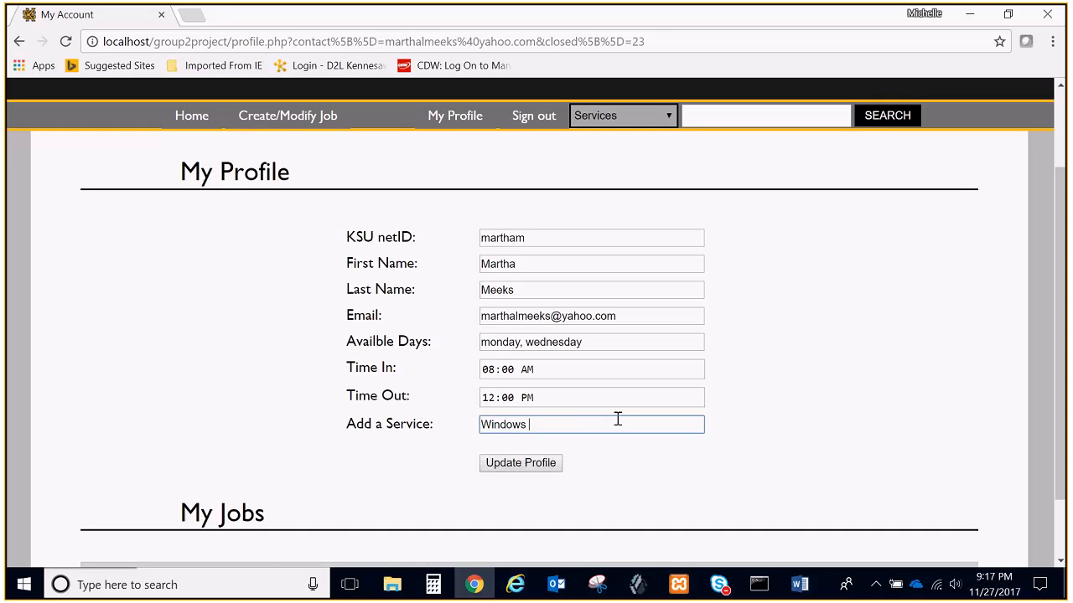
type("tutorials")
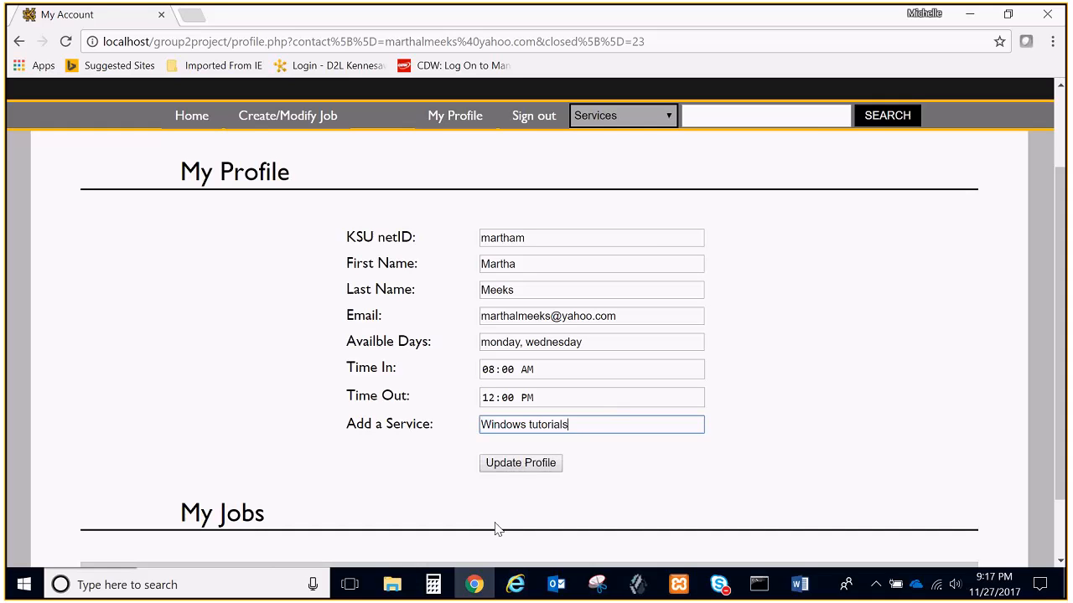
left_click(519, 463)
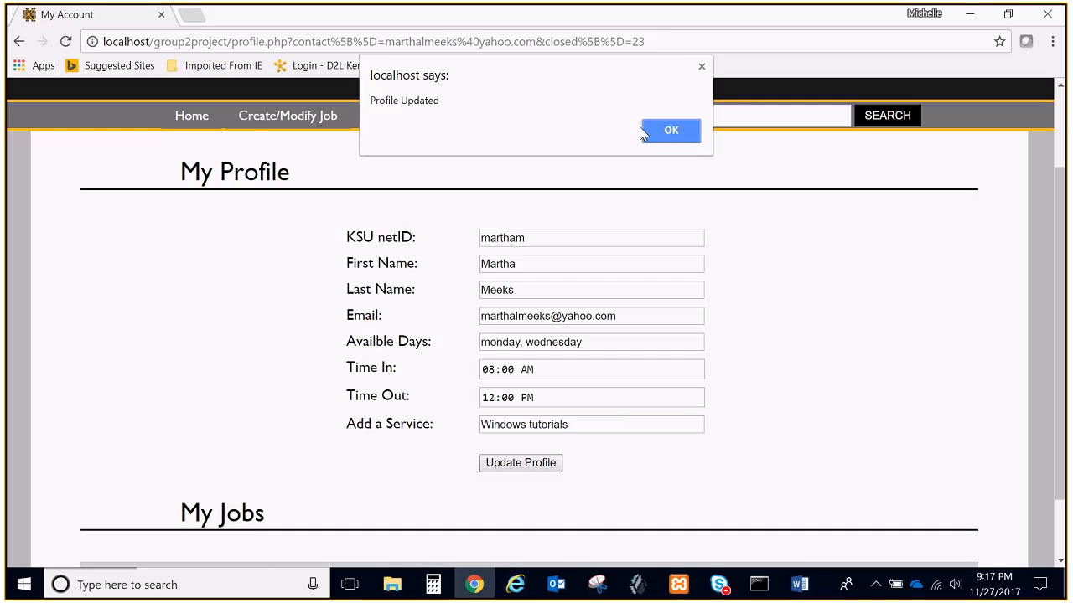
left_click(670, 130)
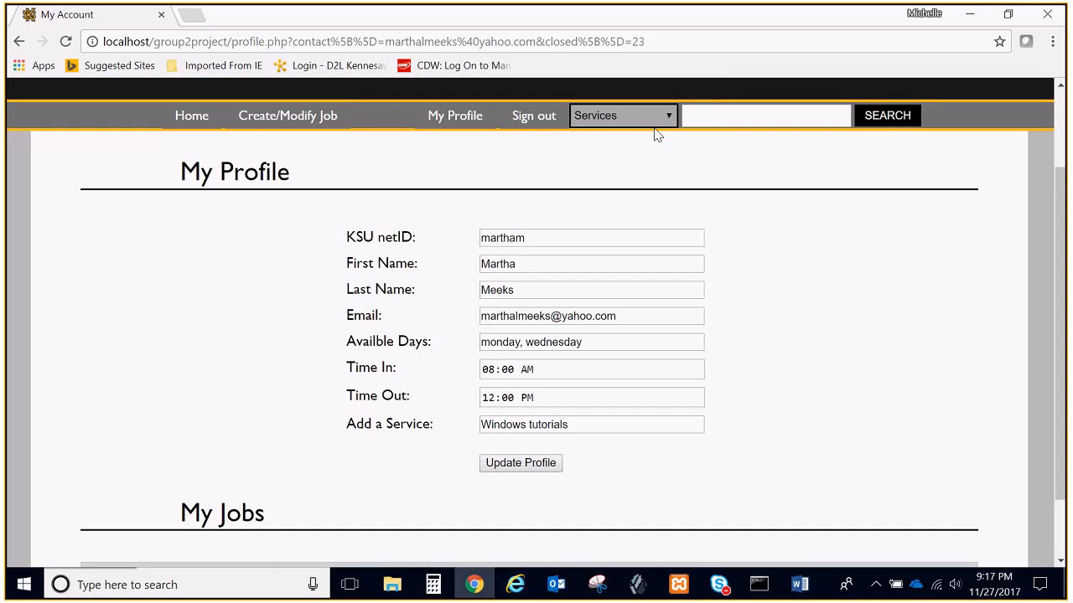
left_click(289, 114)
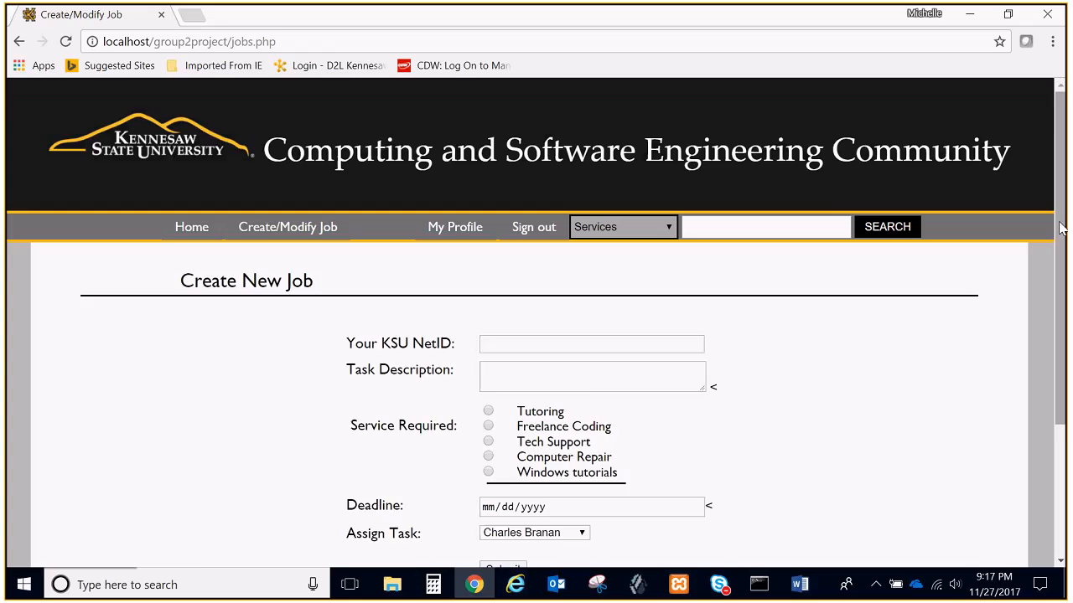
Step: Start a new job for requester martha with description 'I need help!'
scroll("down", 3)
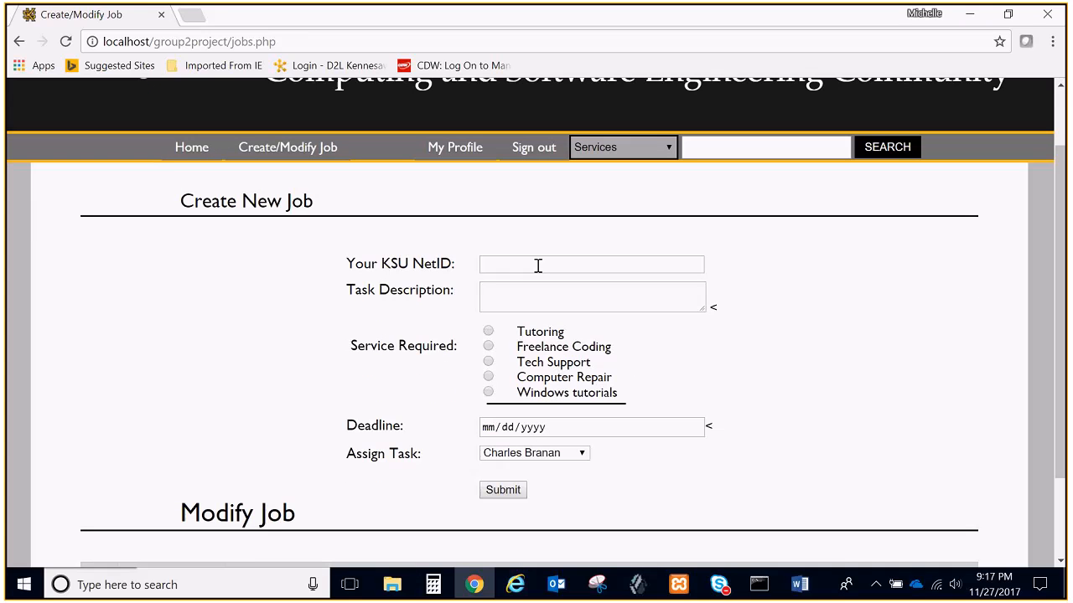
left_click(590, 265)
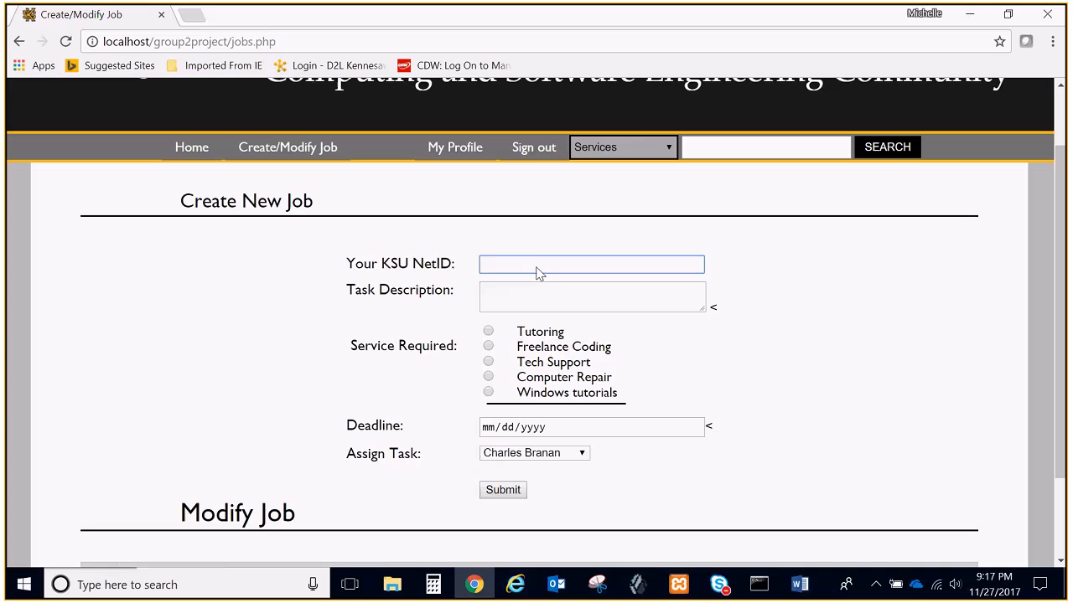
type("martha")
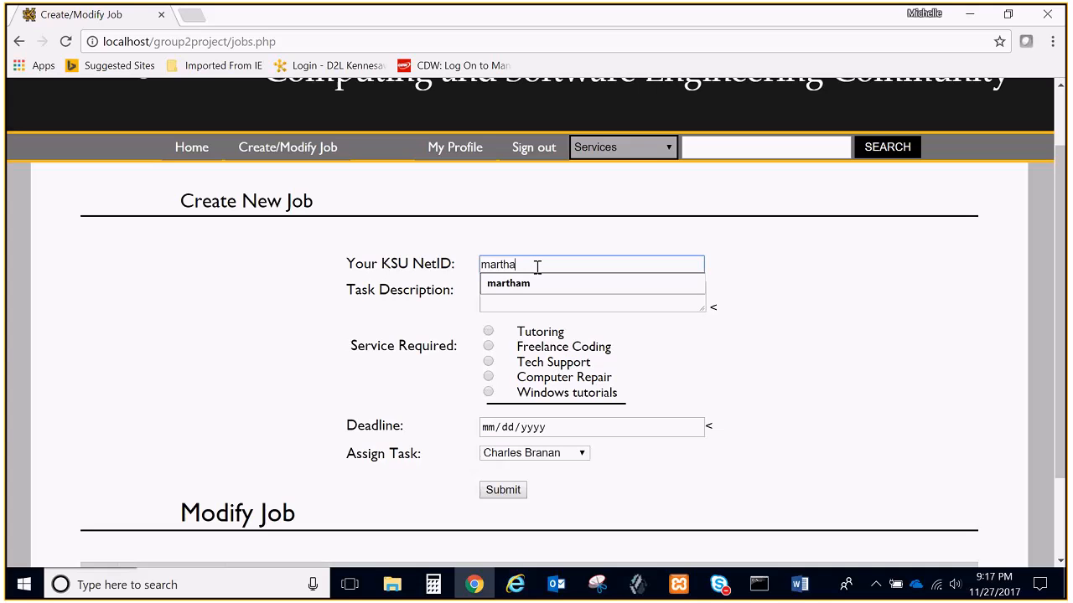
left_click(508, 283)
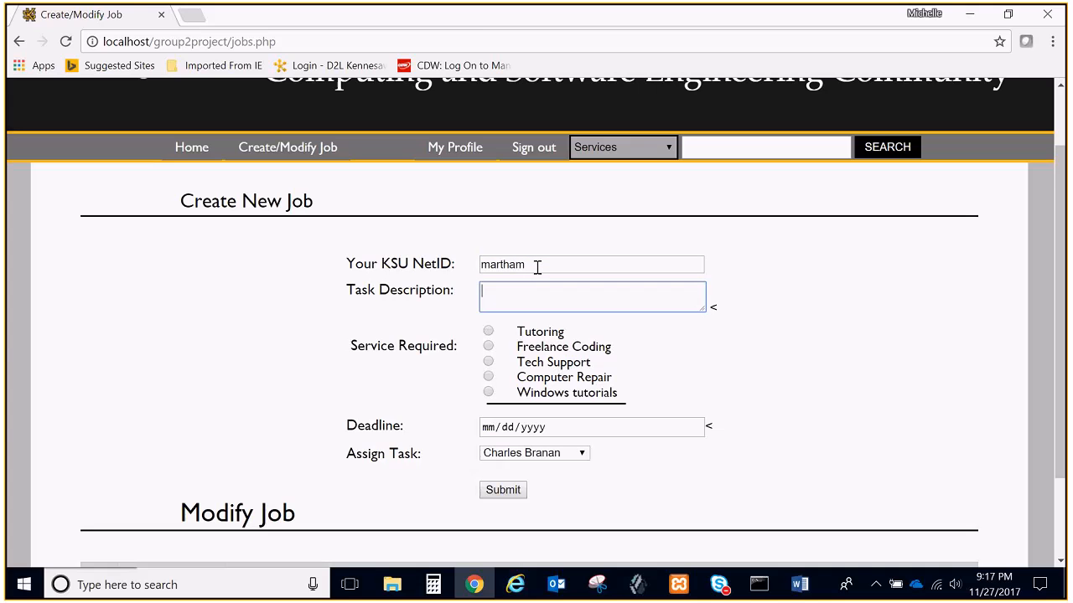
type("I need wi")
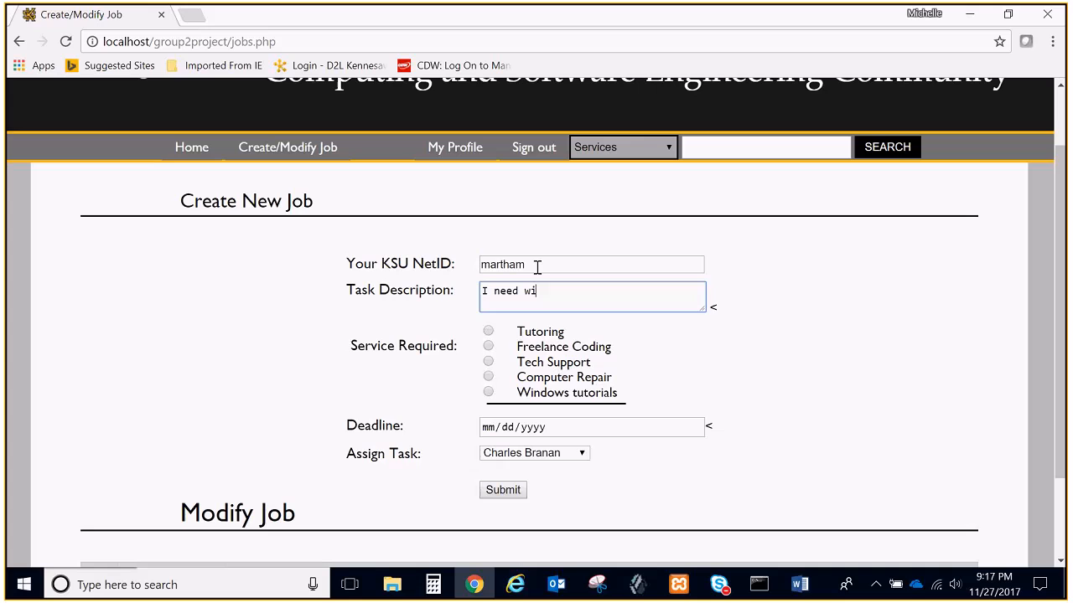
type("hel")
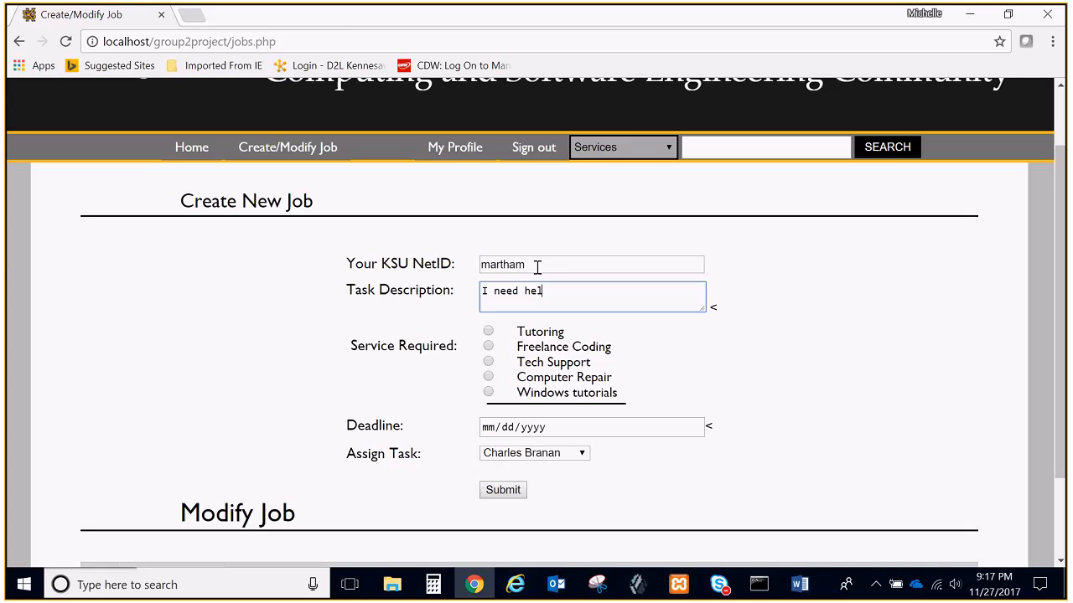
type("p!")
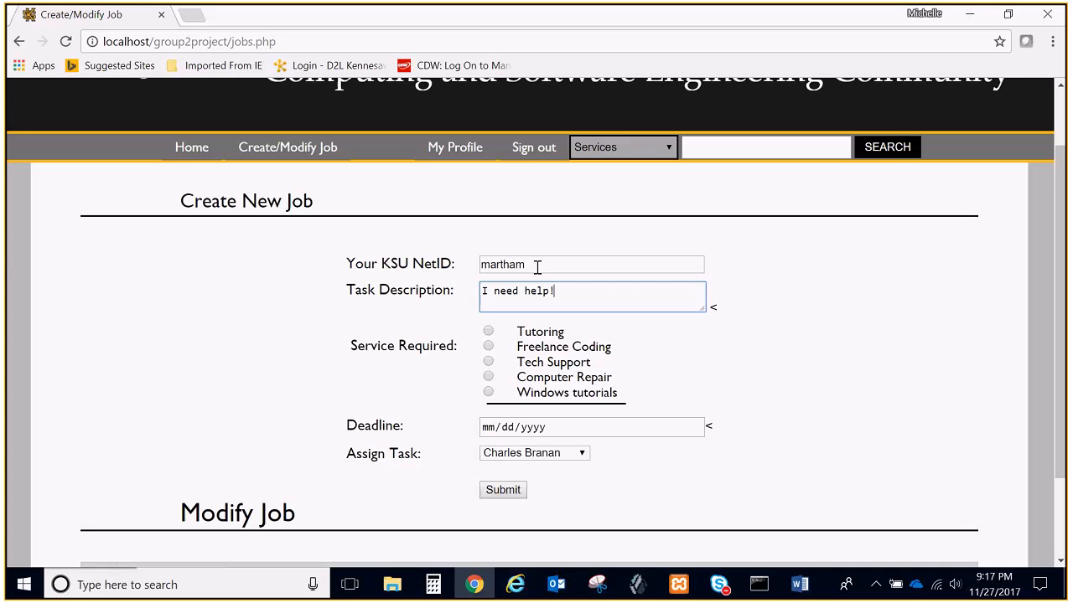
mouse_move(481, 346)
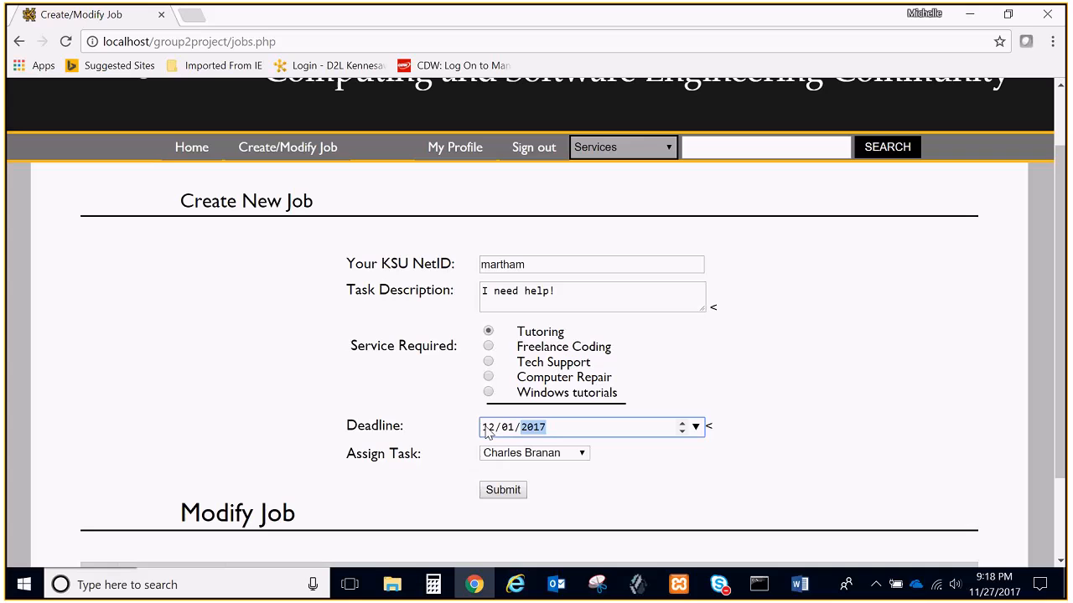
Step: Assign the Tutoring job due 12/01/2017 to a member; it appears as task 2 in Modify Job
left_click(533, 453)
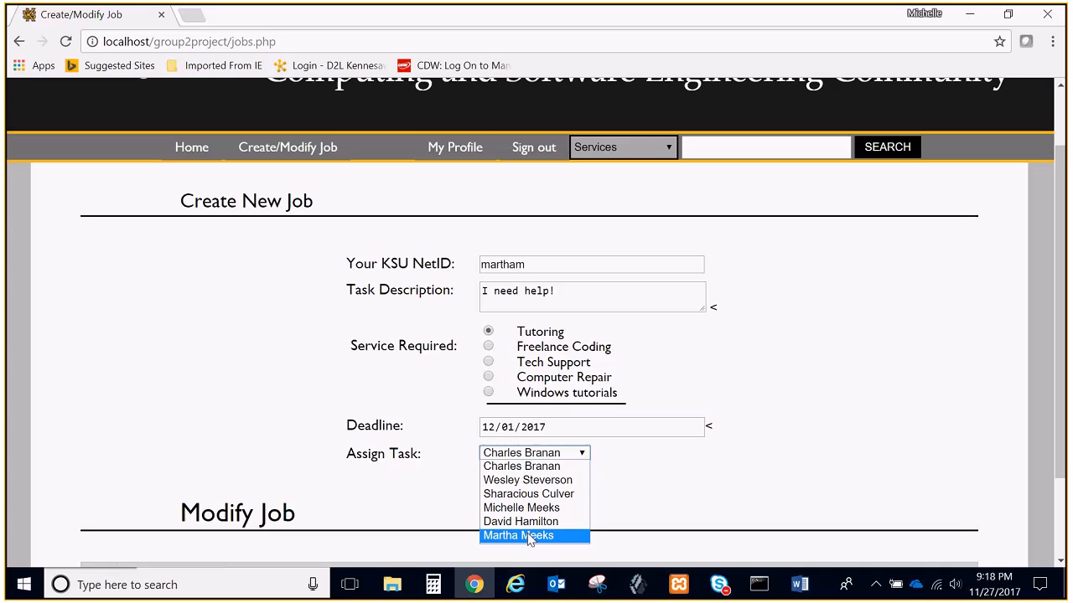
left_click(520, 536)
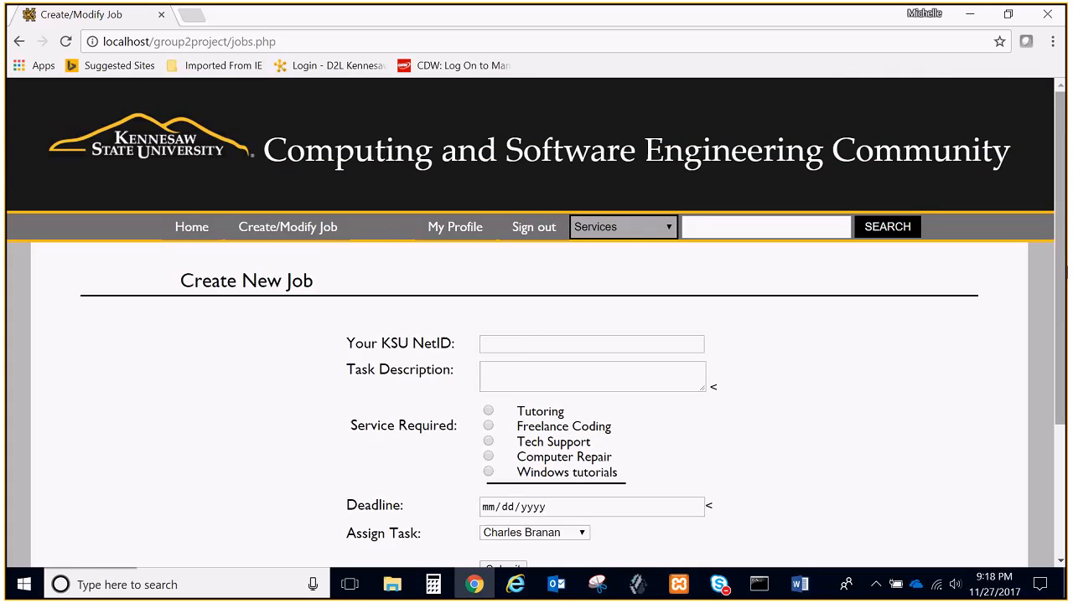
scroll("down", 3)
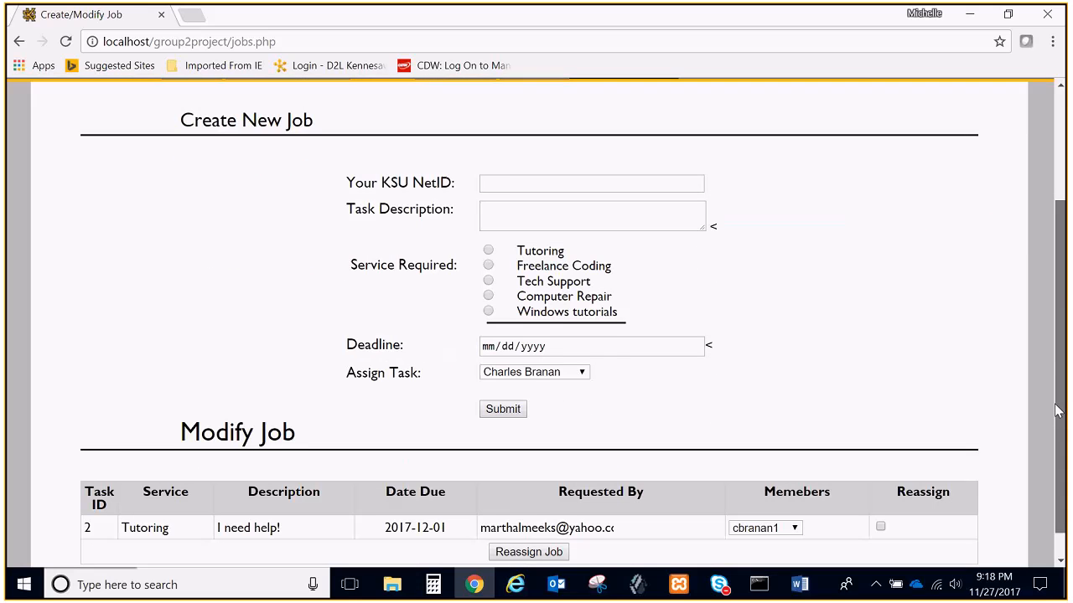
scroll("down", 3)
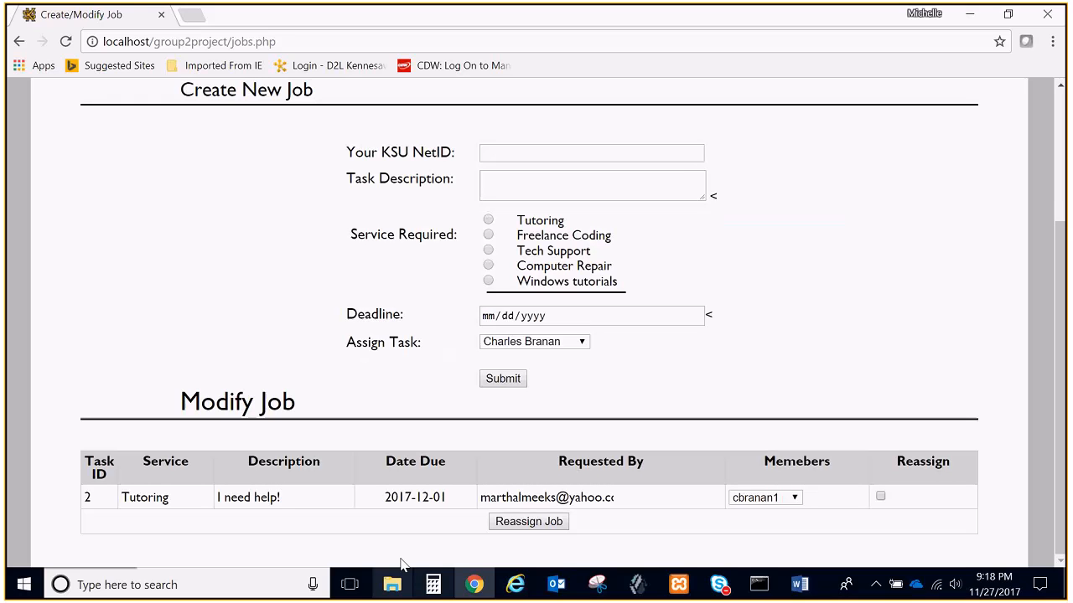
mouse_move(792, 511)
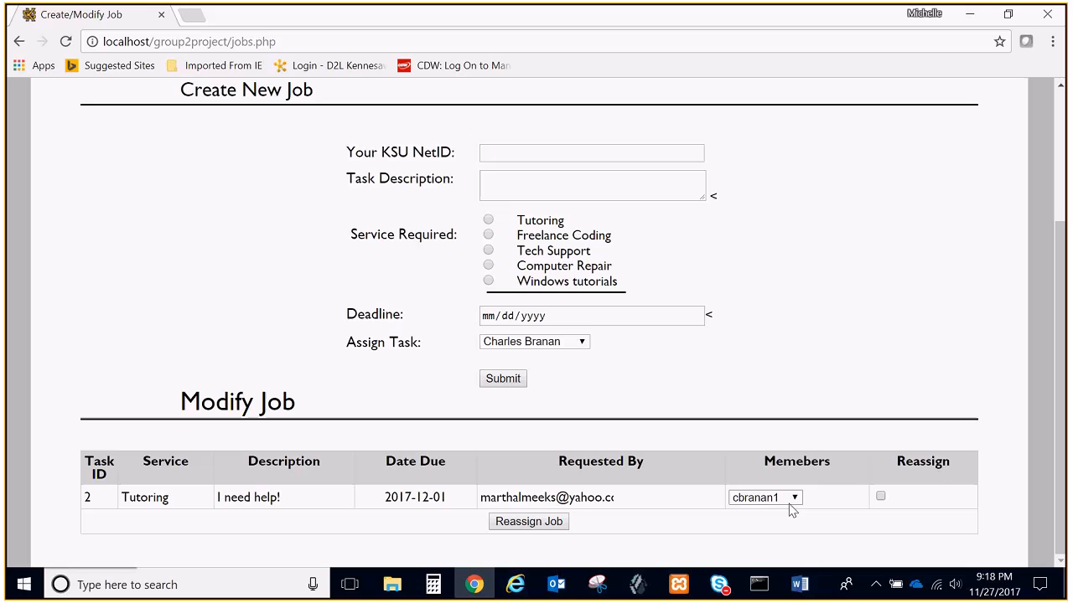
left_click(795, 496)
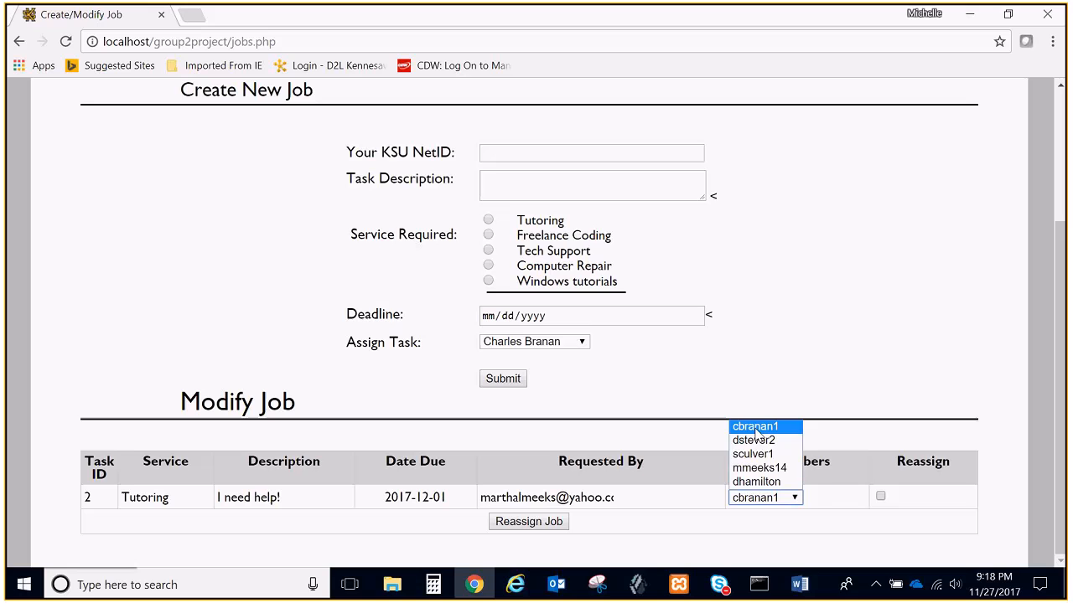
left_click(754, 426)
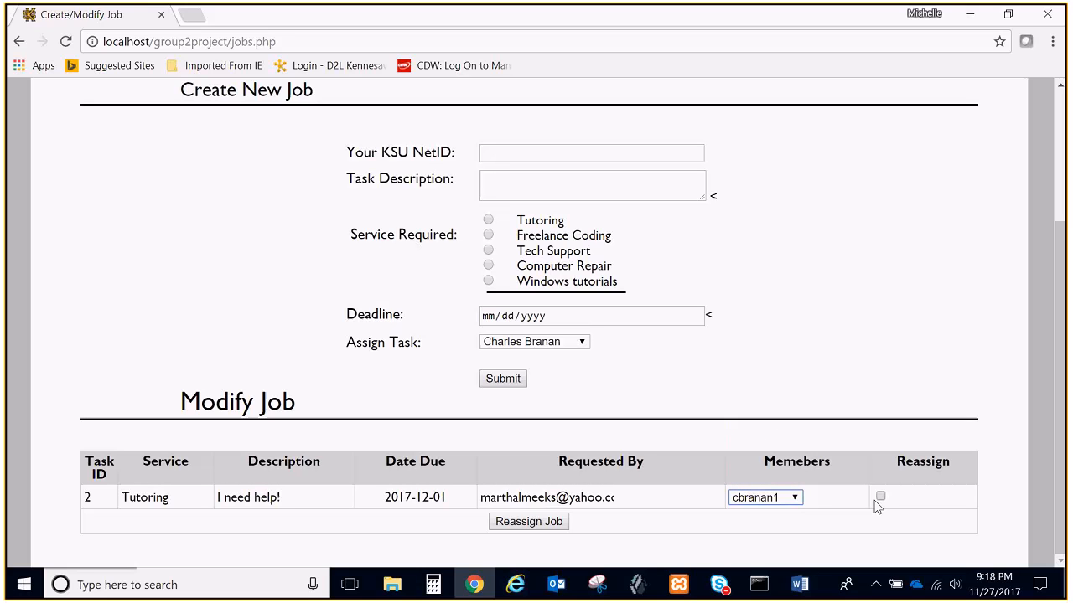
left_click(880, 496)
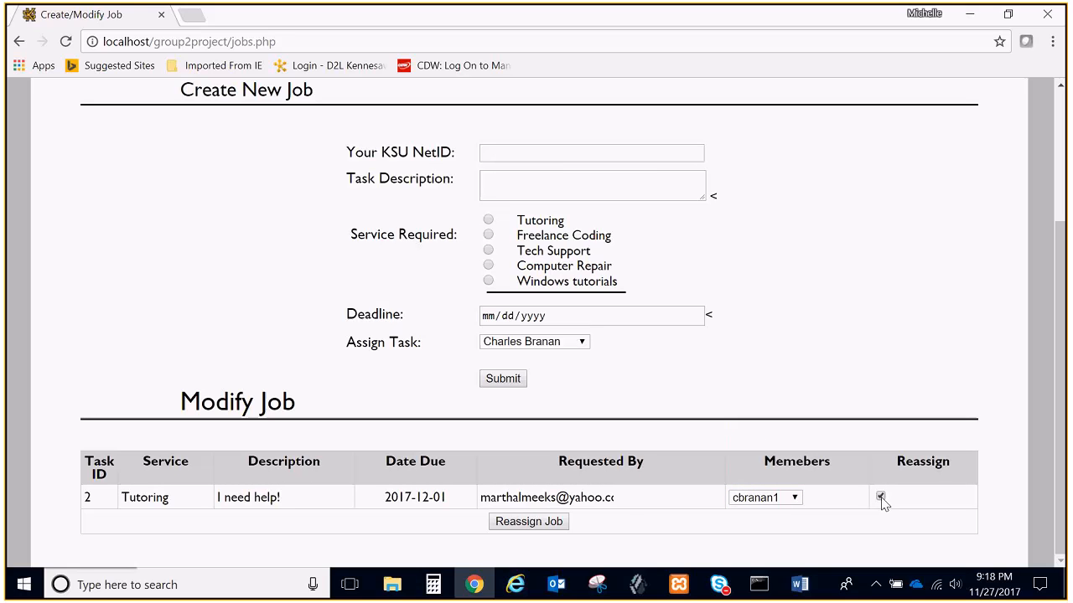
left_click(529, 521)
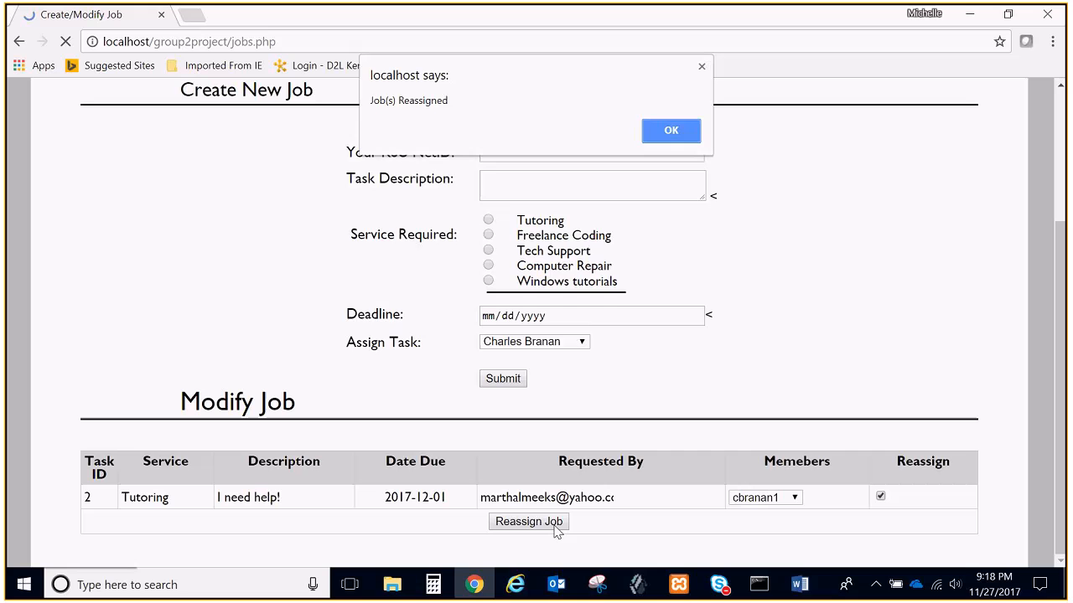
mouse_move(466, 121)
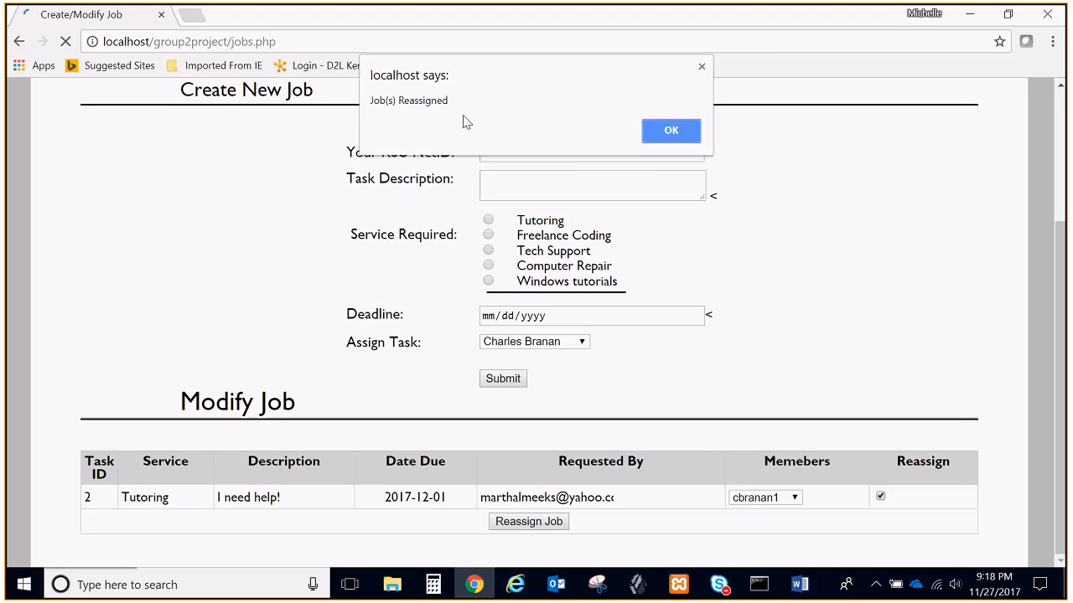
left_click(671, 131)
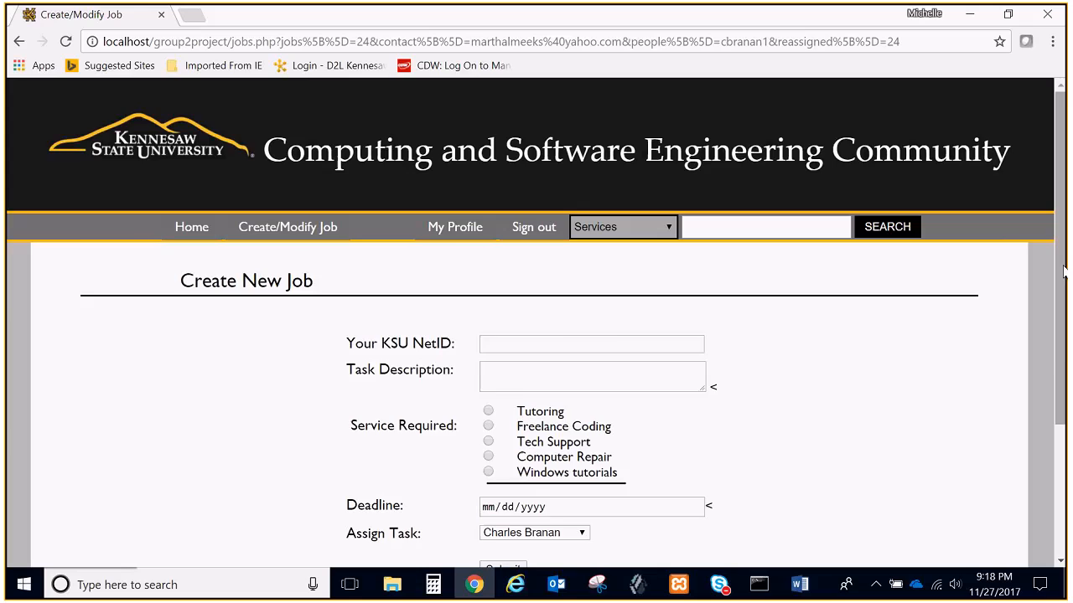
Step: View the My Profile page with saved account details and availability
scroll("down", 3)
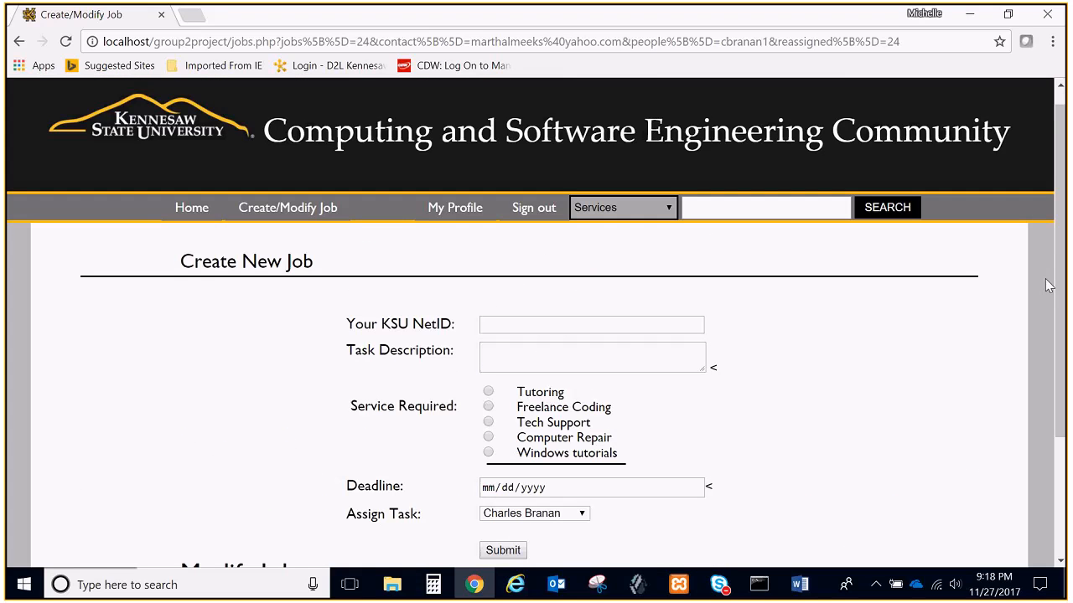
left_click(456, 208)
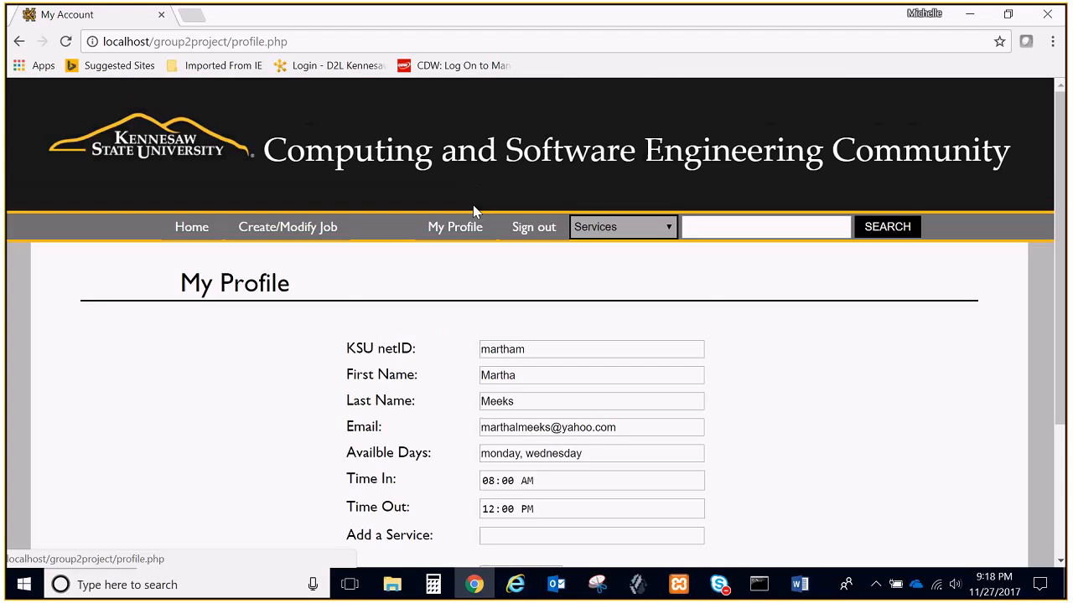
scroll("down", 3)
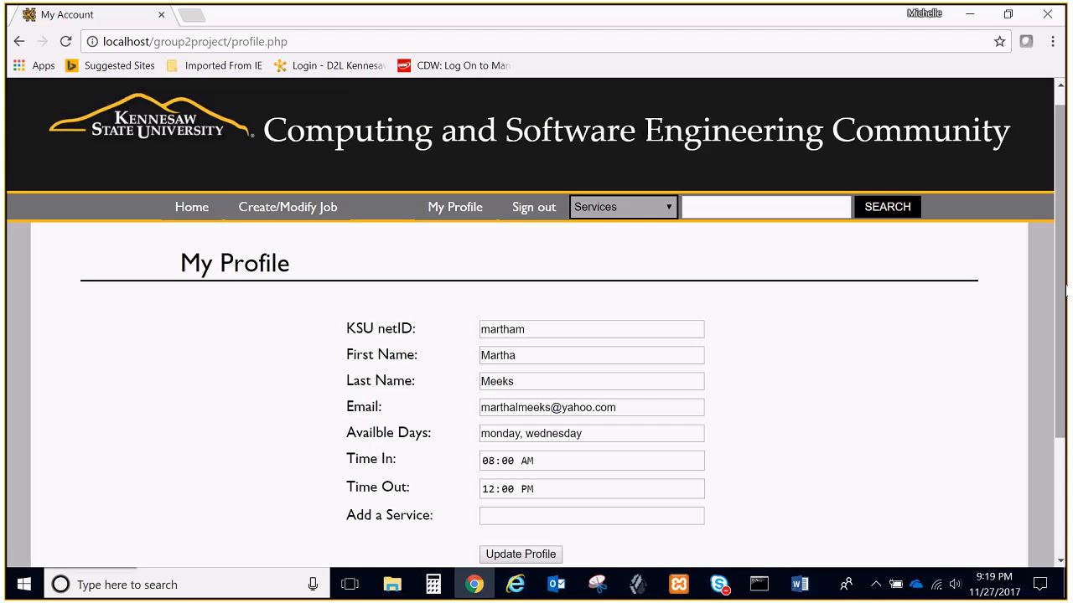
mouse_move(530, 216)
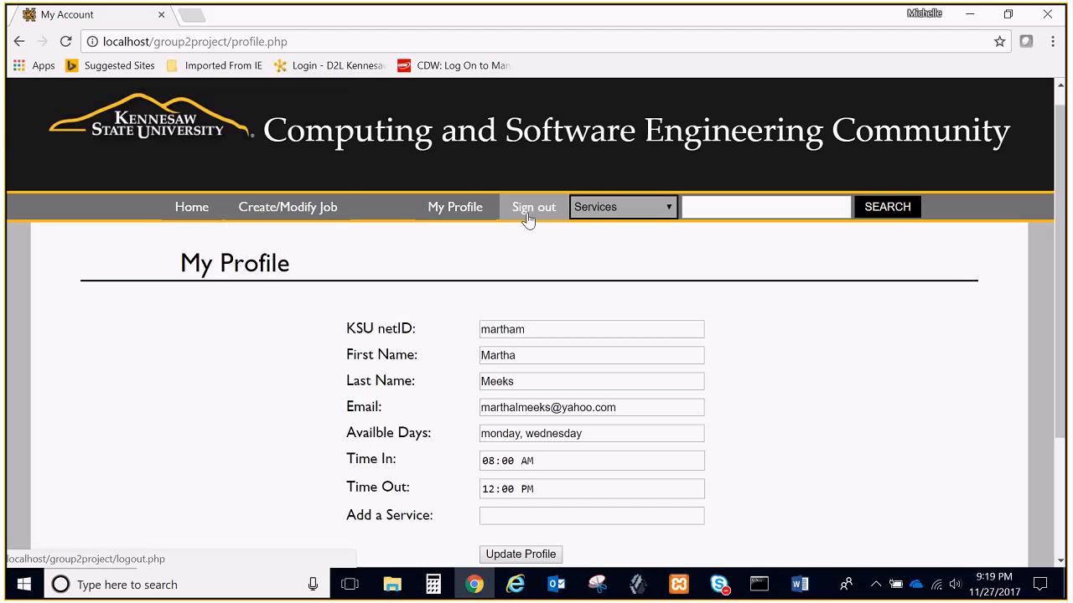
mouse_move(191, 208)
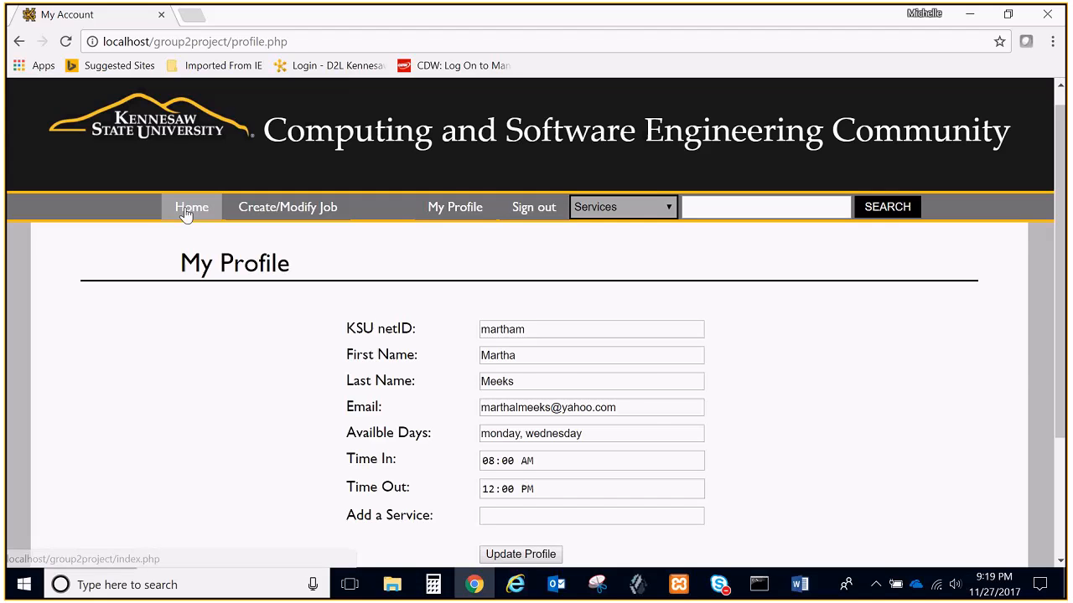
Step: Return to the Home page showing the CCSE community welcome message
left_click(191, 208)
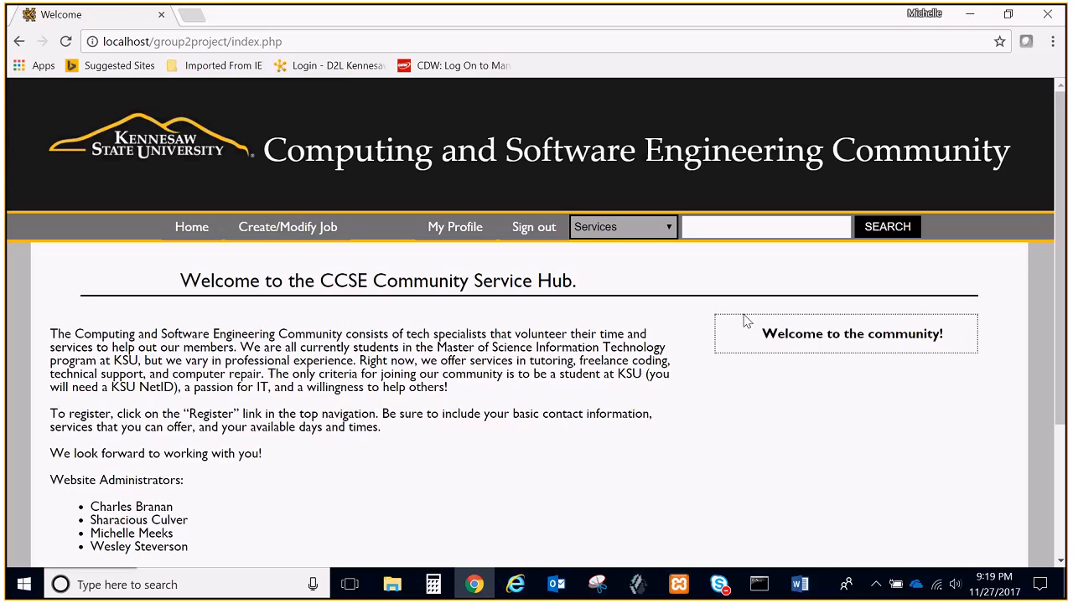
mouse_move(895, 400)
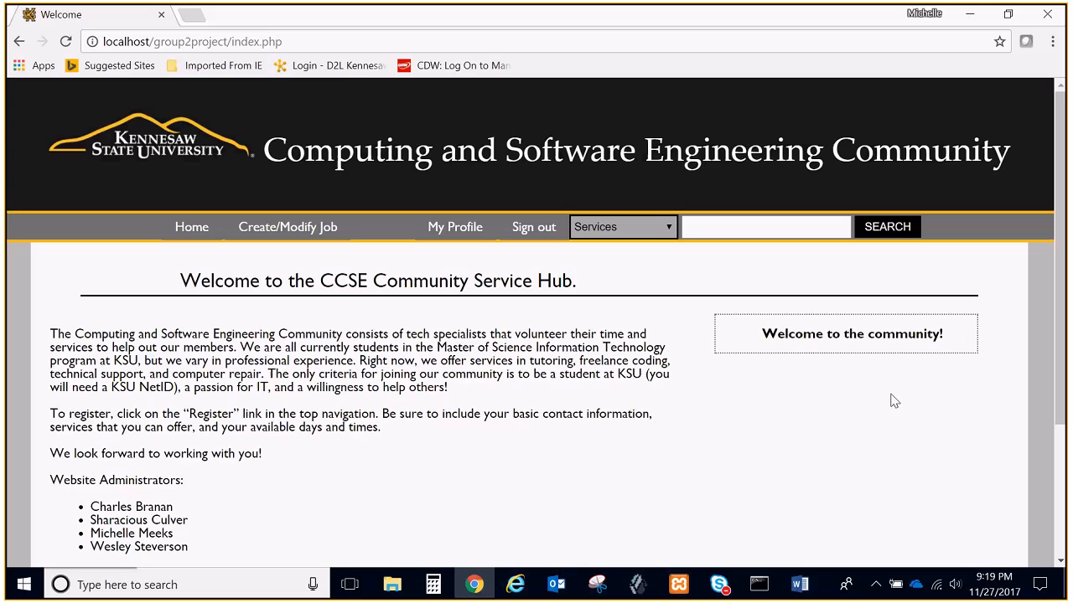
mouse_move(886, 352)
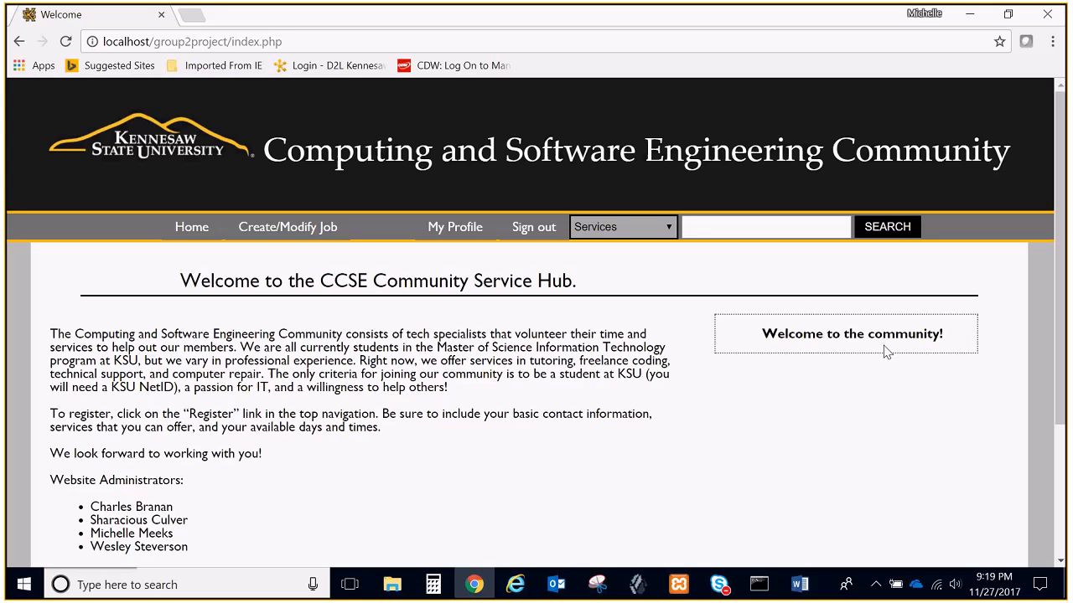
mouse_move(773, 258)
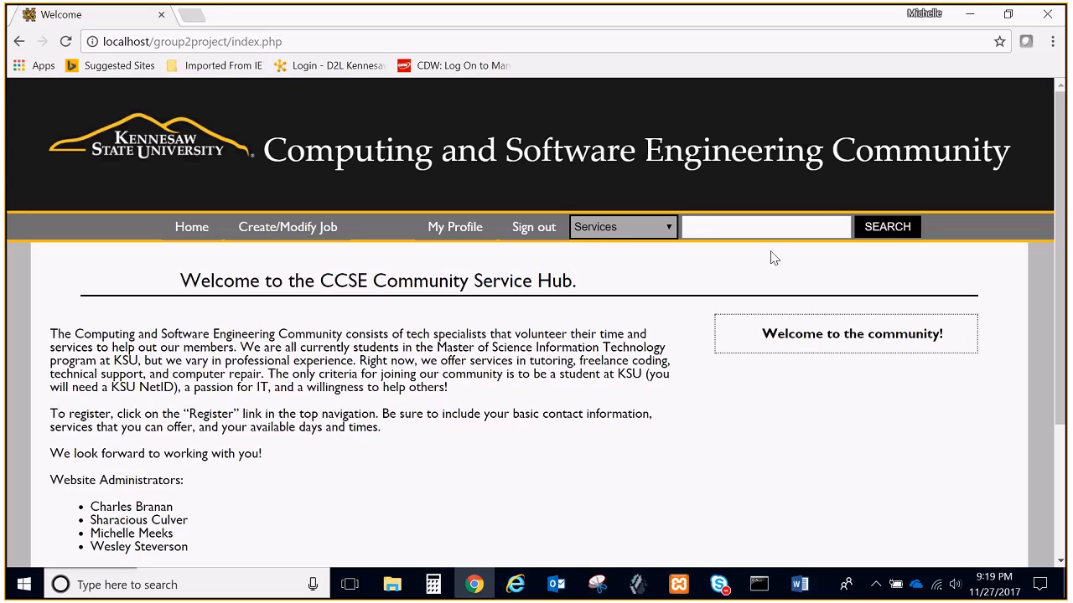
mouse_move(663, 226)
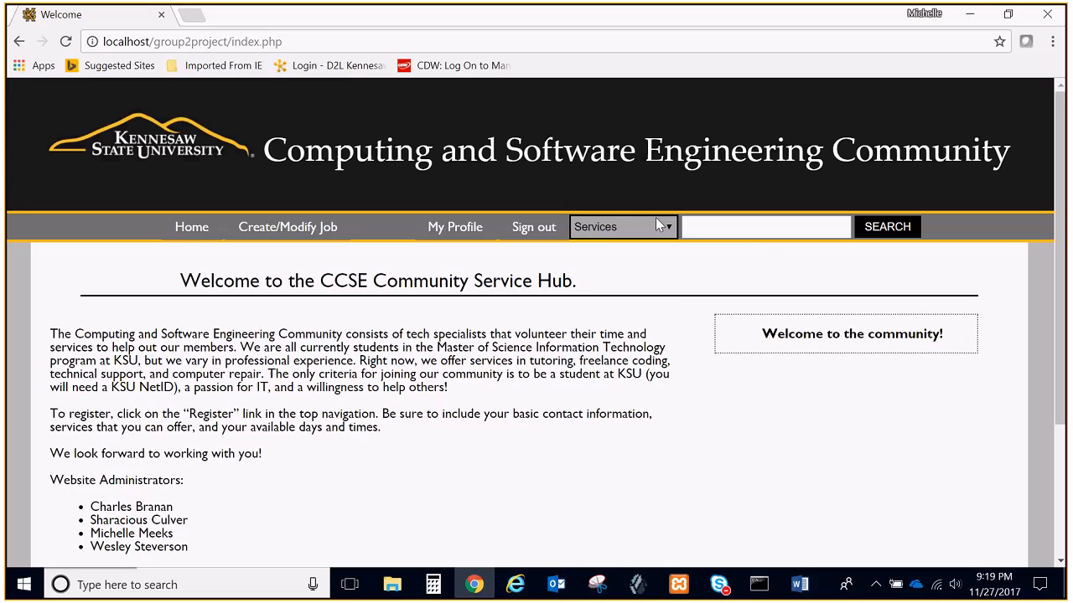
Step: Search Services for Tutoring and review the members listed with their availability
left_click(623, 226)
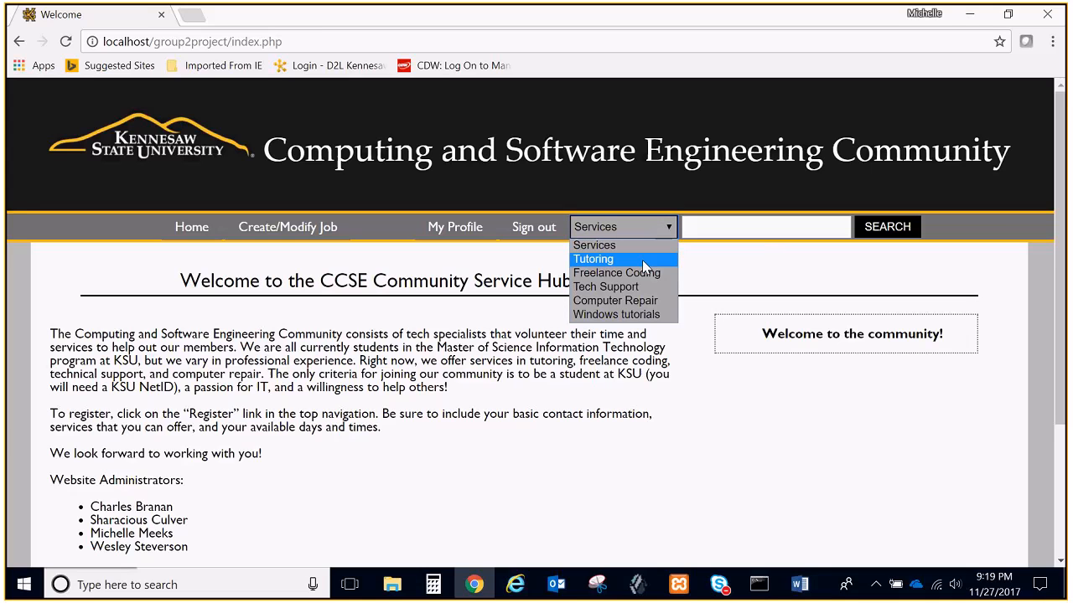
left_click(593, 258)
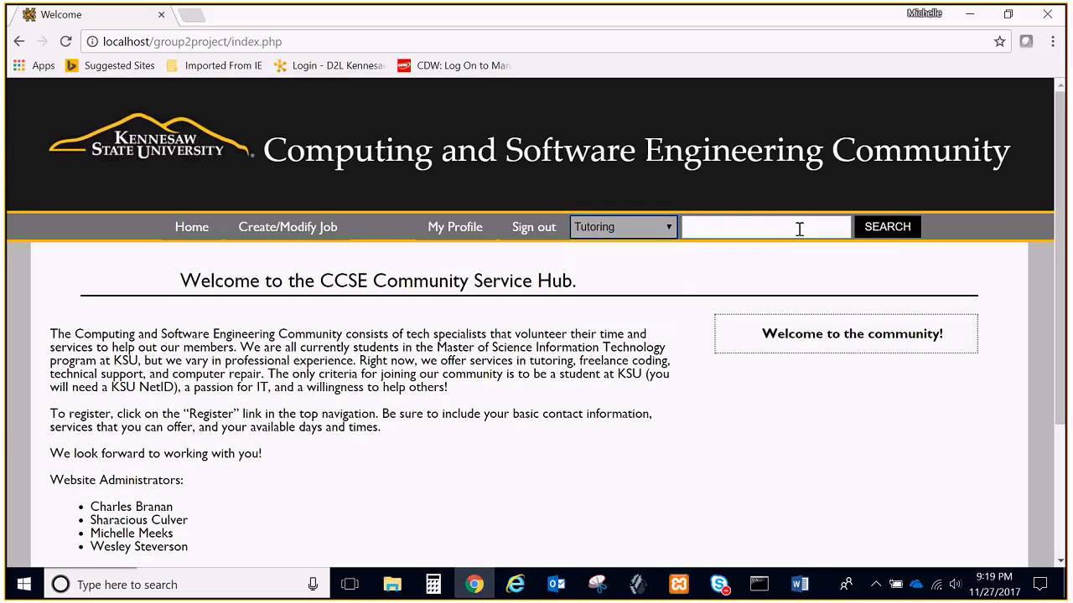
left_click(885, 226)
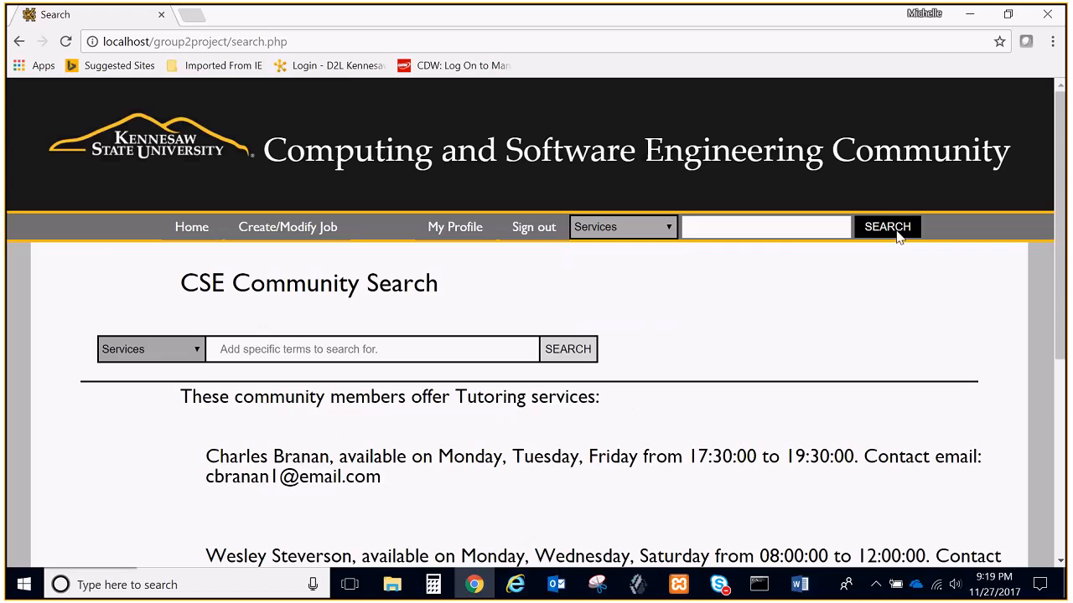
scroll("down", 3)
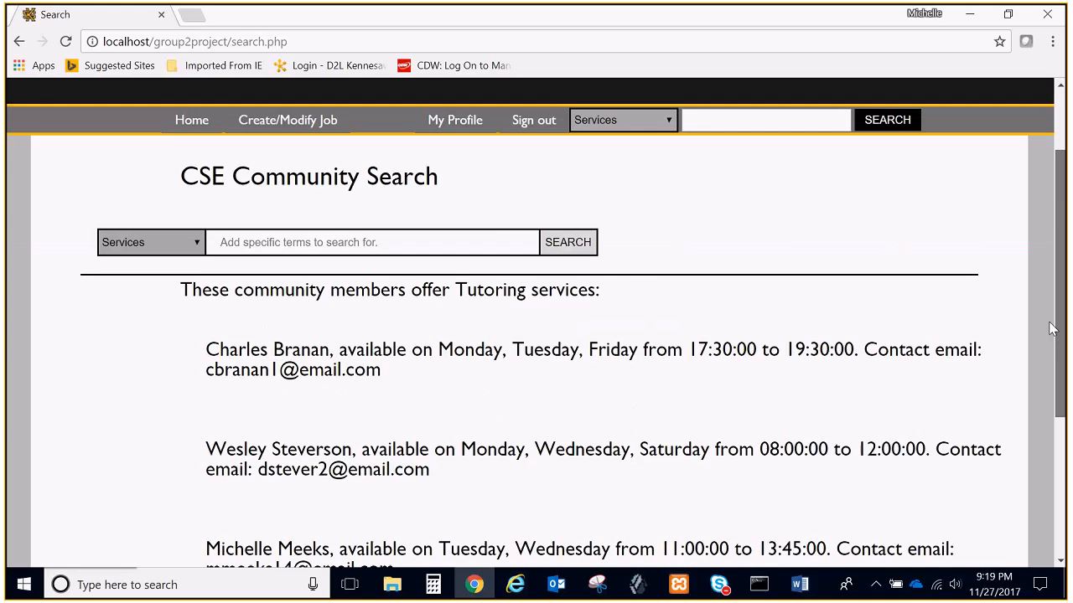
scroll("down", 3)
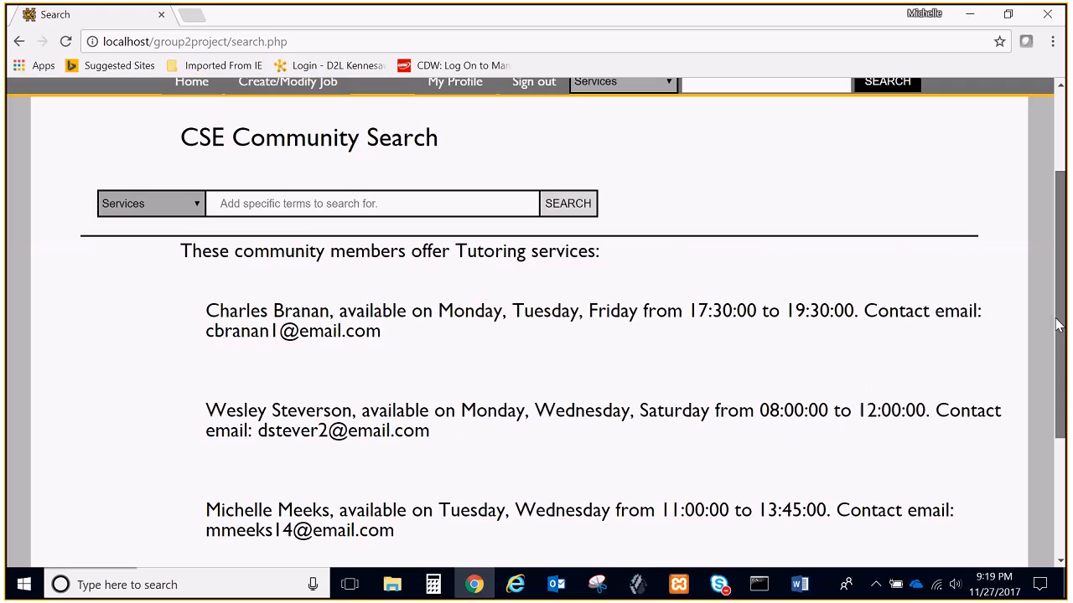
scroll("up", 3)
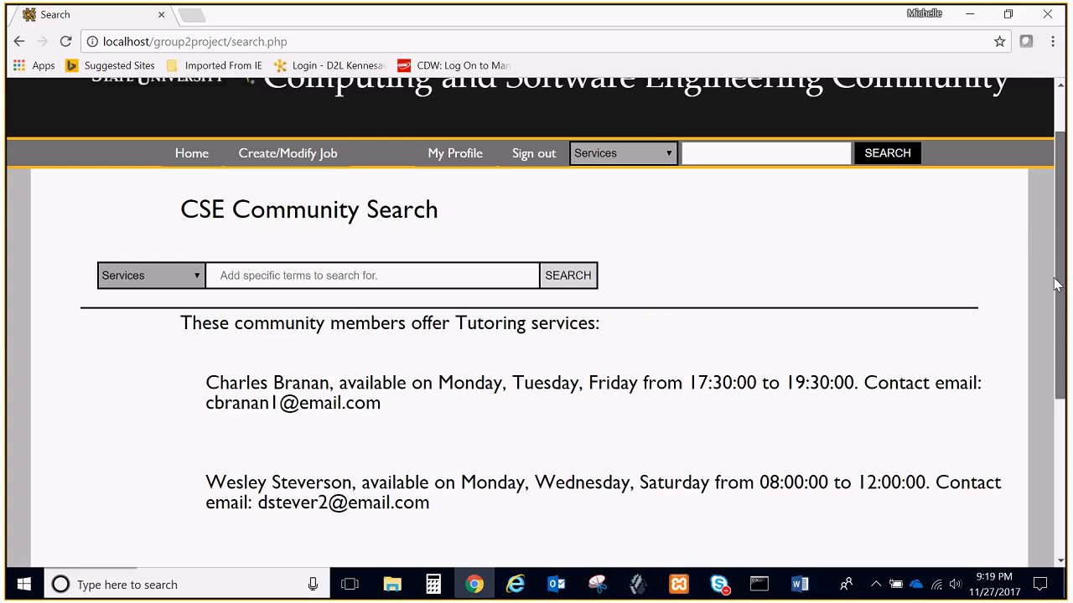
Step: Rerun the Tutoring search and scroll through further members' availability and contact emails
left_click(624, 153)
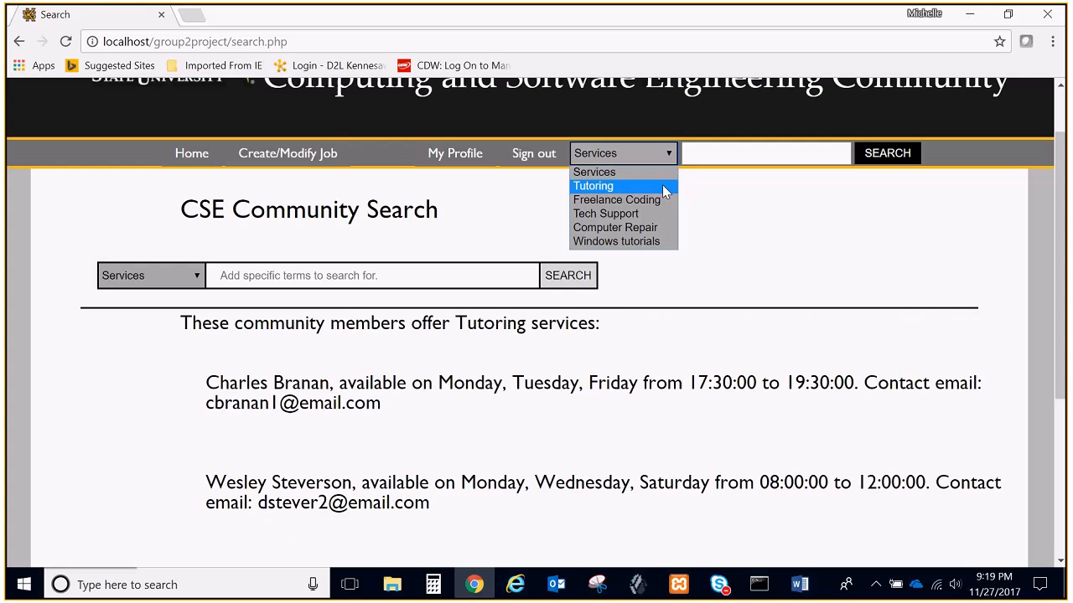
left_click(593, 184)
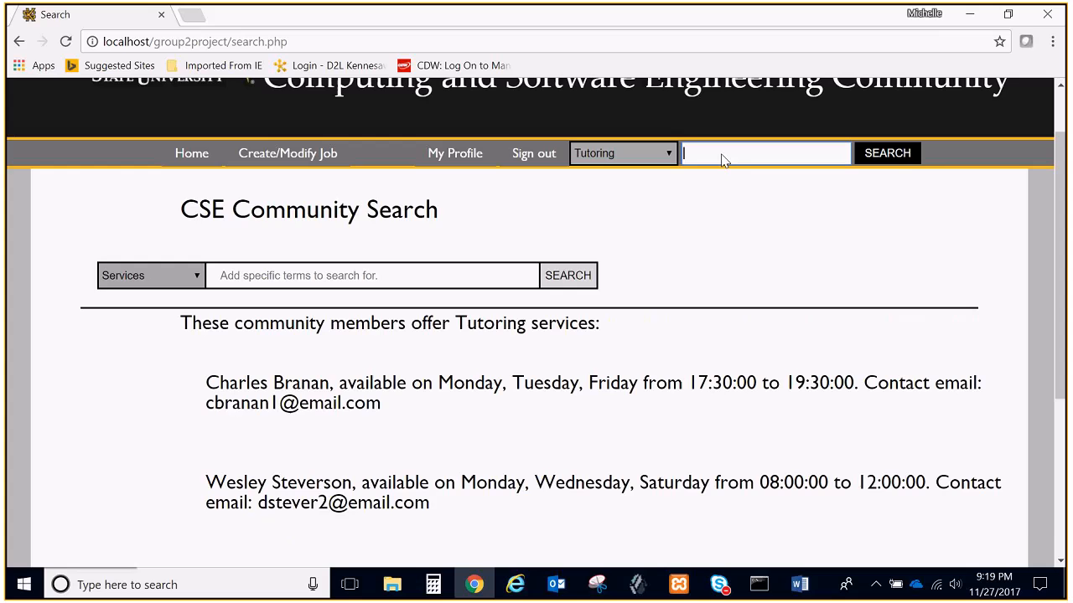
scroll("down", 3)
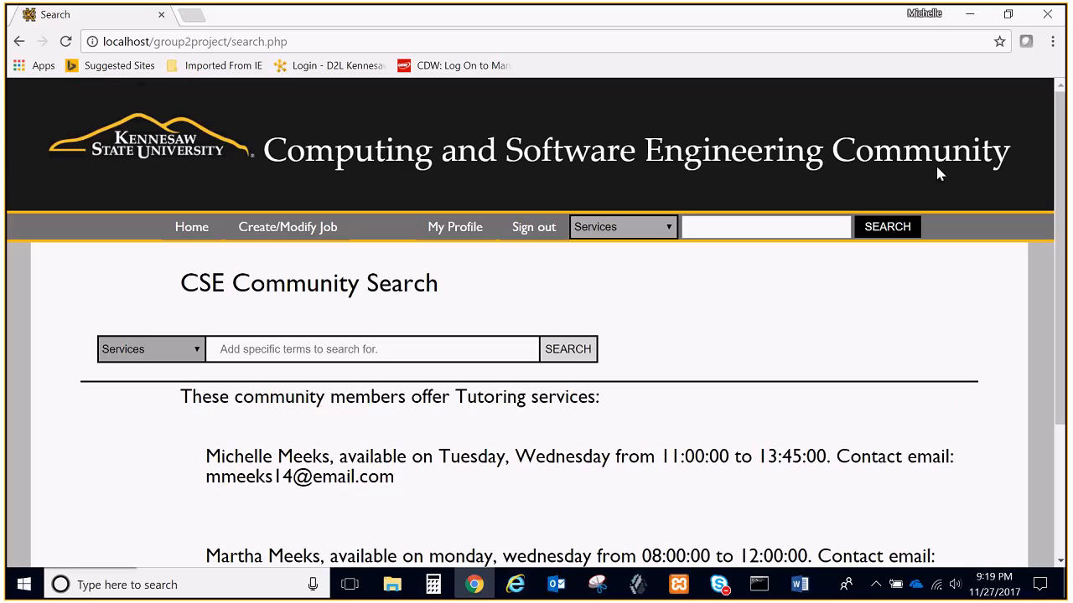
scroll("down", 3)
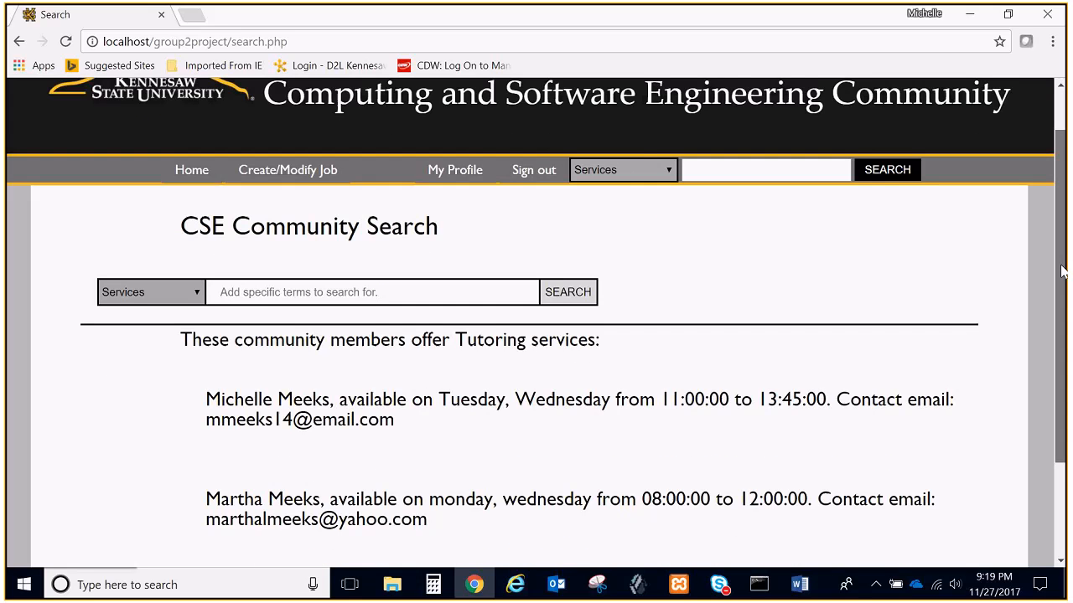
scroll("down", 3)
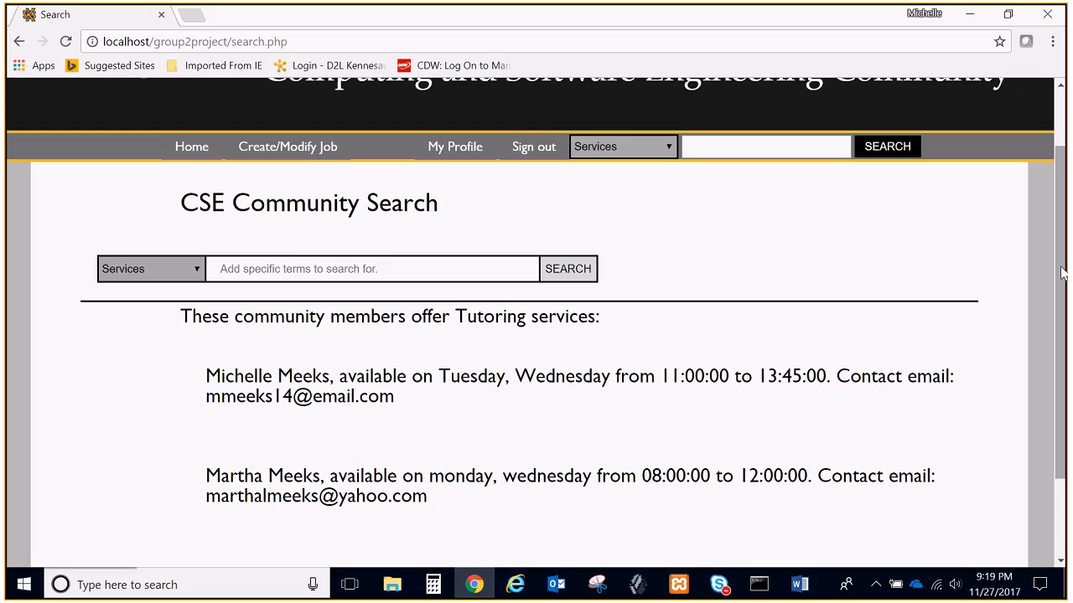
scroll("down", 3)
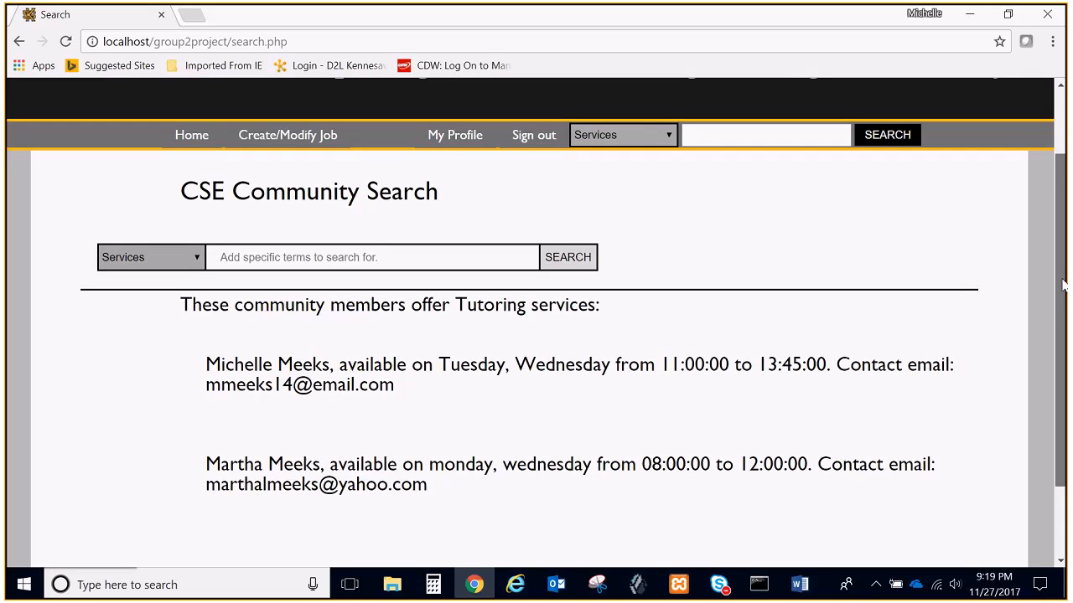
scroll("down", 3)
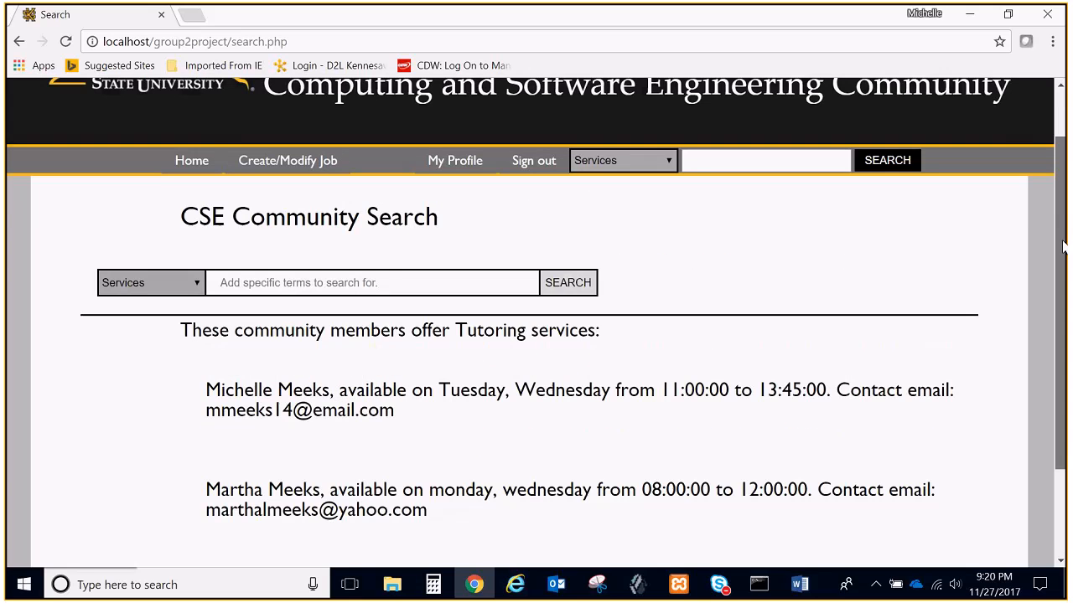
Step: Return Home and review the community introduction and administrator list
left_click(192, 161)
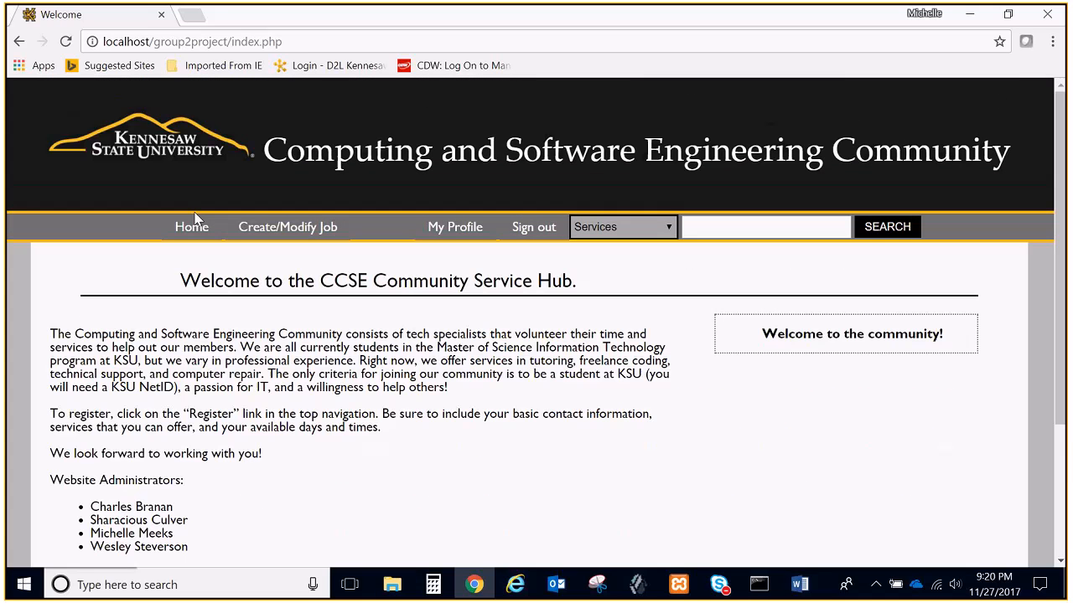
scroll("down", 3)
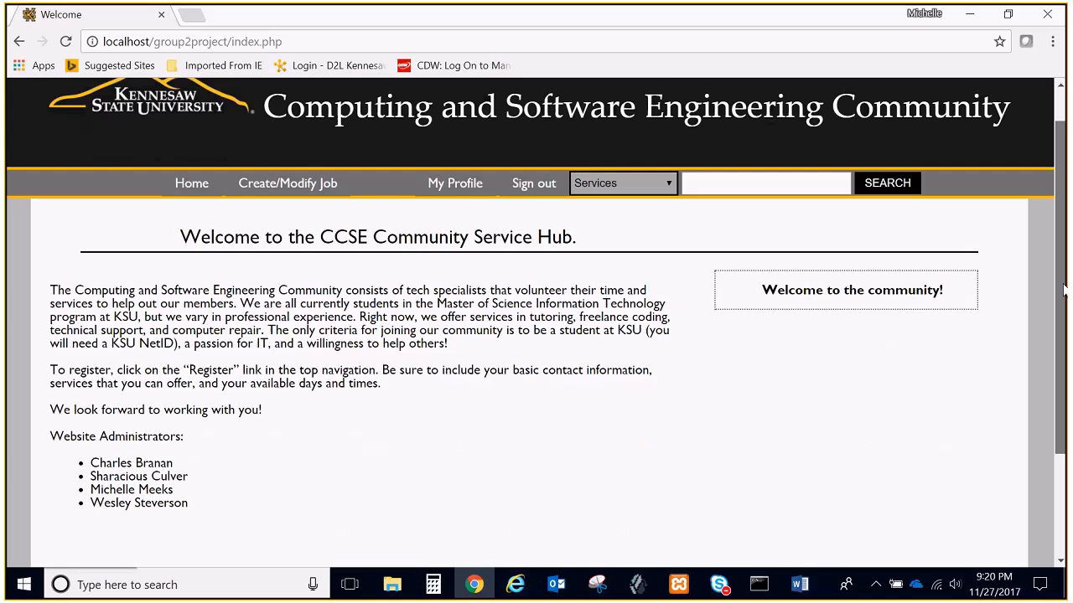
scroll("down", 3)
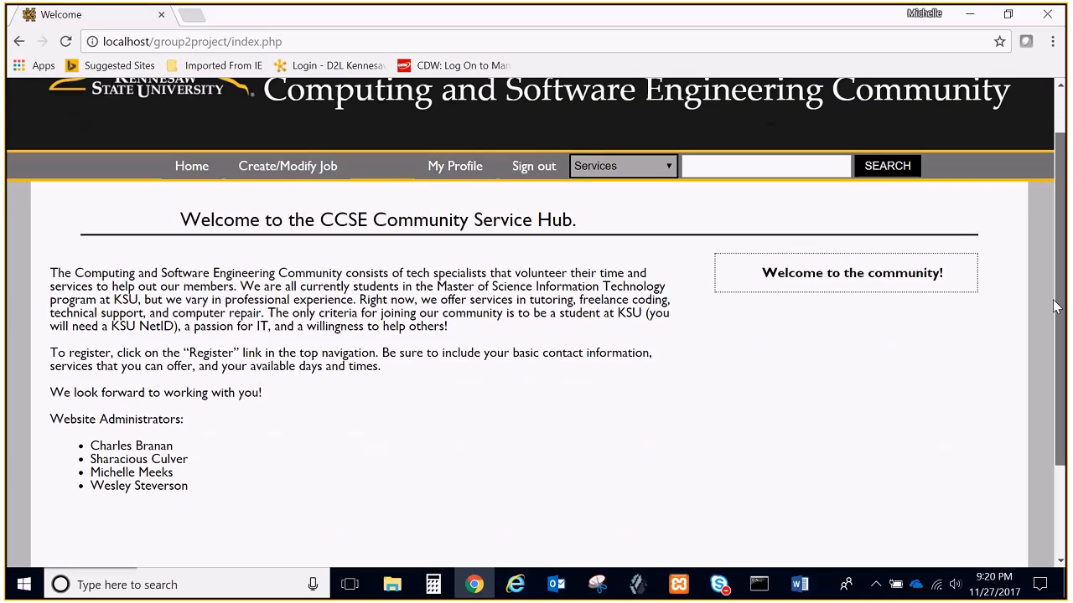